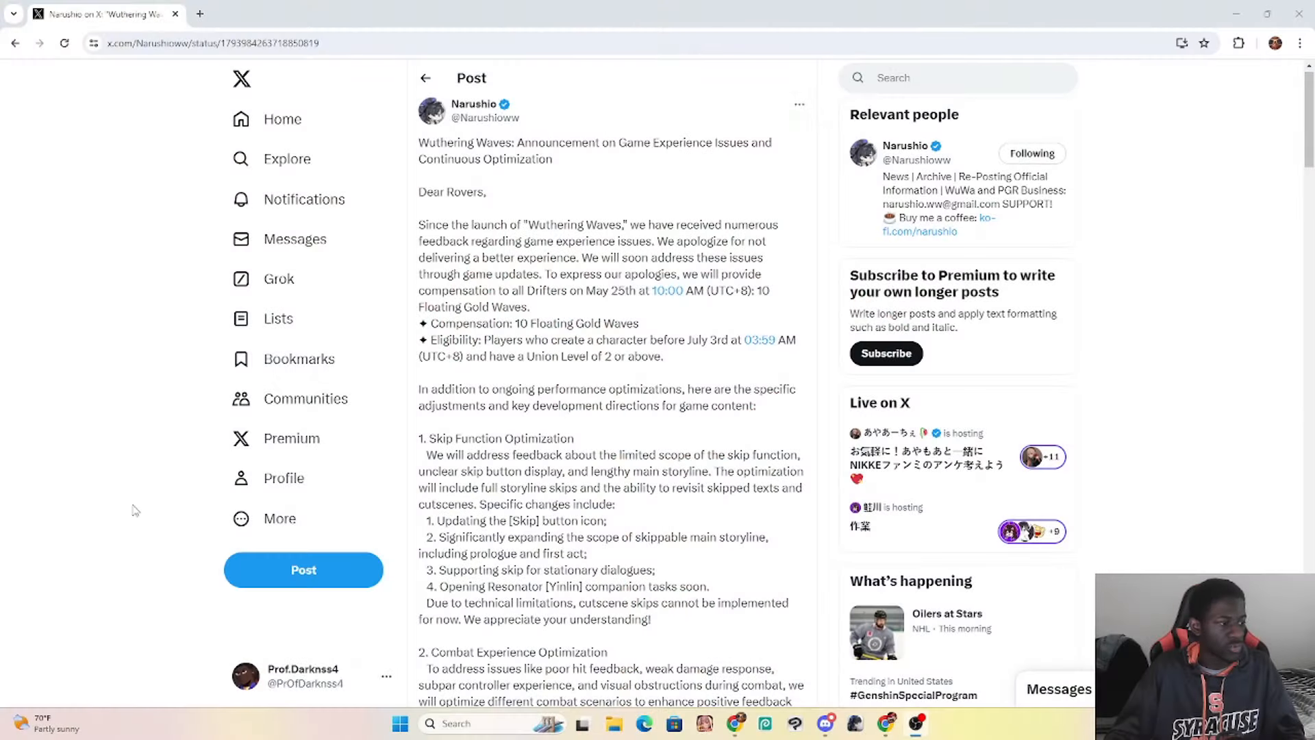
scroll(down, 3)
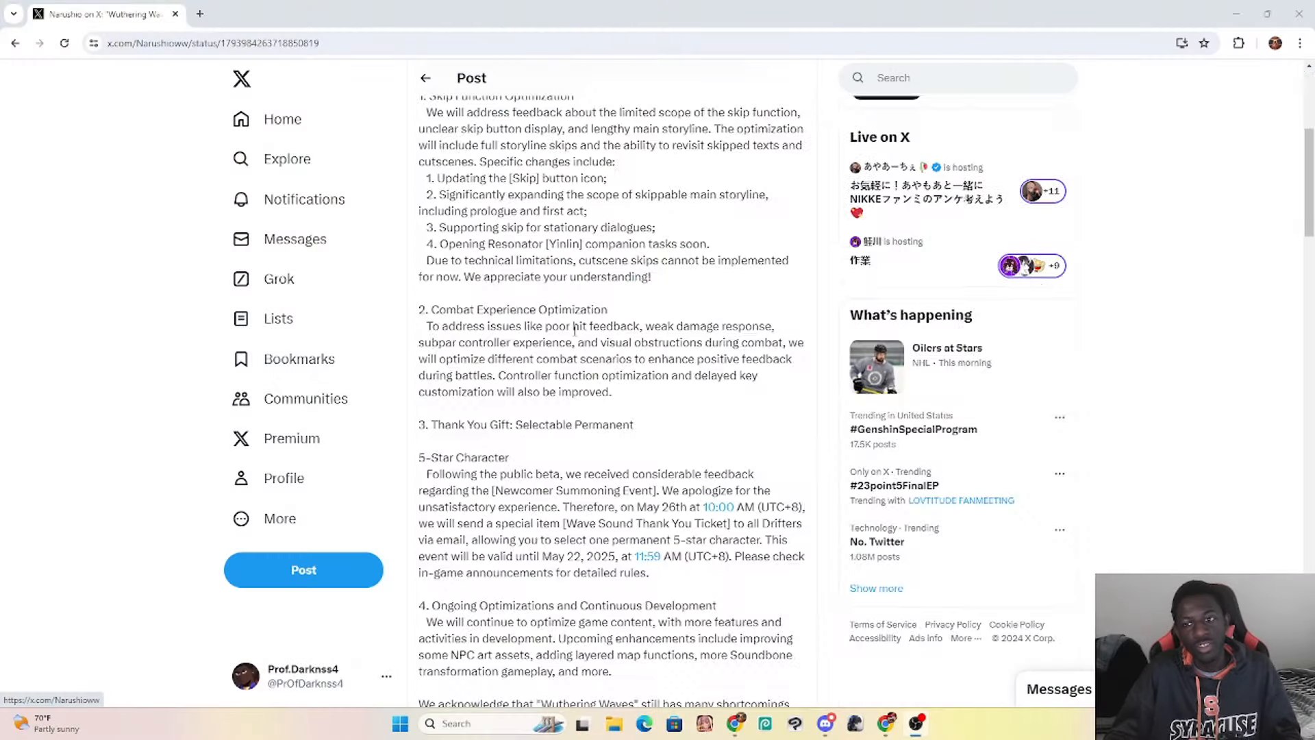
scroll(down, 3)
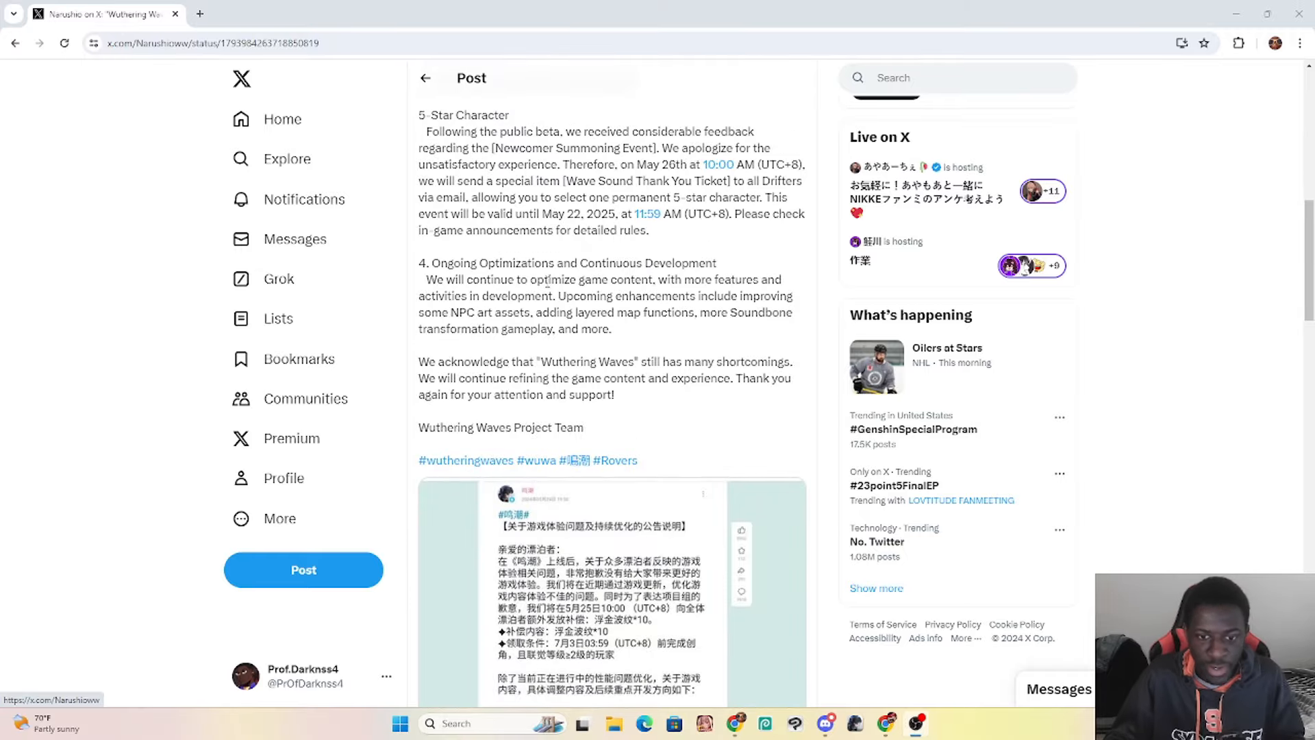
scroll(down, 3)
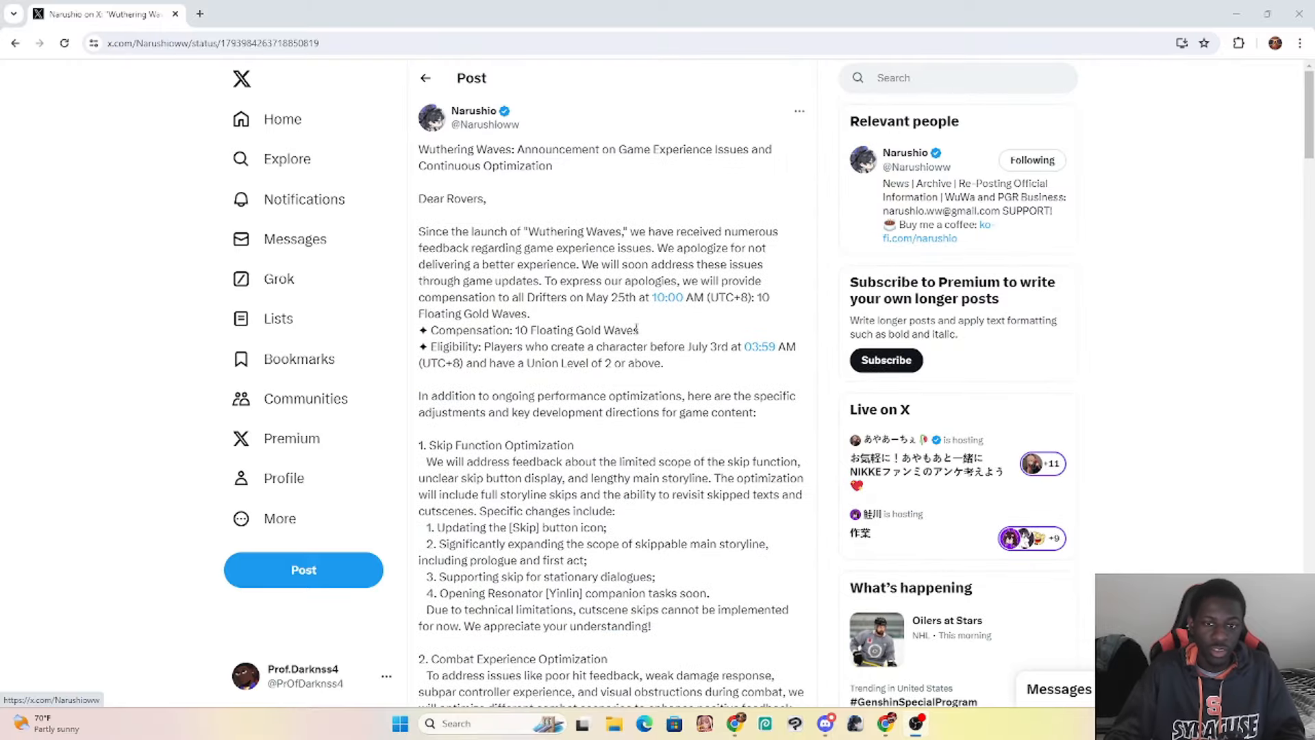
mouse_move(632, 336)
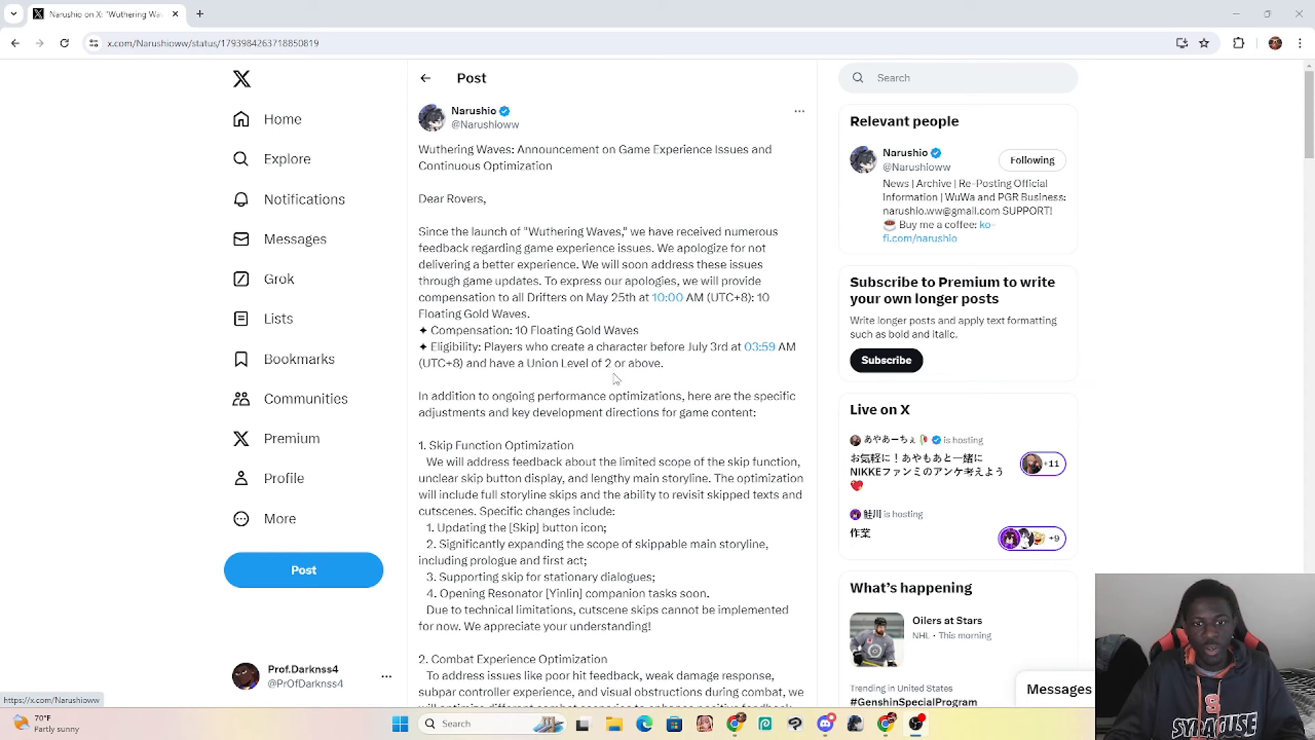
mouse_move(668, 365)
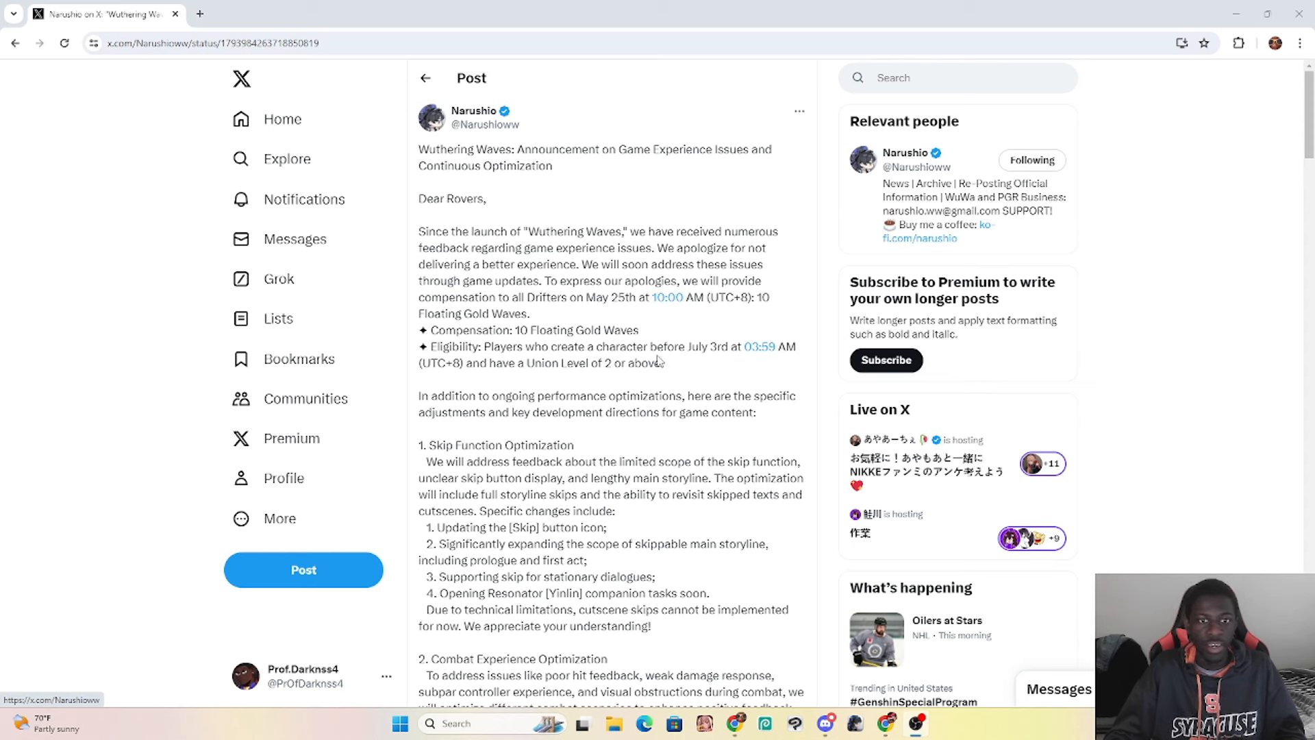
mouse_move(486, 119)
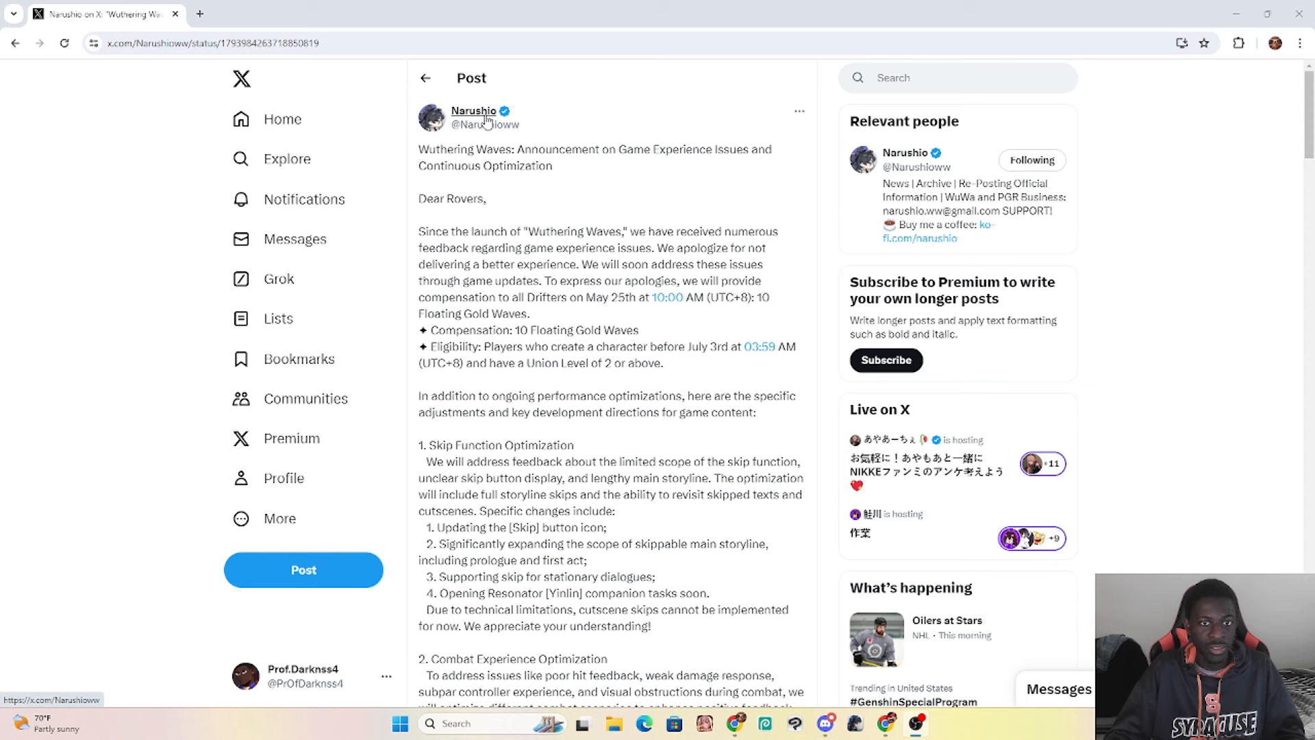
mouse_move(689, 313)
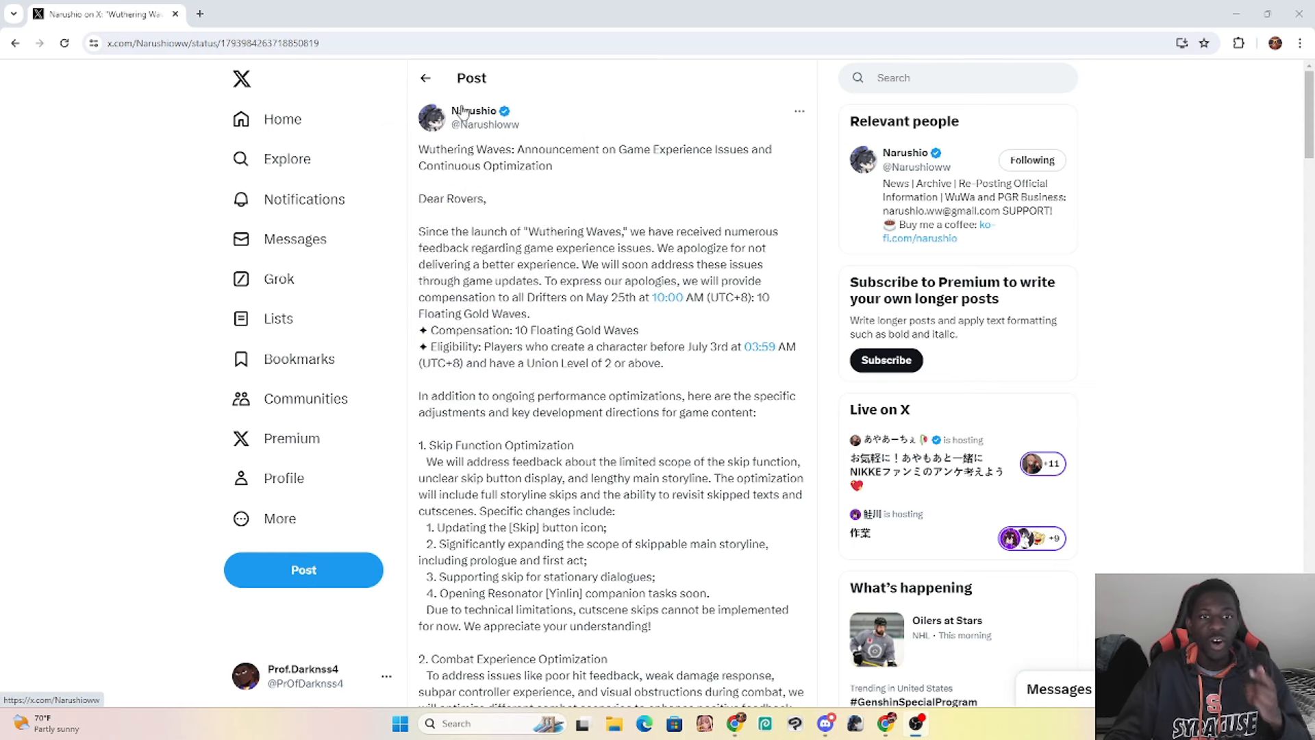
click(474, 110)
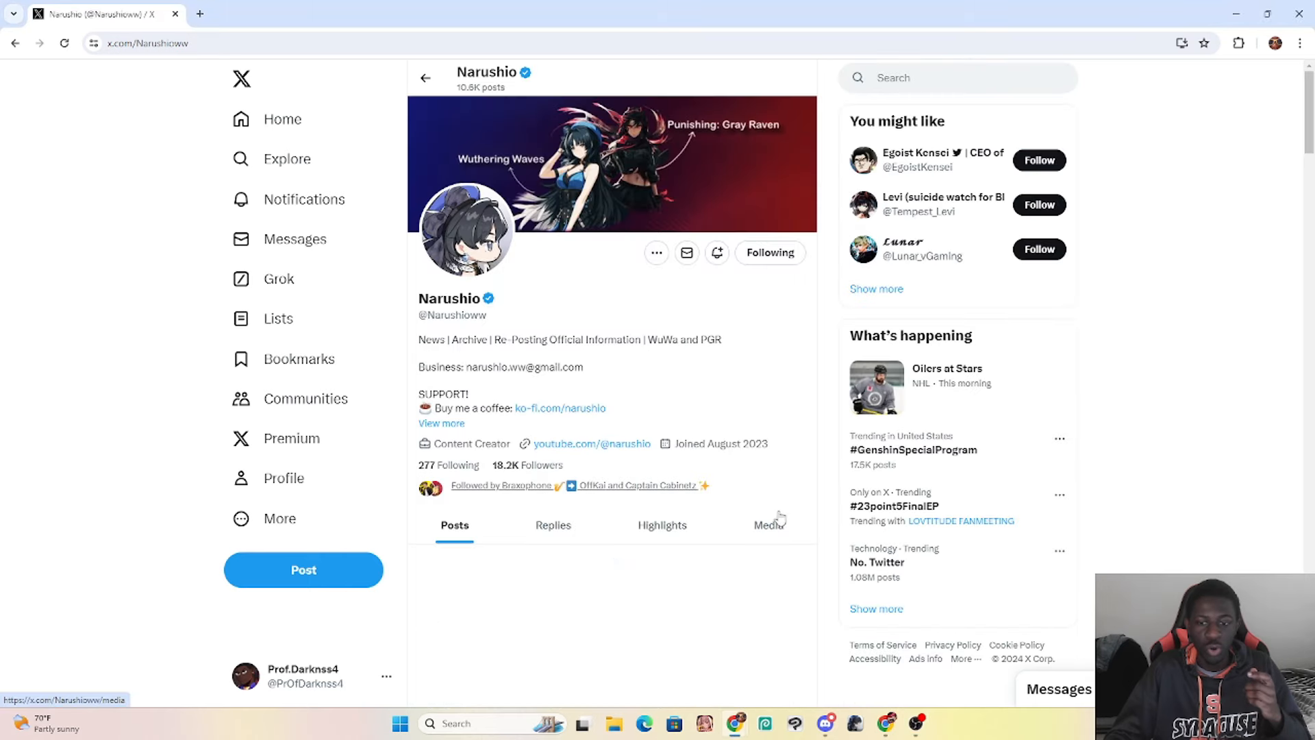
click(768, 524)
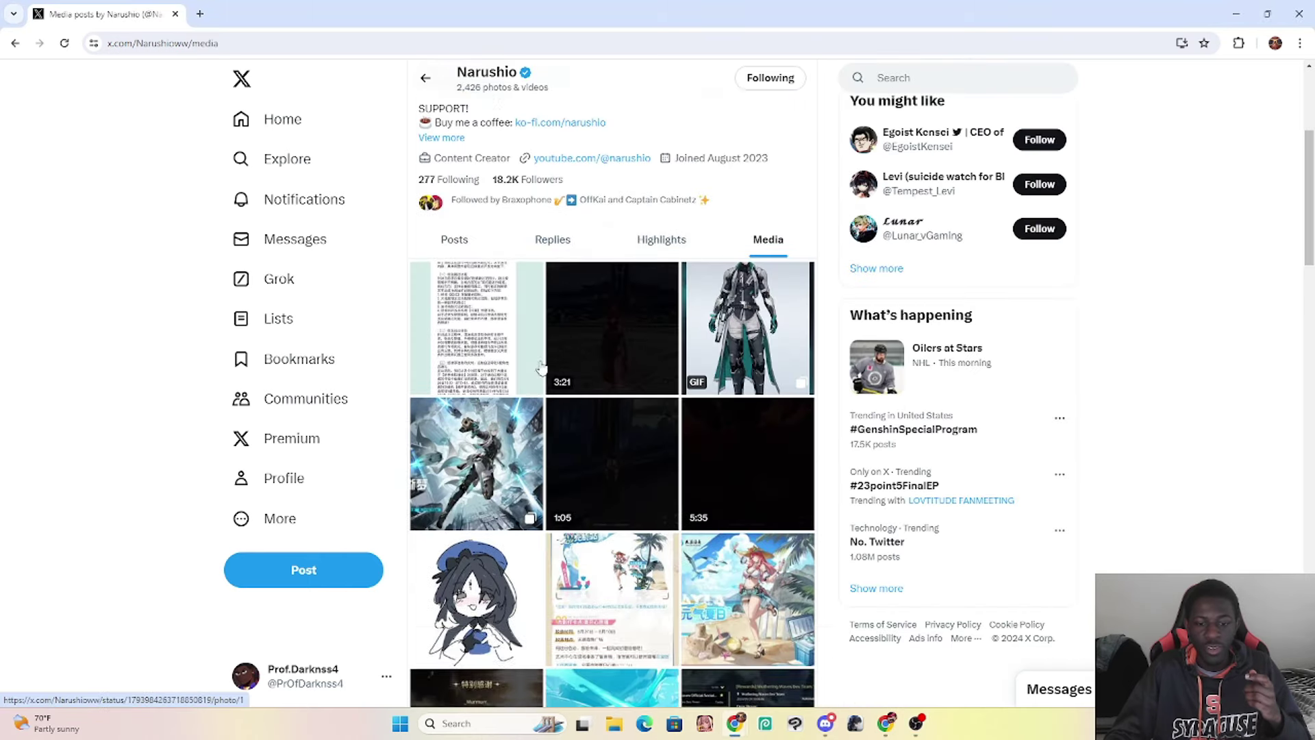
Step: Highlight the listed performance problems, then switch to the game experience announcement image
scroll(down, 3)
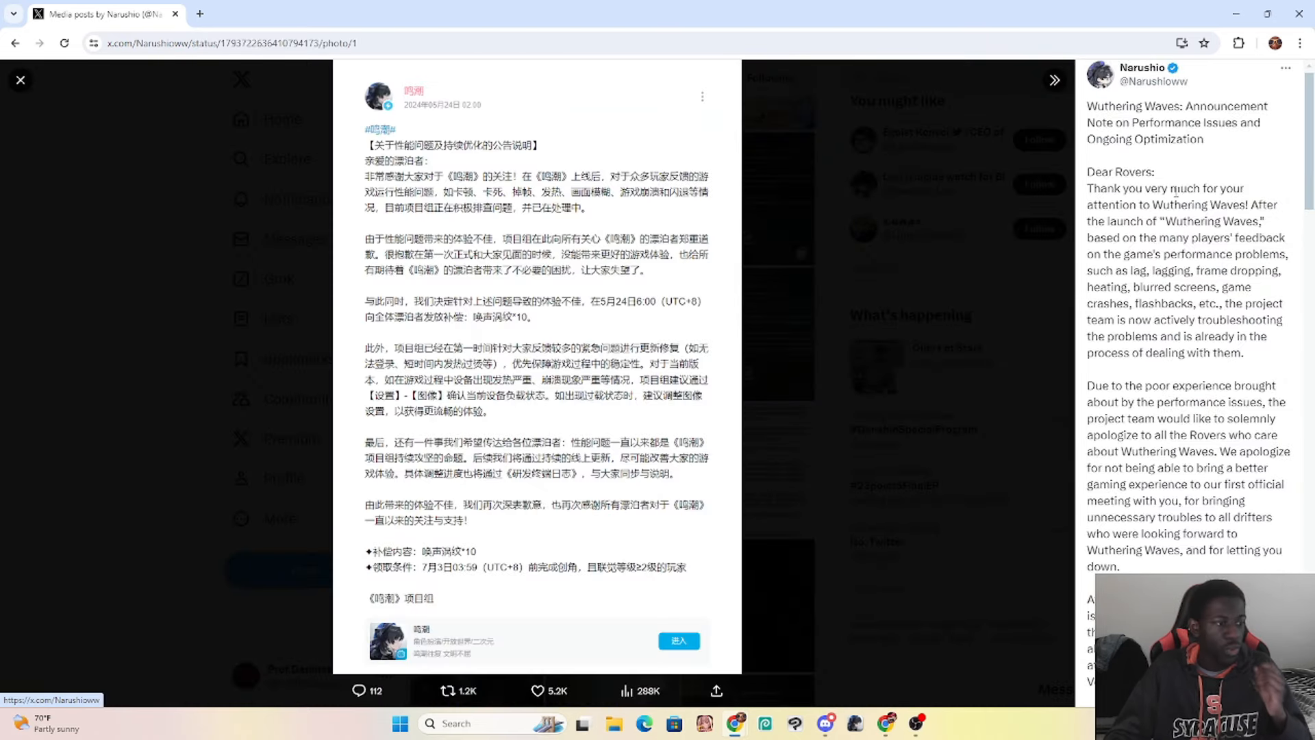
scroll(down, 3)
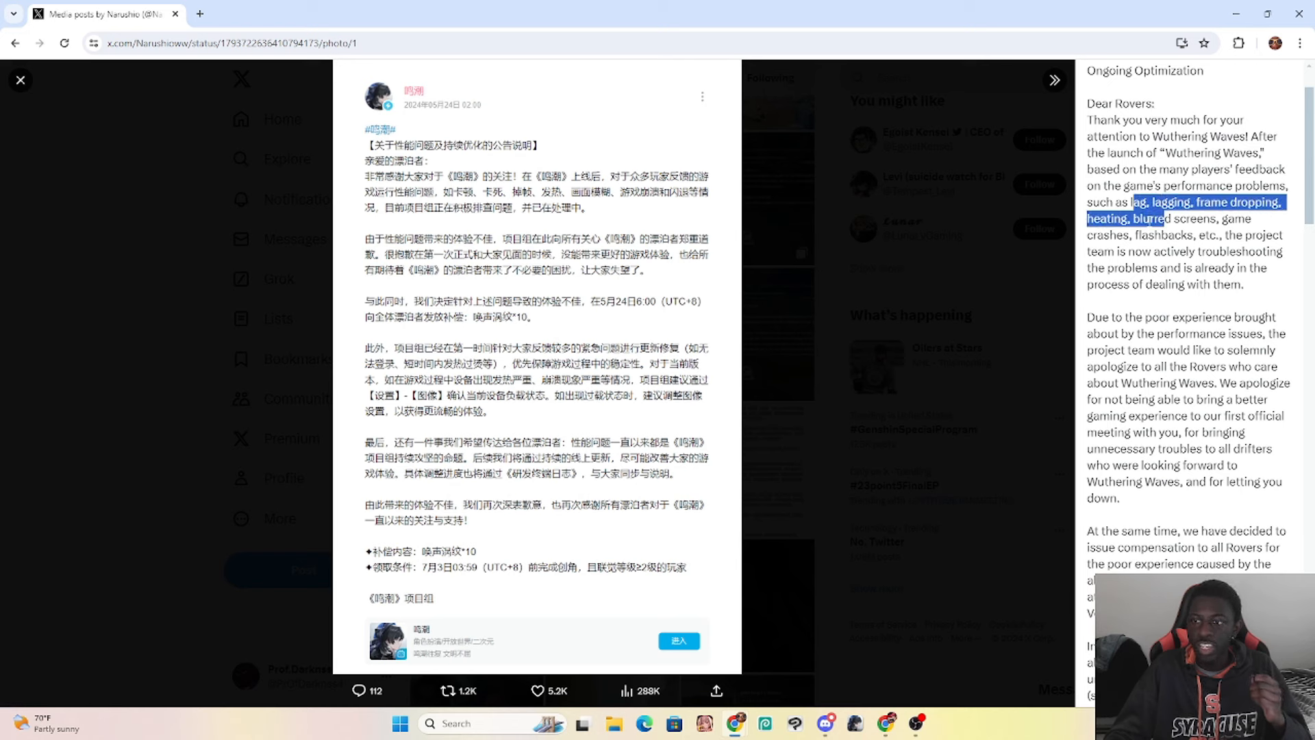
drag(1162, 217, 1216, 235)
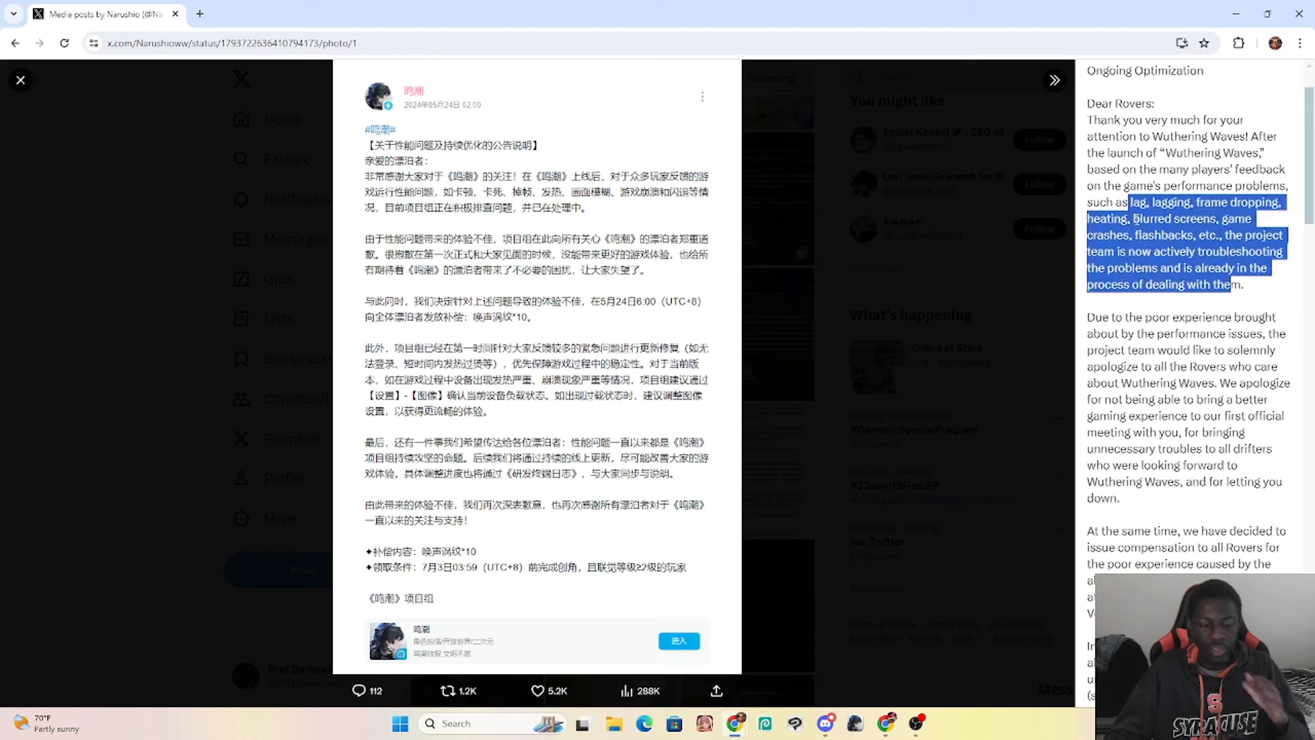
click(23, 80)
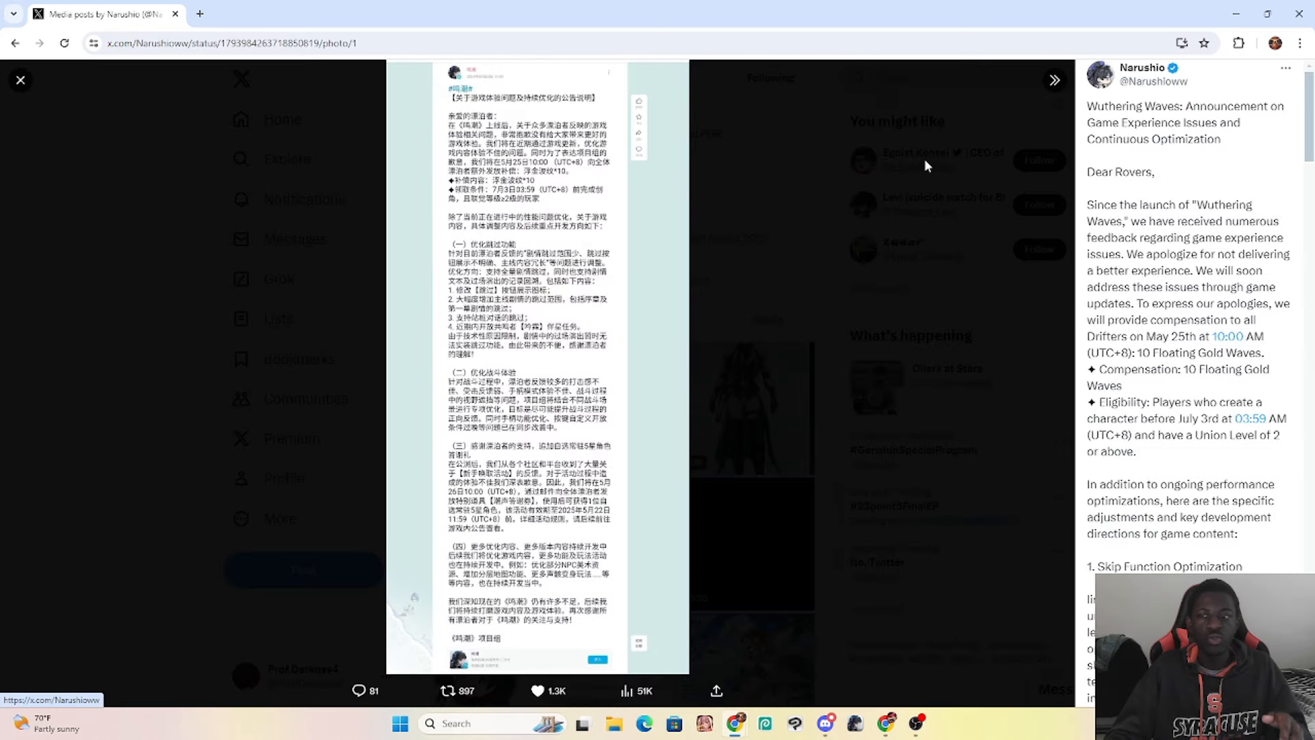
Step: Return to the Game Experience Issues post and scroll down through its later sections
click(22, 80)
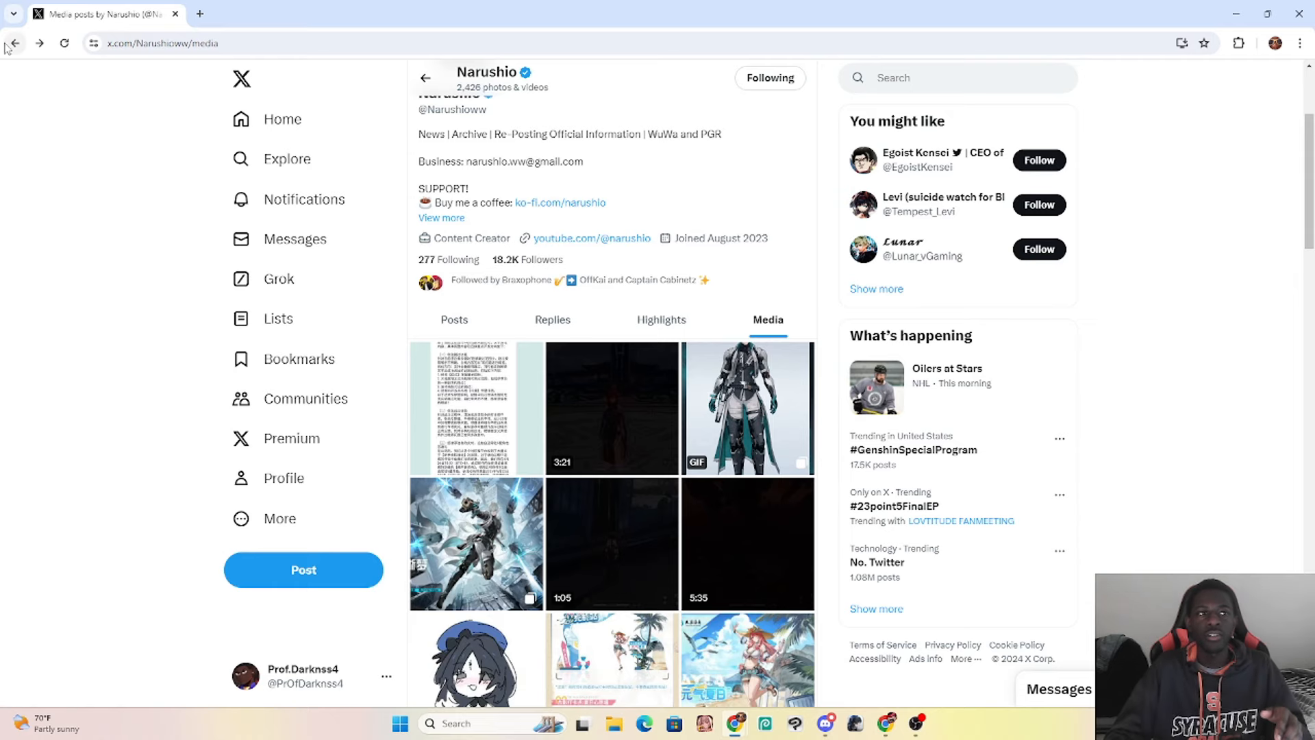
click(475, 407)
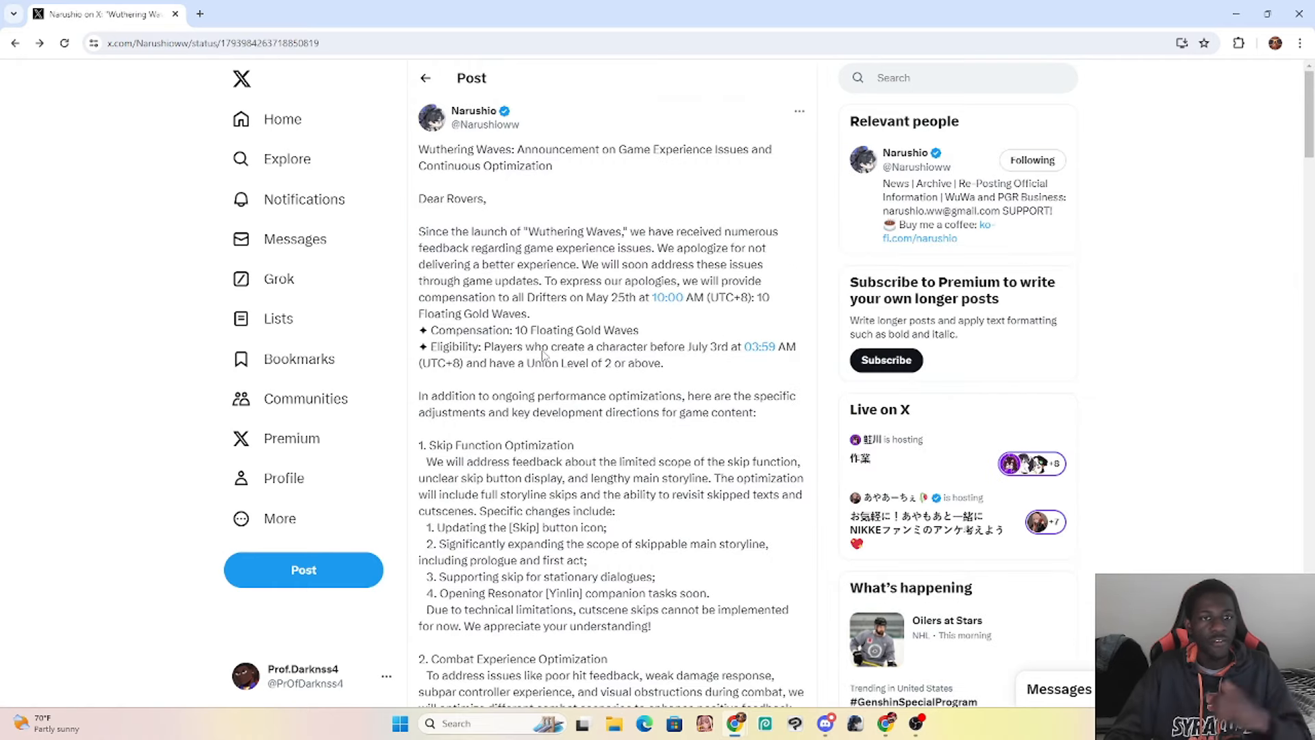
scroll(down, 3)
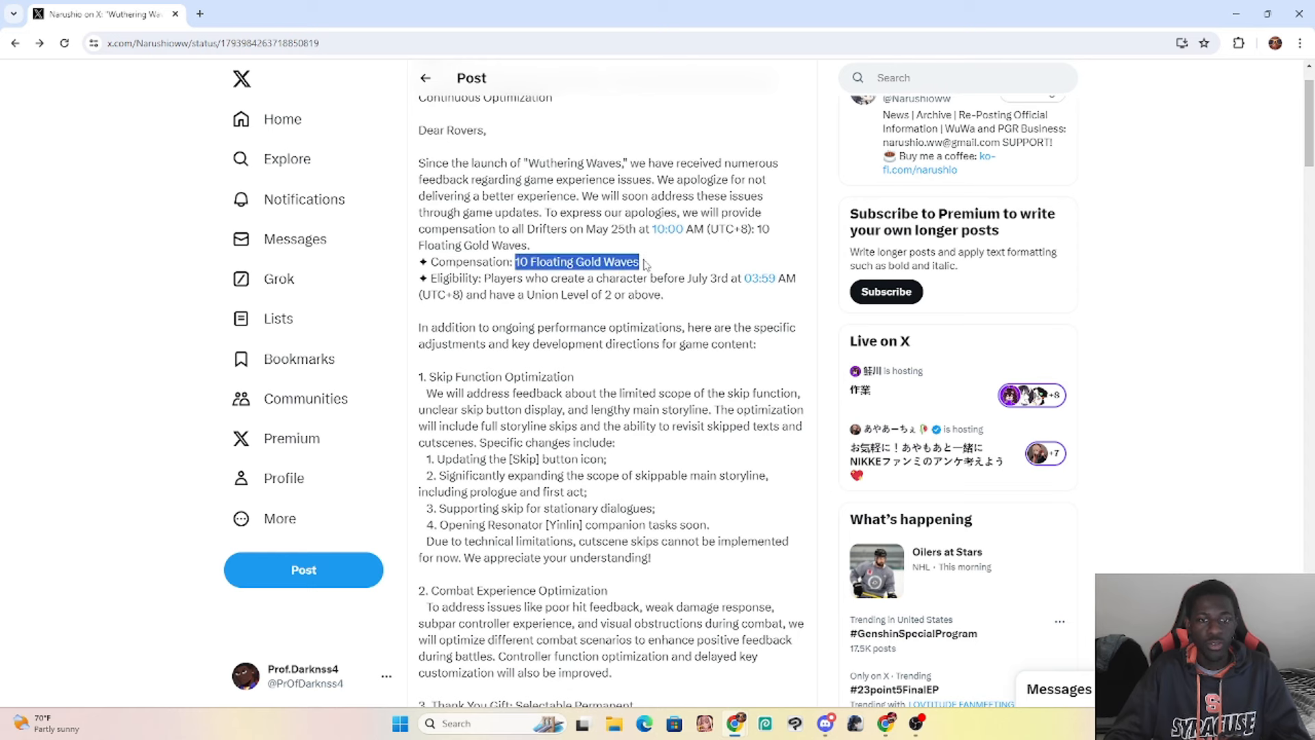
mouse_move(673, 327)
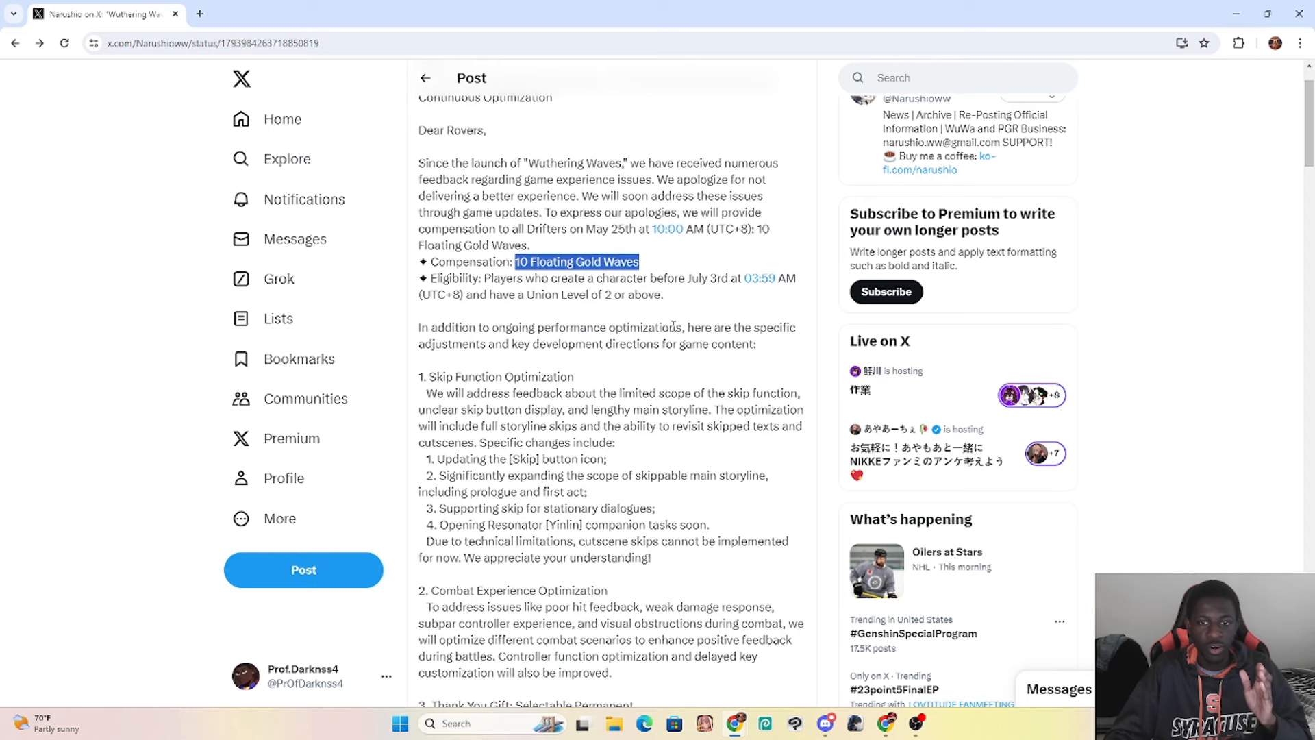
mouse_move(614, 261)
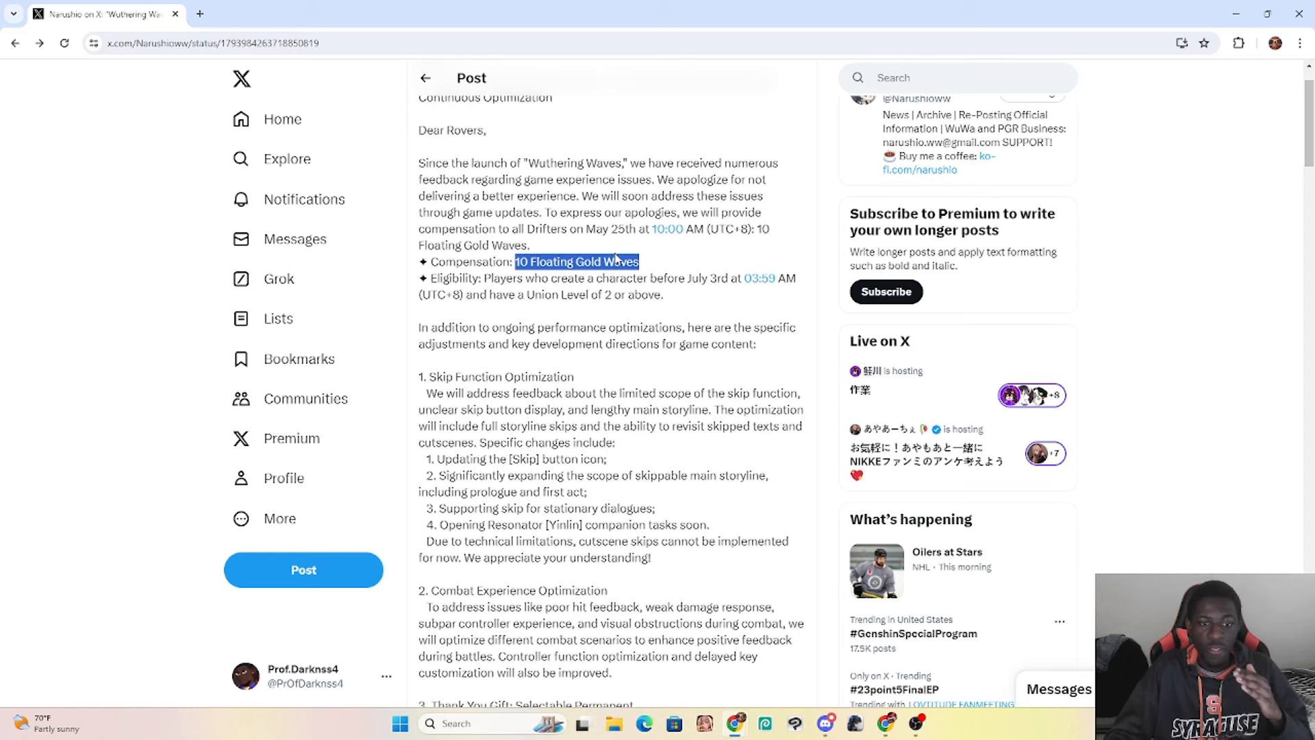
scroll(down, 3)
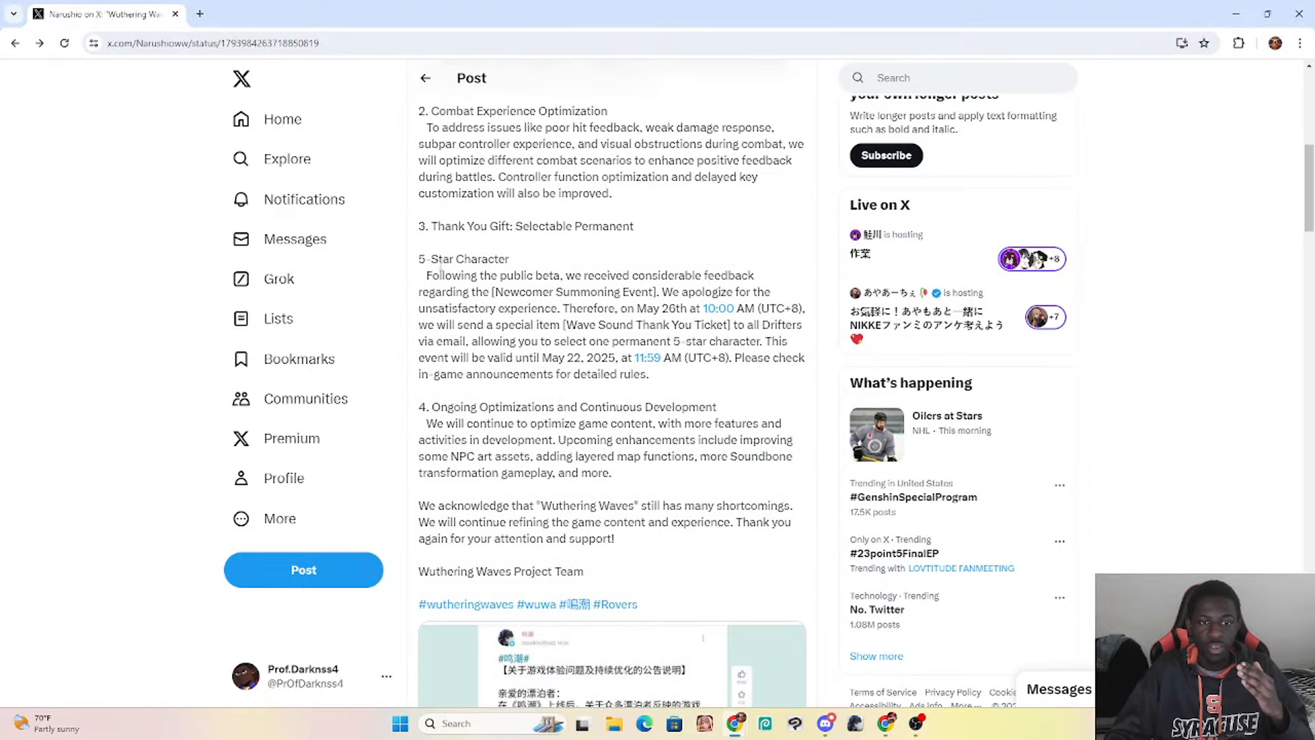
mouse_move(523, 291)
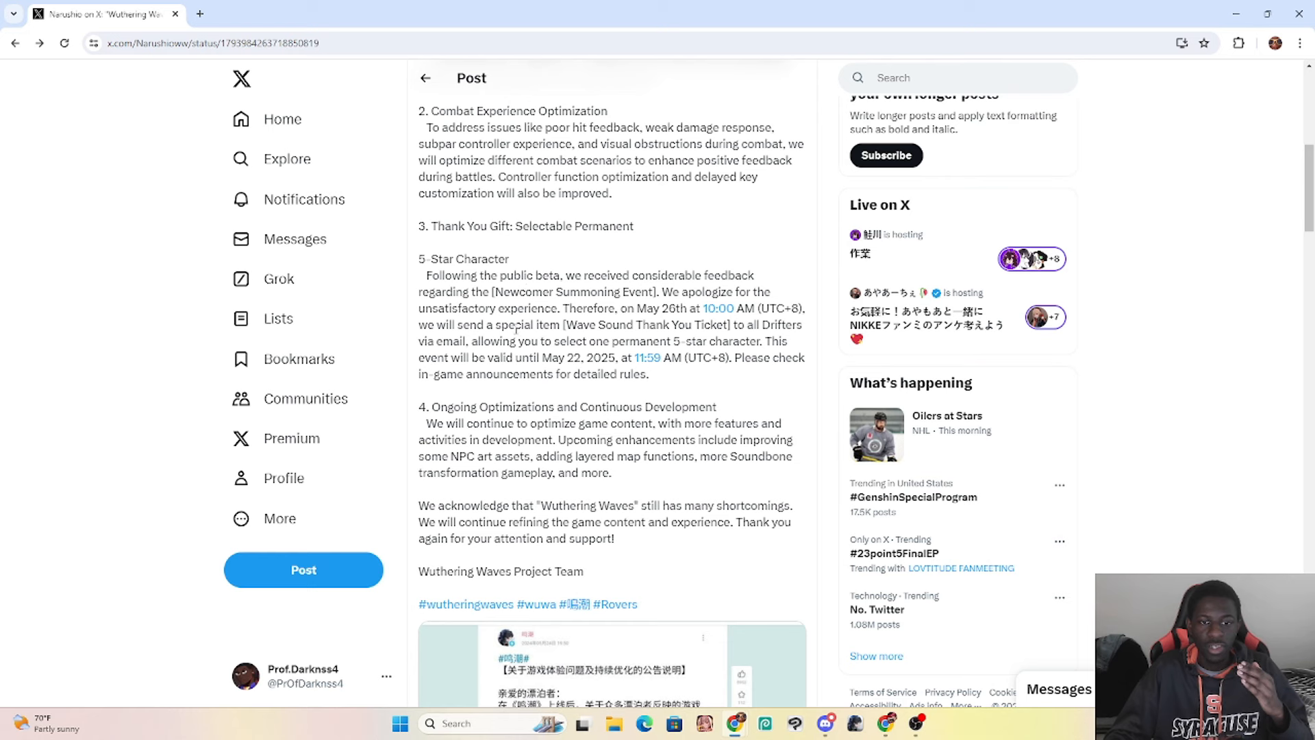
drag(504, 325, 671, 325)
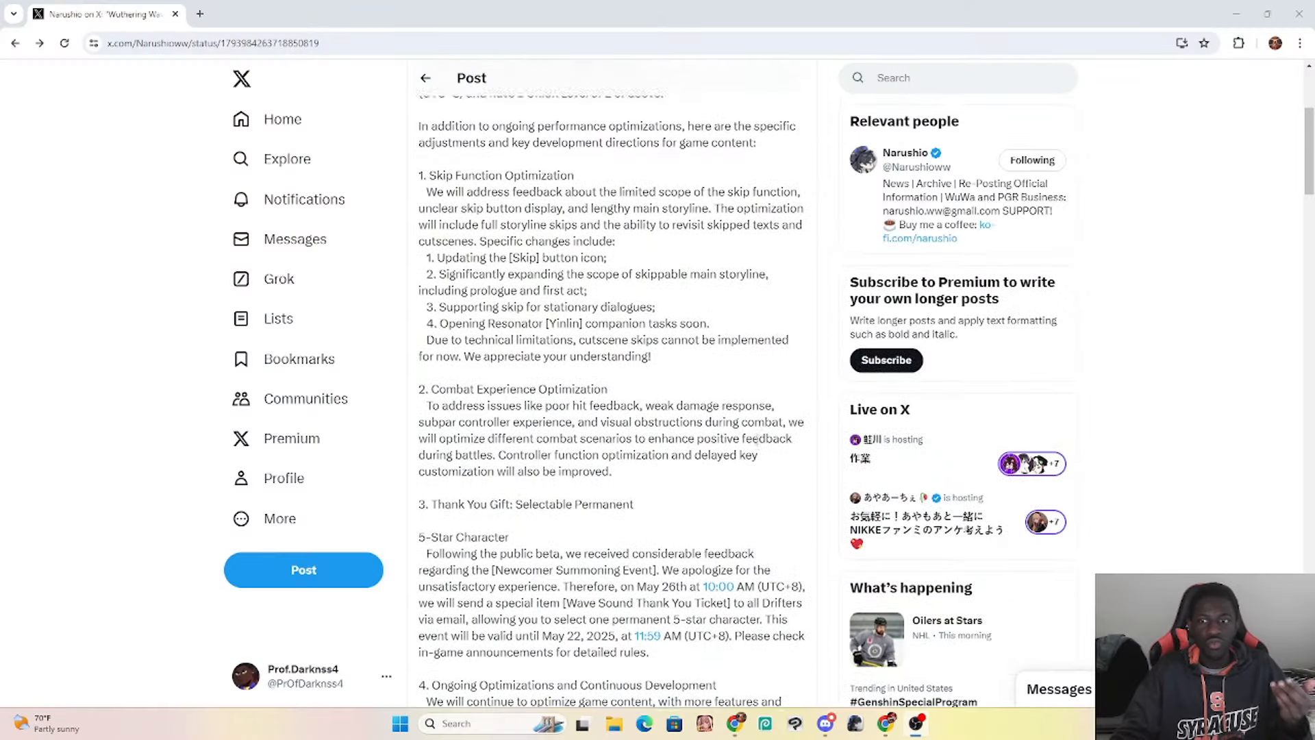
scroll(up, 3)
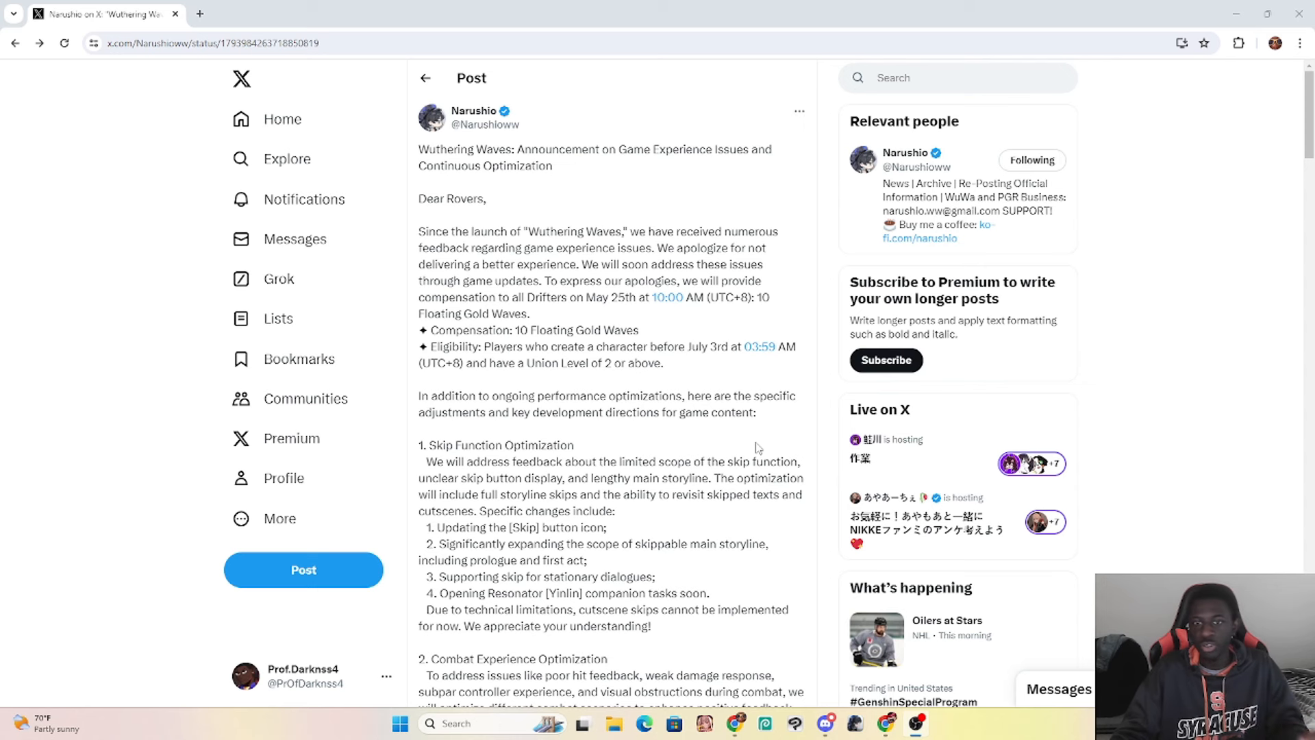
mouse_move(780, 345)
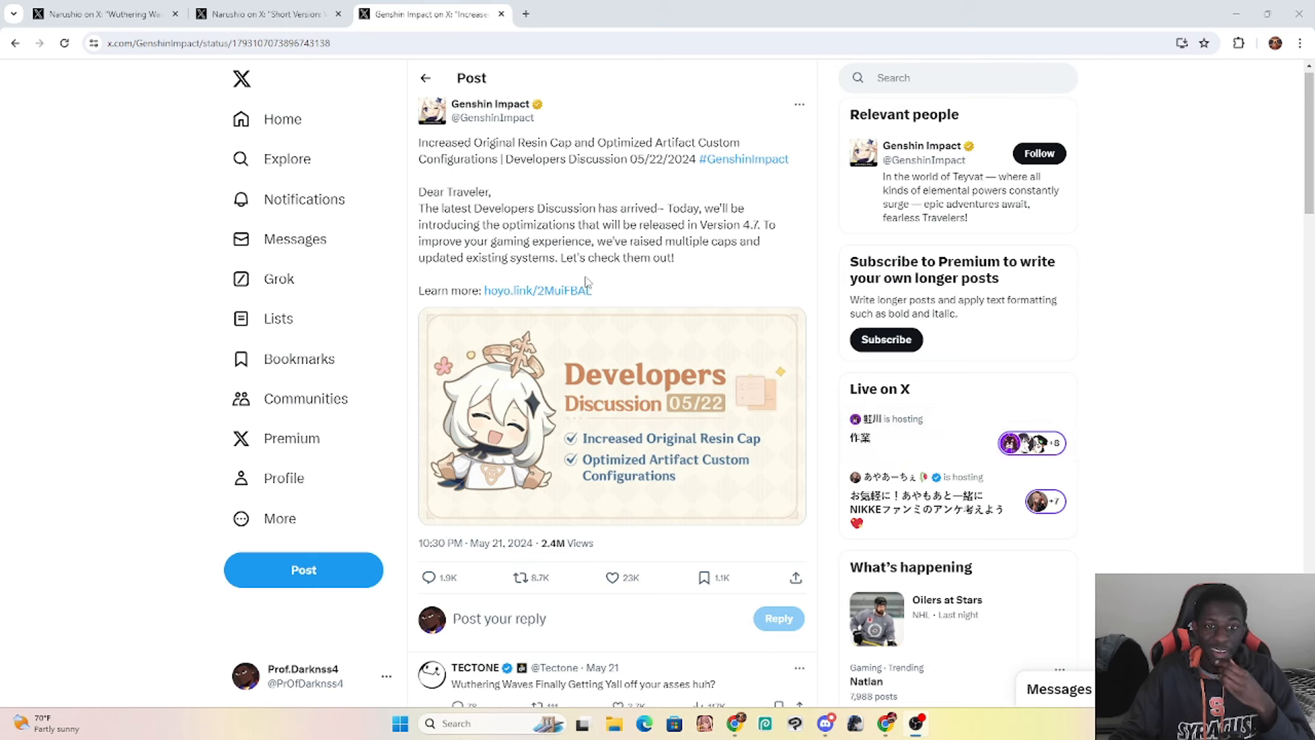
mouse_move(627, 451)
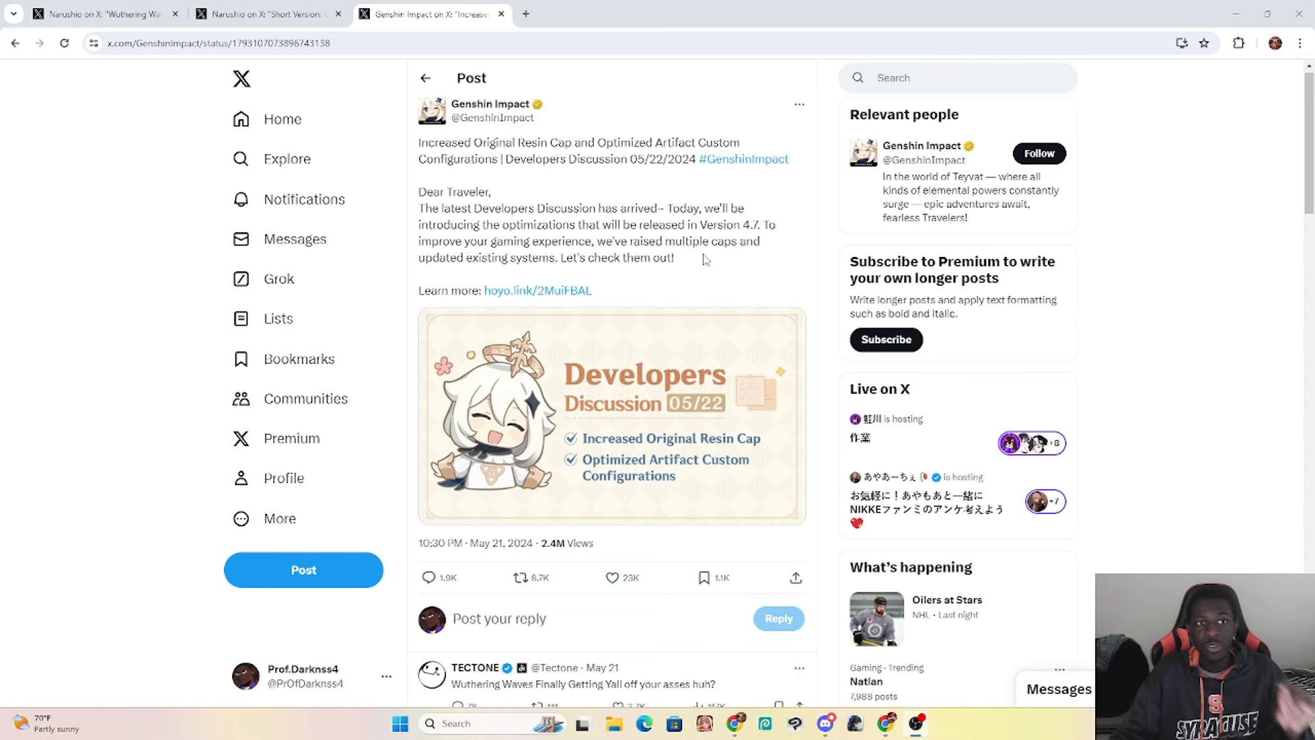
mouse_move(501, 185)
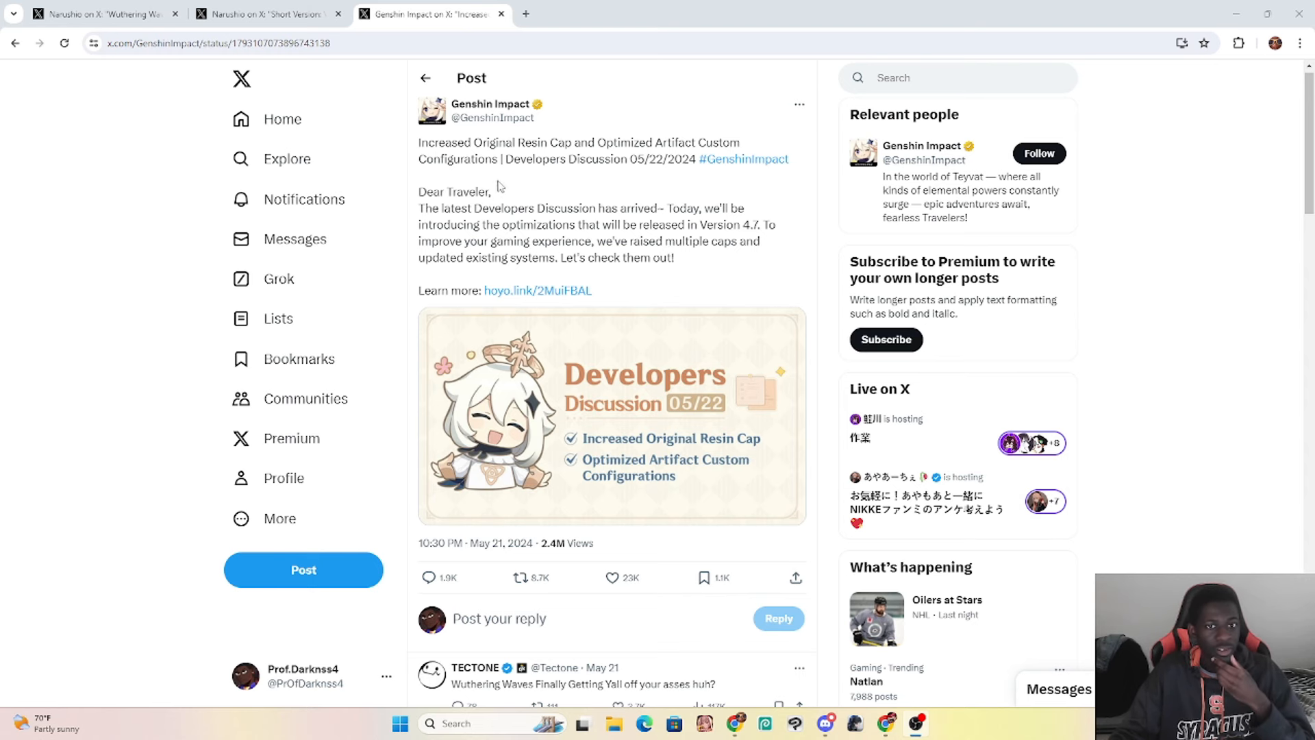
Step: In the Short Version post, highlight the May 25th date, storyline skips and revisiting skipped content
click(271, 14)
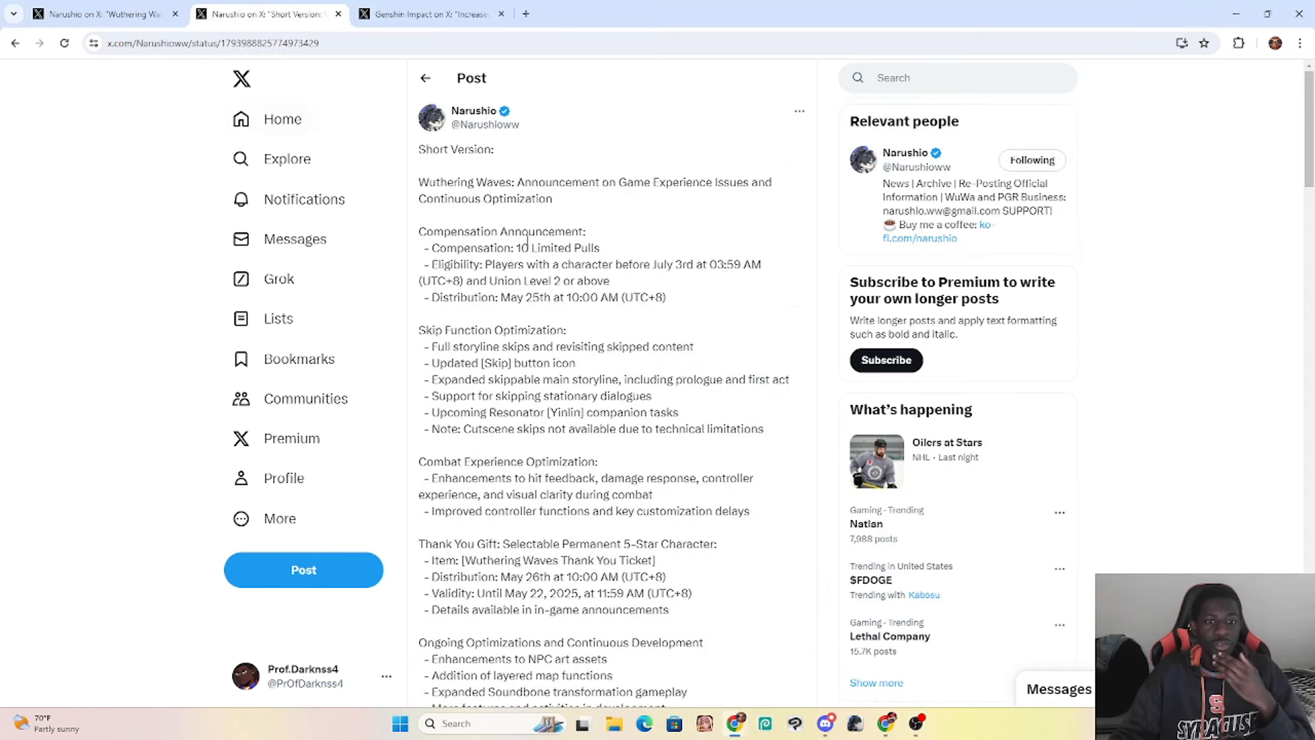
mouse_move(632, 278)
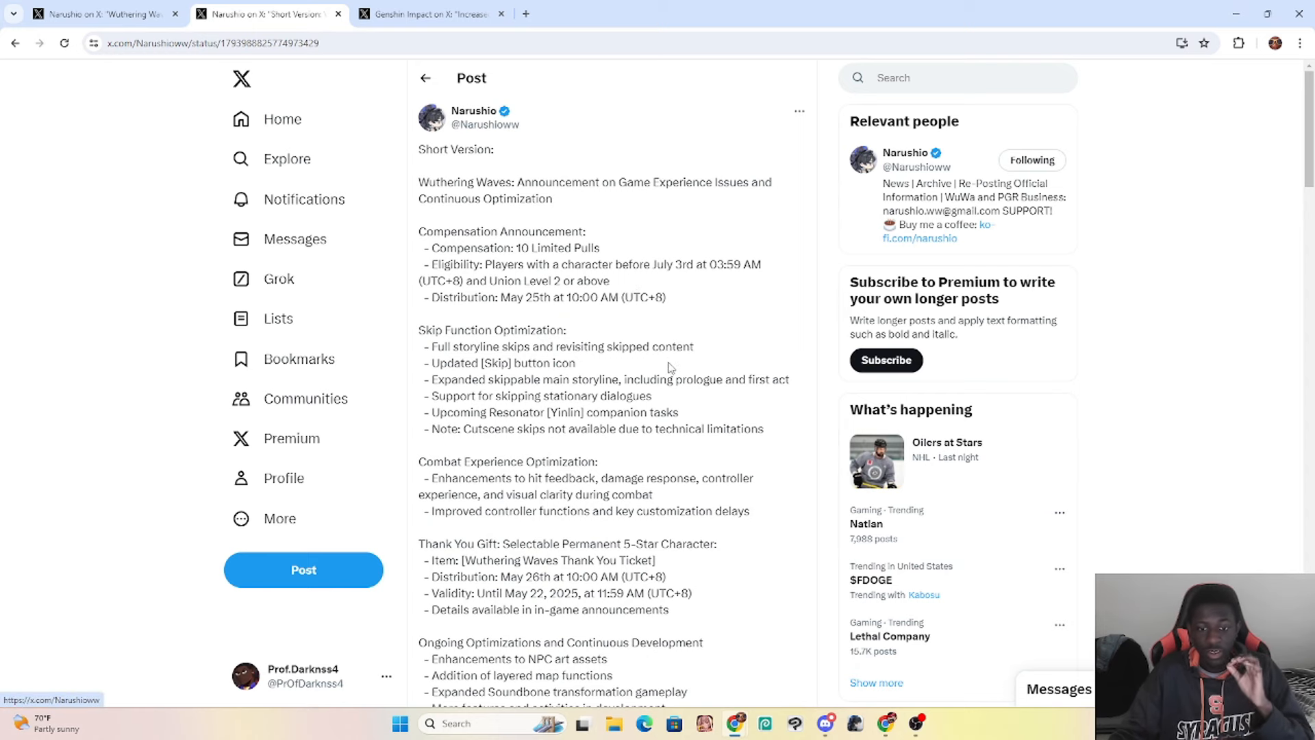
scroll(down, 3)
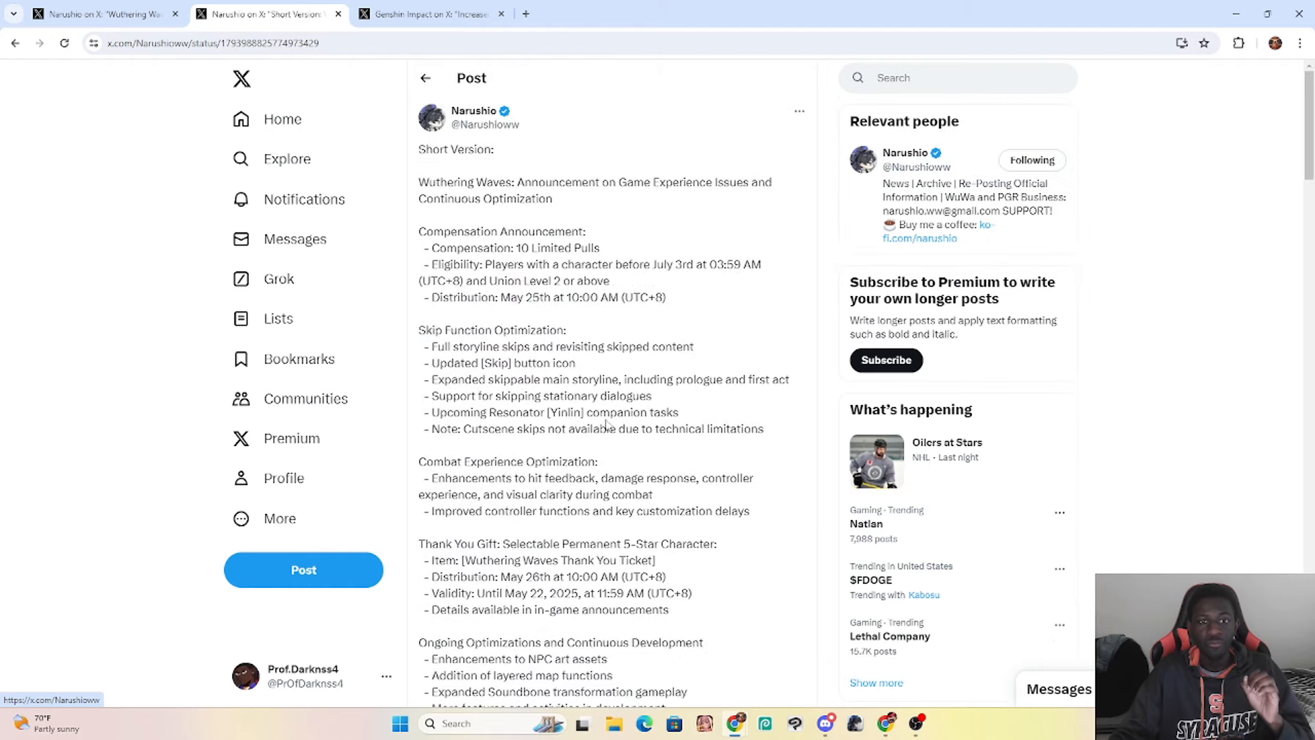
mouse_move(732, 197)
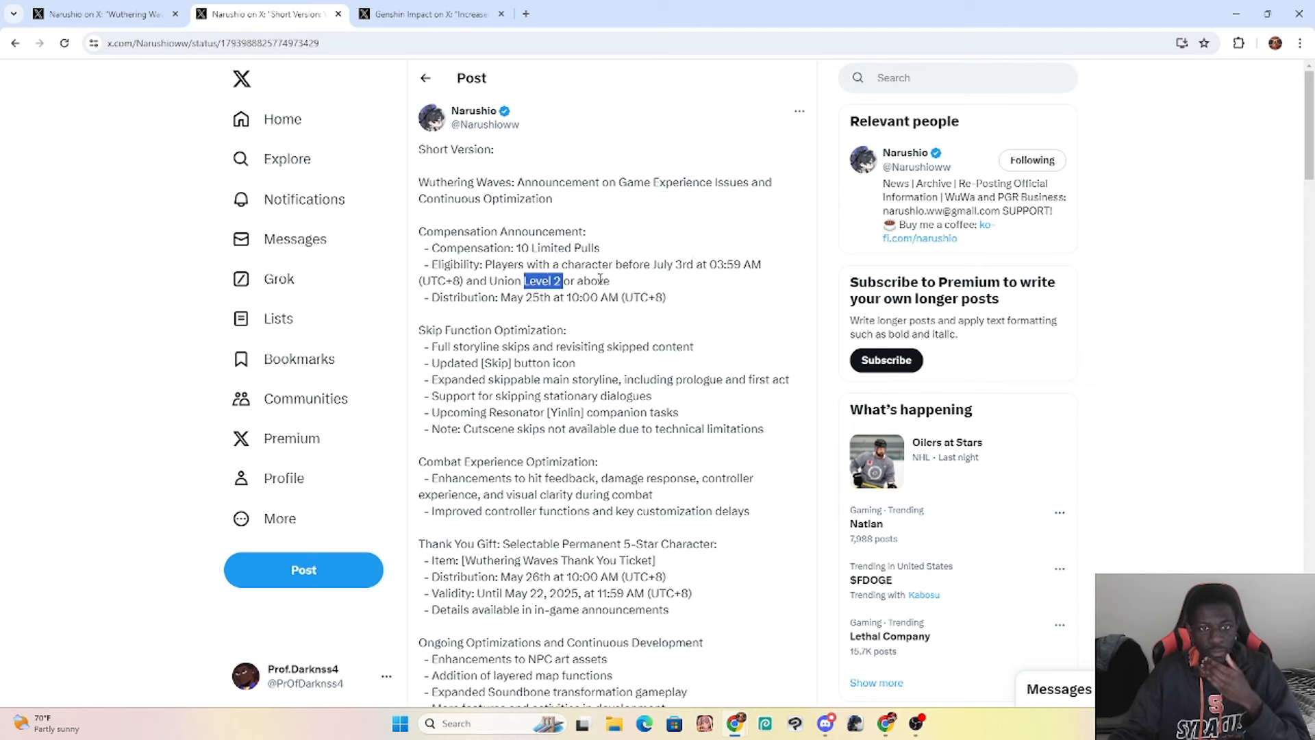
double_click(517, 297)
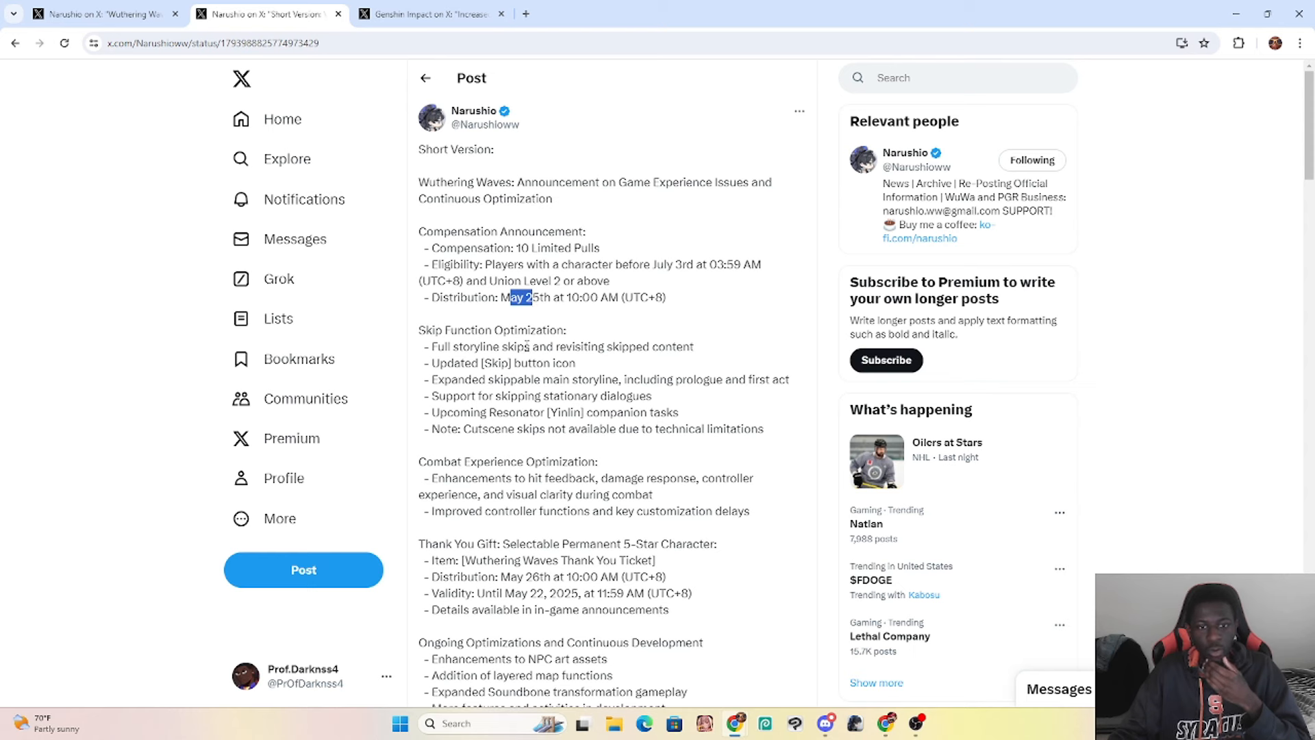
double_click(492, 330)
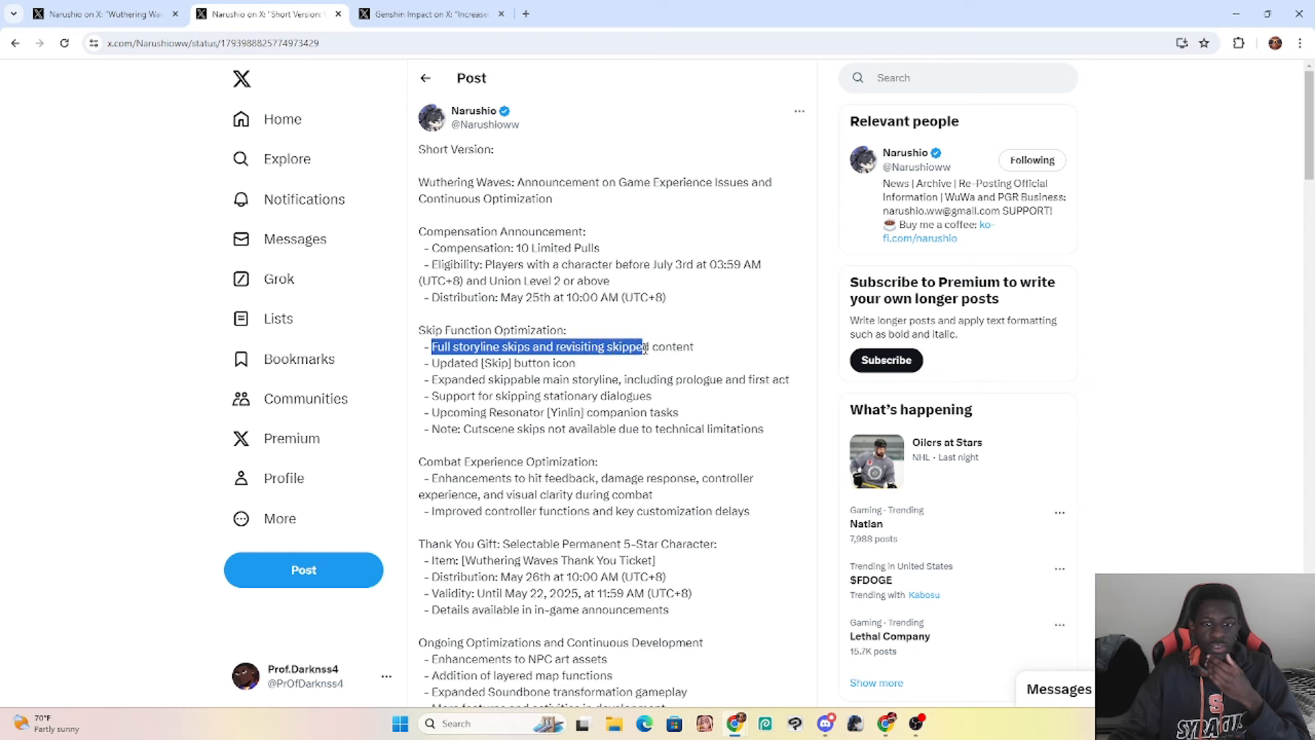
click(696, 353)
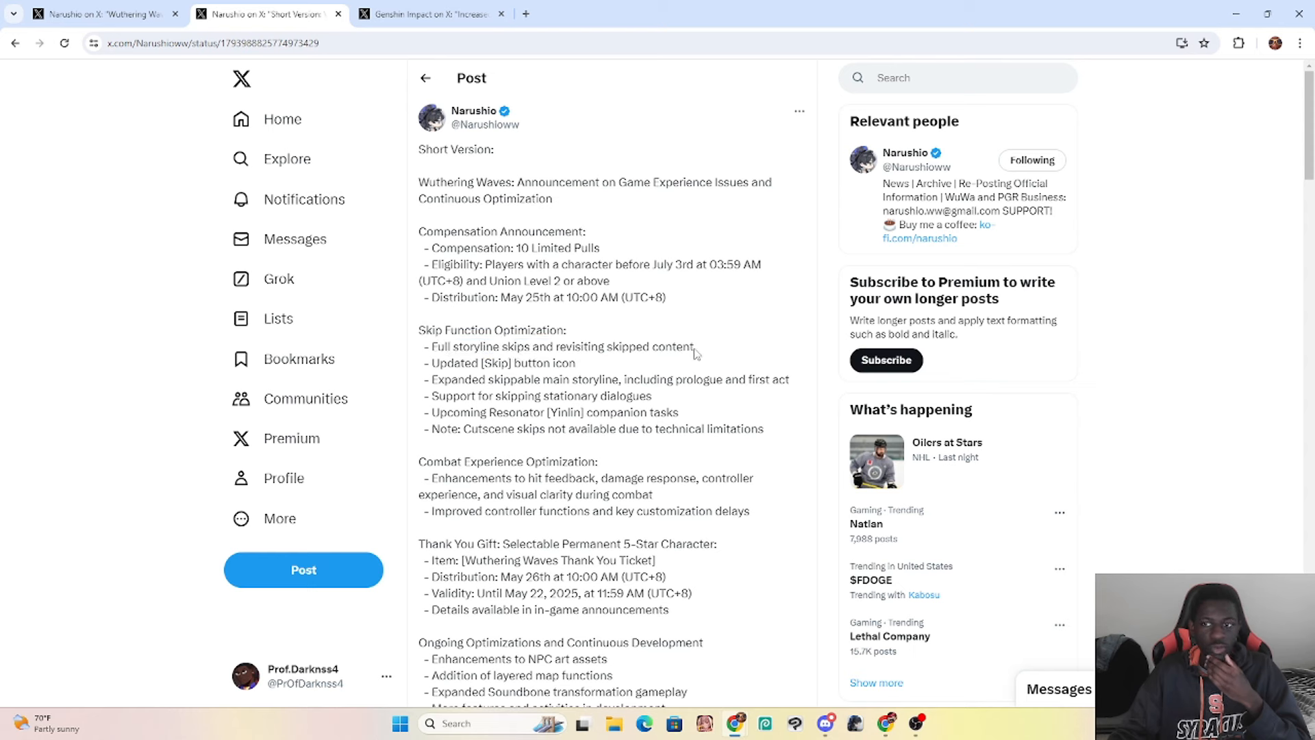
drag(556, 347, 695, 347)
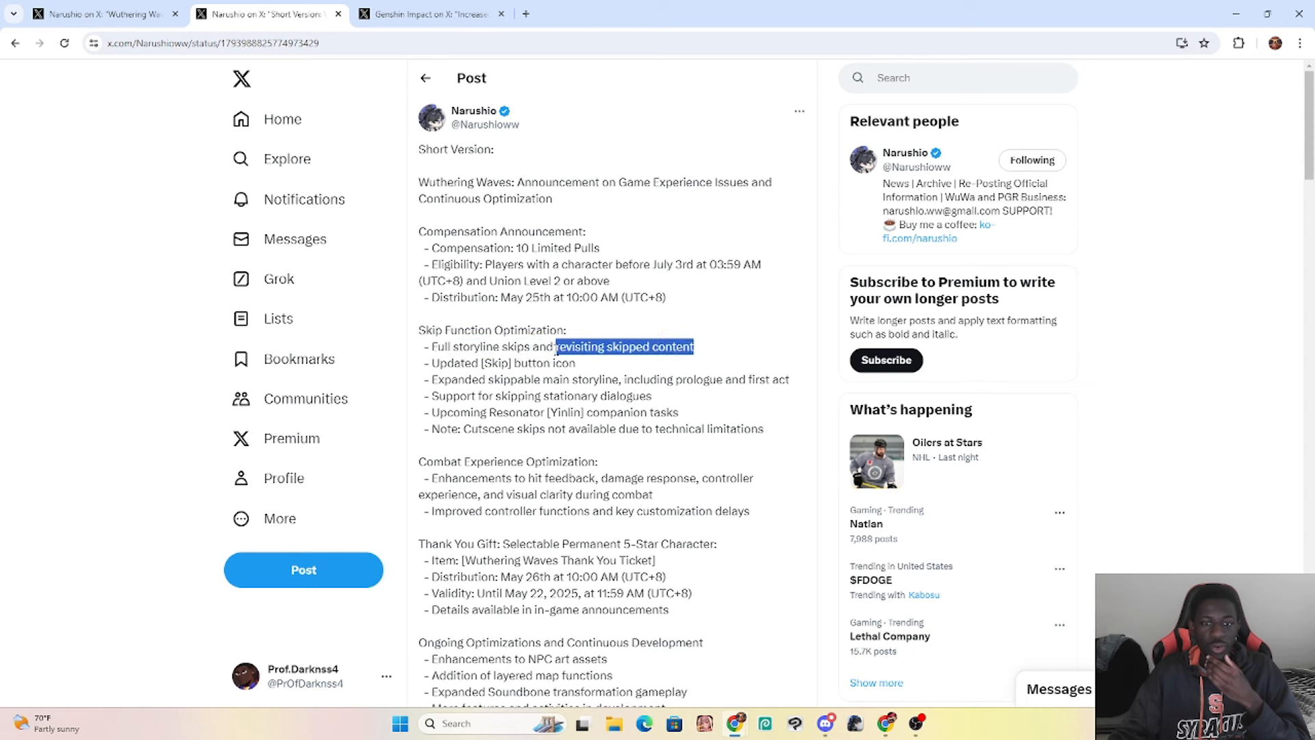
mouse_move(544, 352)
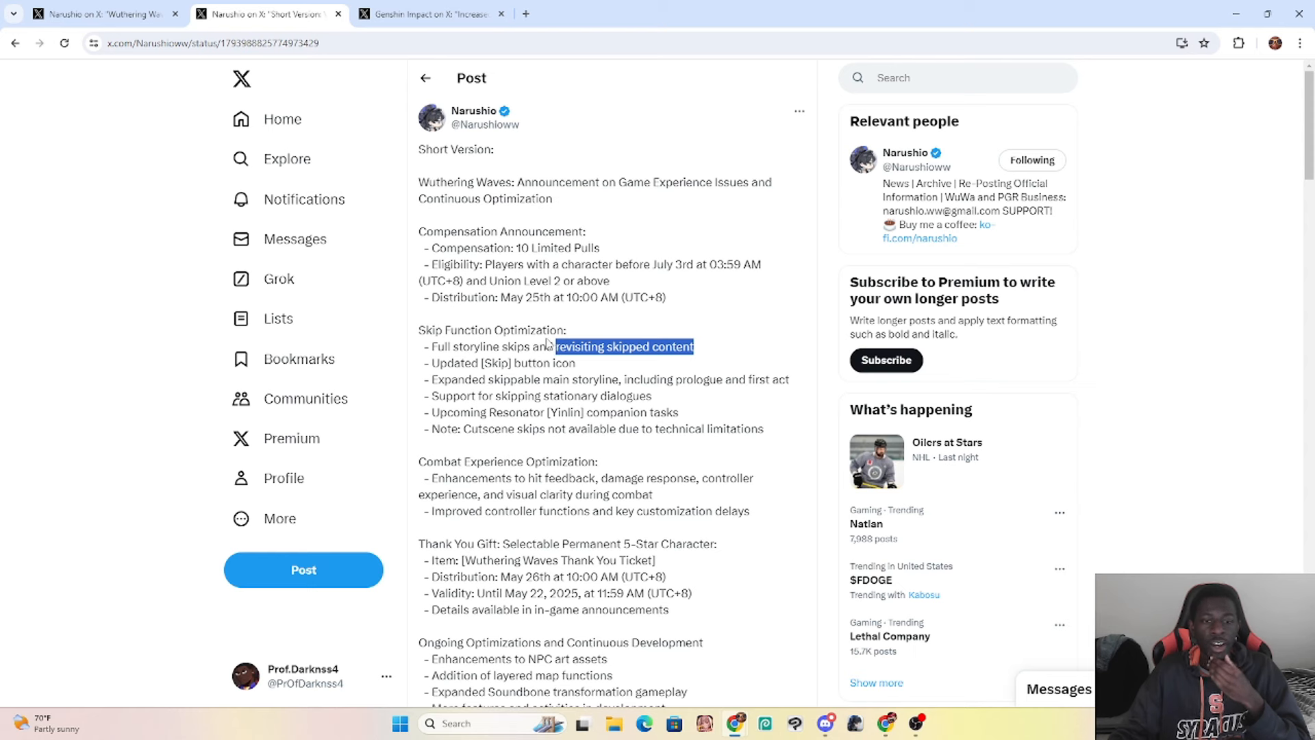
click(556, 347)
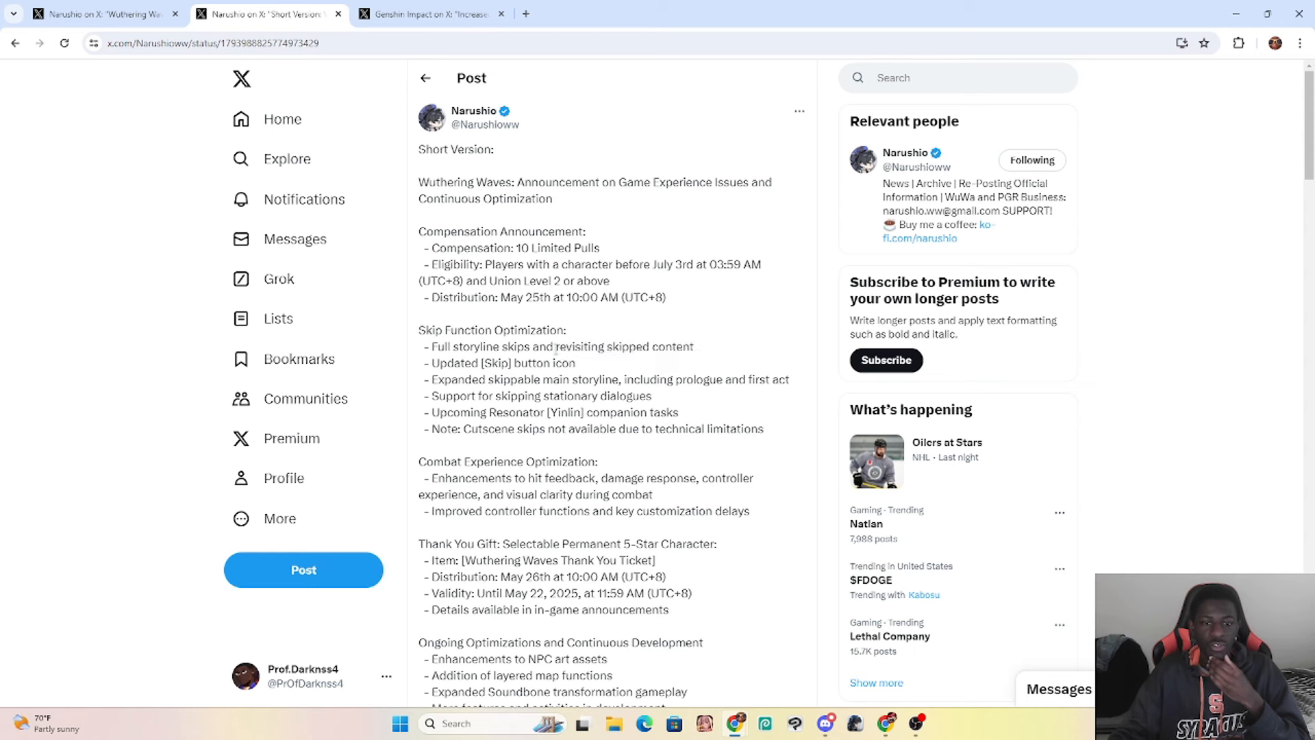
drag(556, 347, 576, 362)
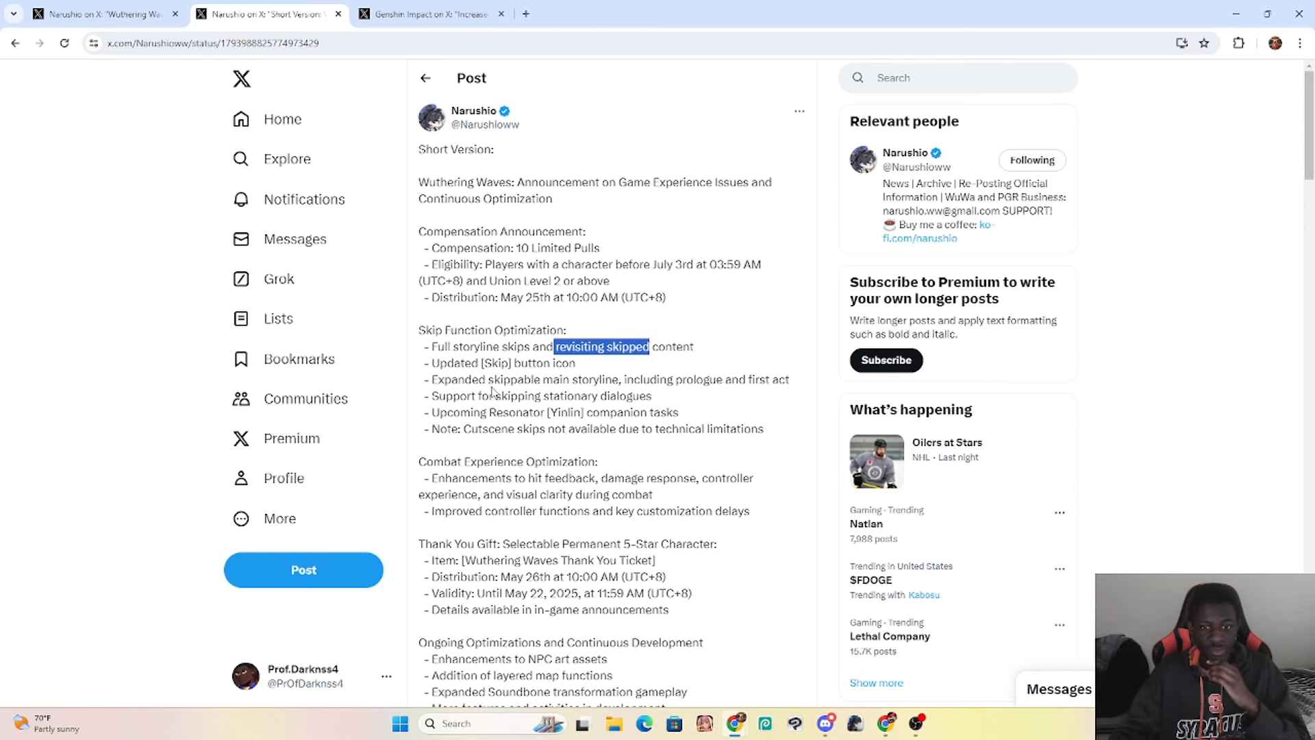
Step: Highlight the skippable main storyline (including prologue) and stationary dialogue skipping lines
drag(493, 378, 638, 379)
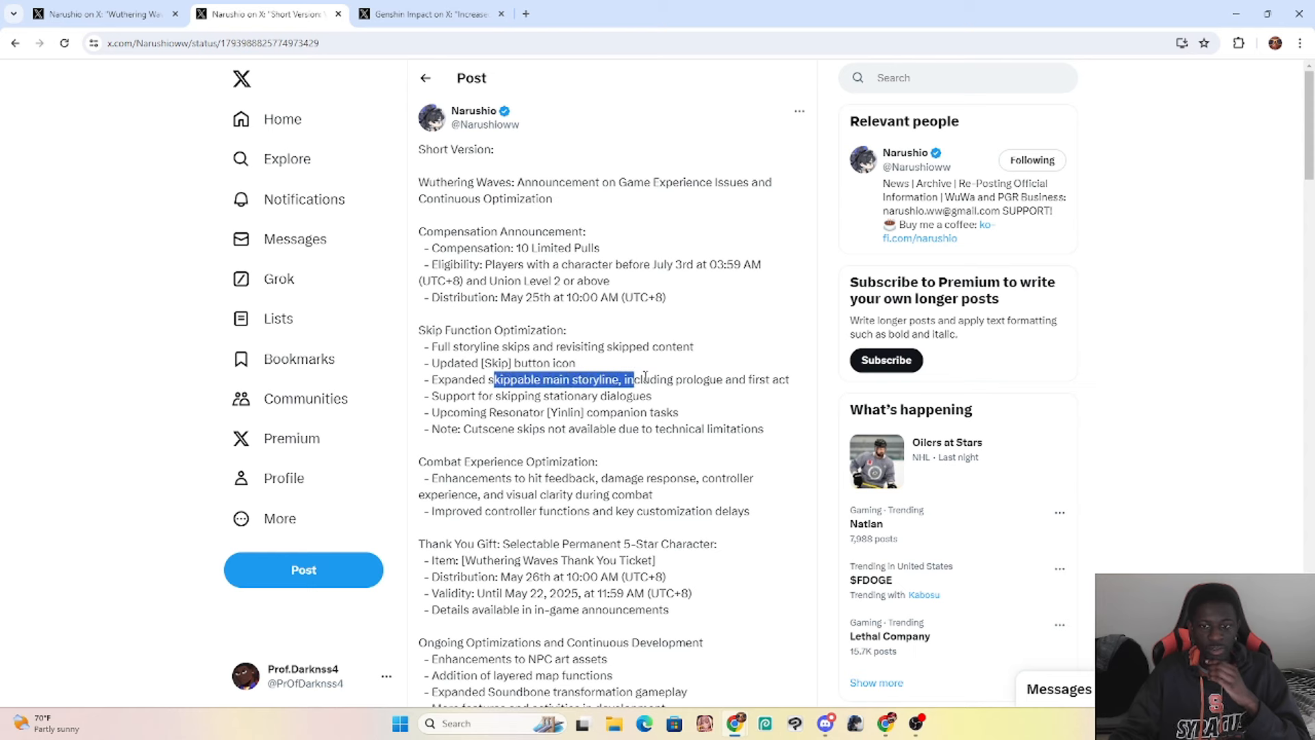
click(795, 387)
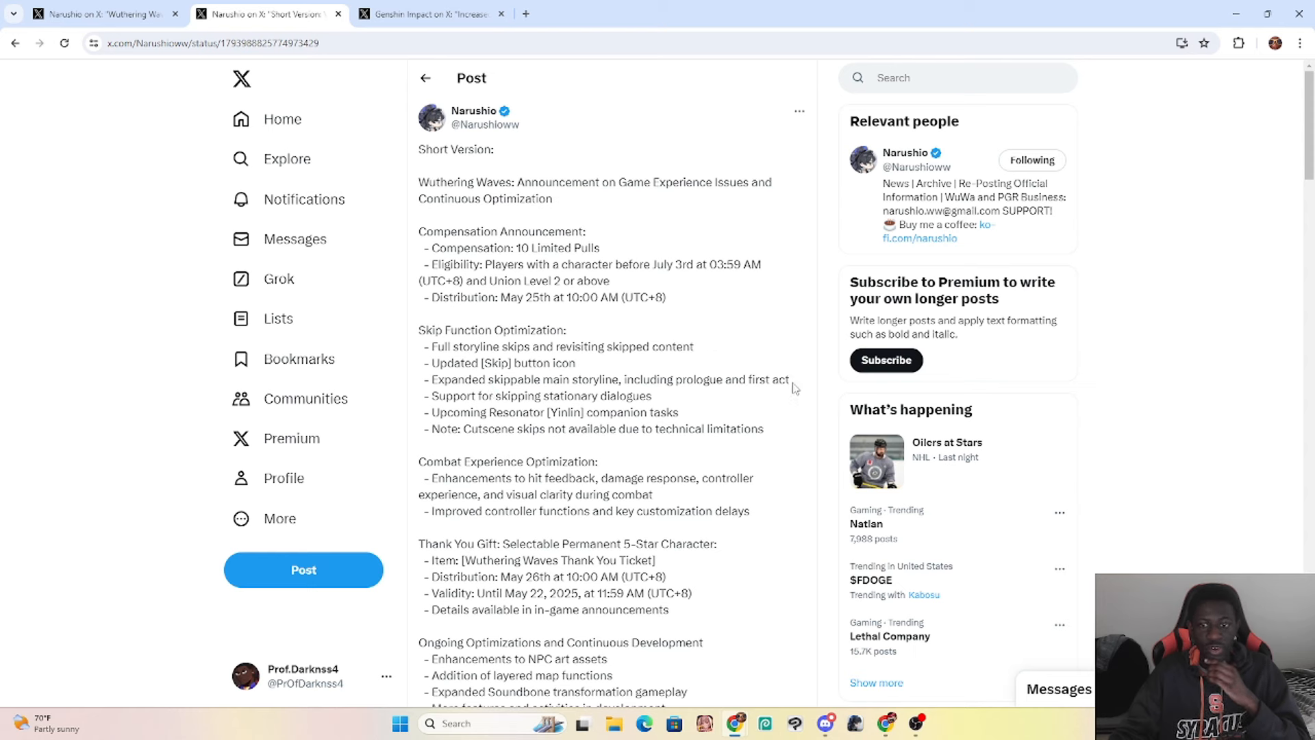
triple_click(603, 380)
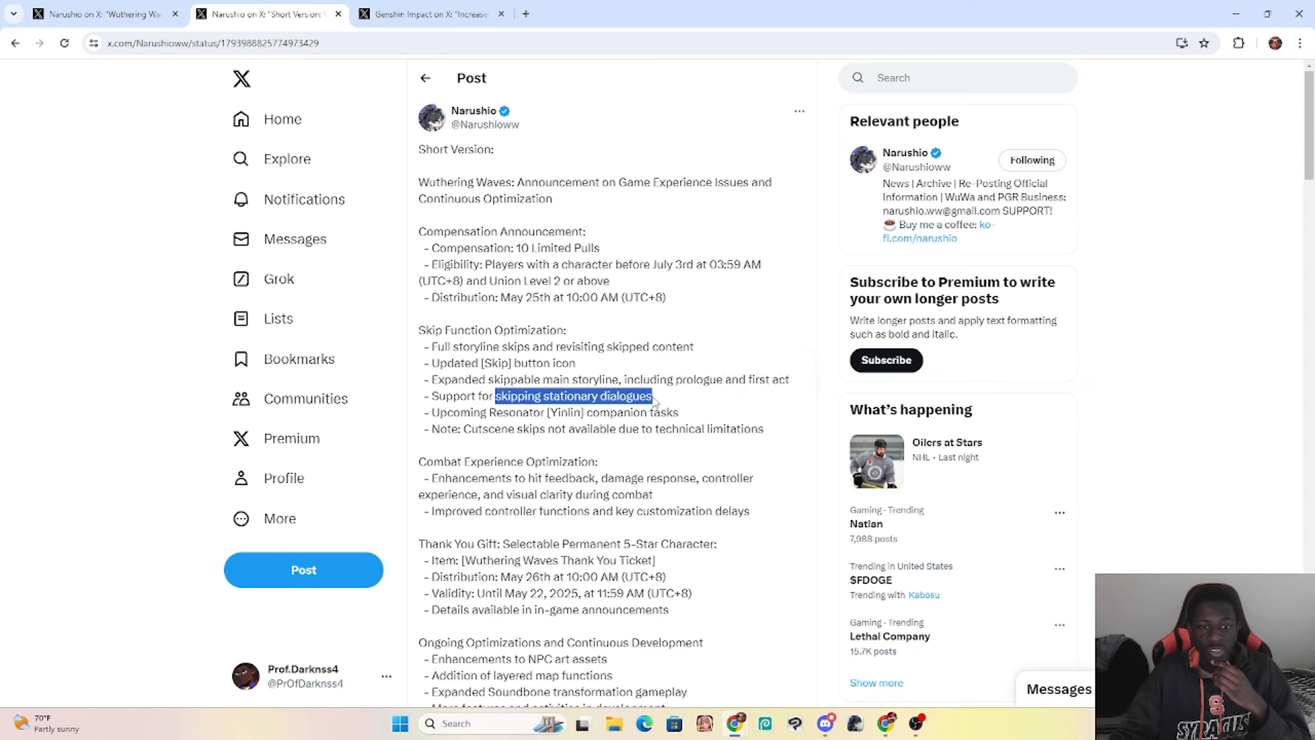
Step: Highlight the Cutscene skips note, then the entire Skip Function Optimization block
drag(490, 412, 611, 412)
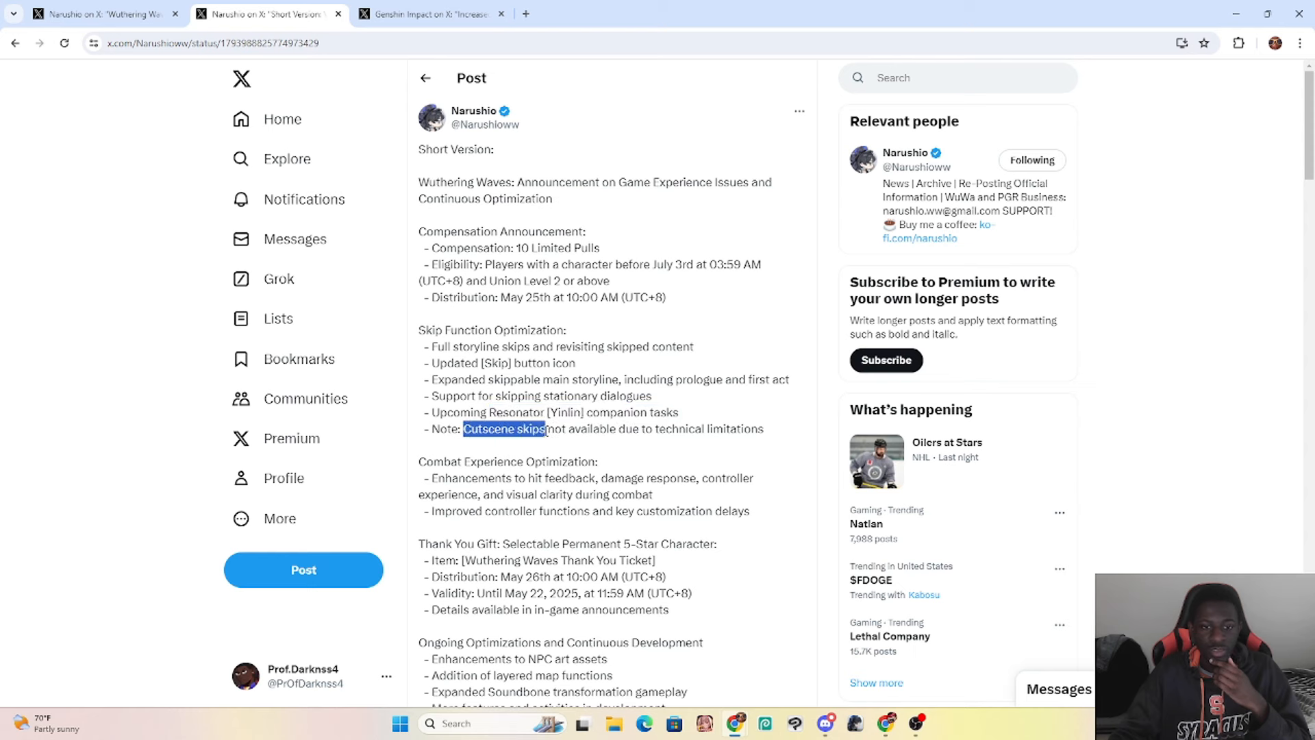
click(560, 429)
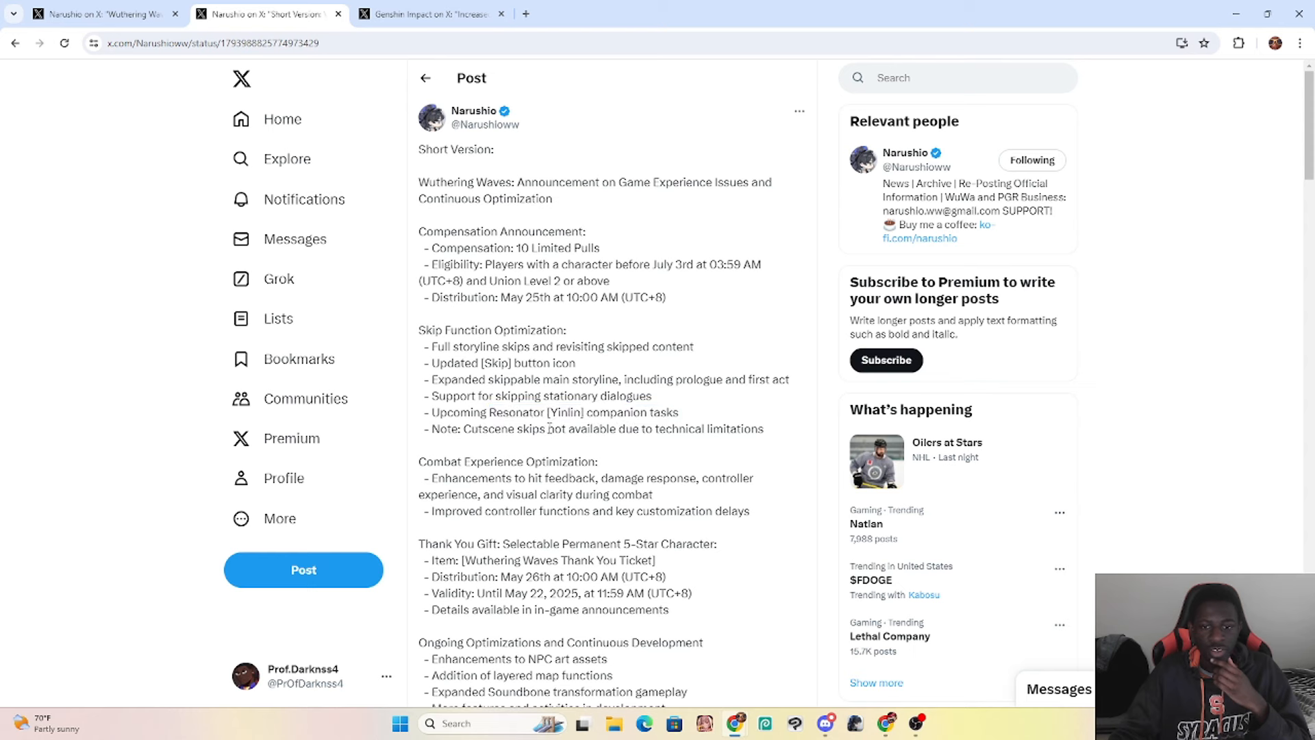
drag(549, 429, 765, 428)
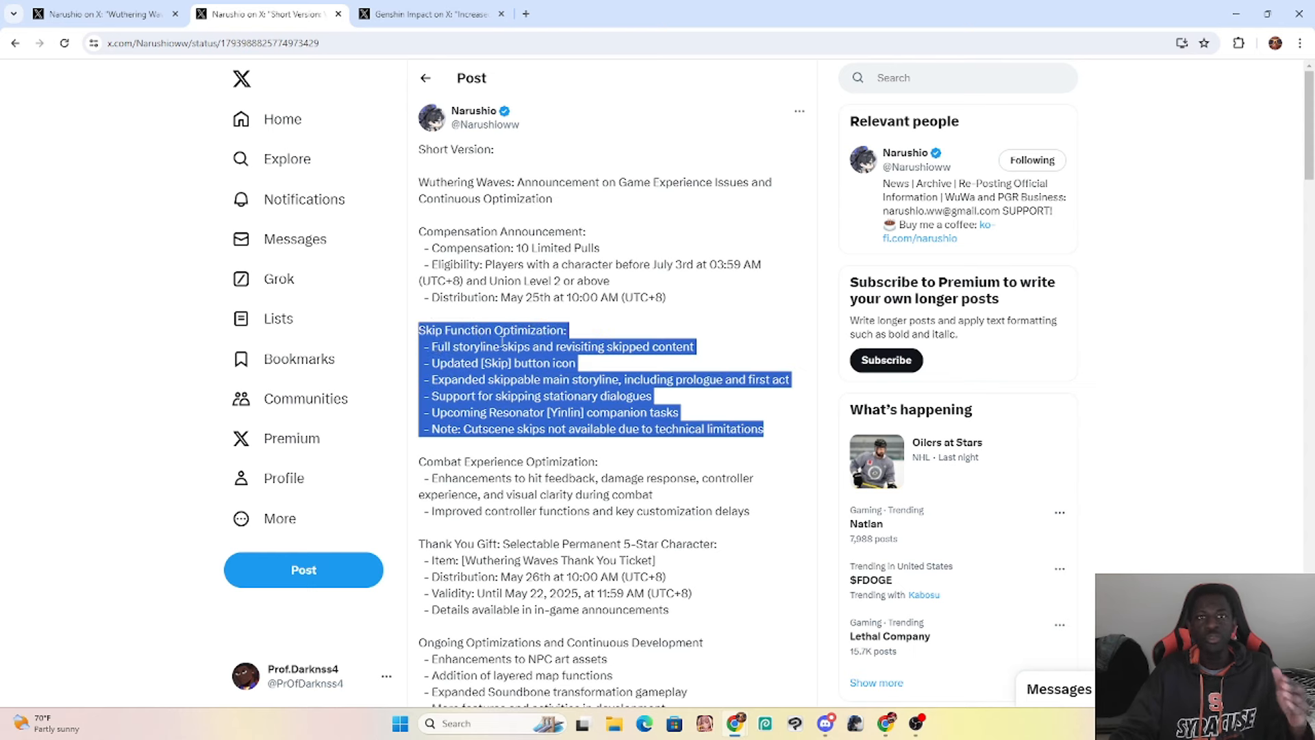
mouse_move(593, 373)
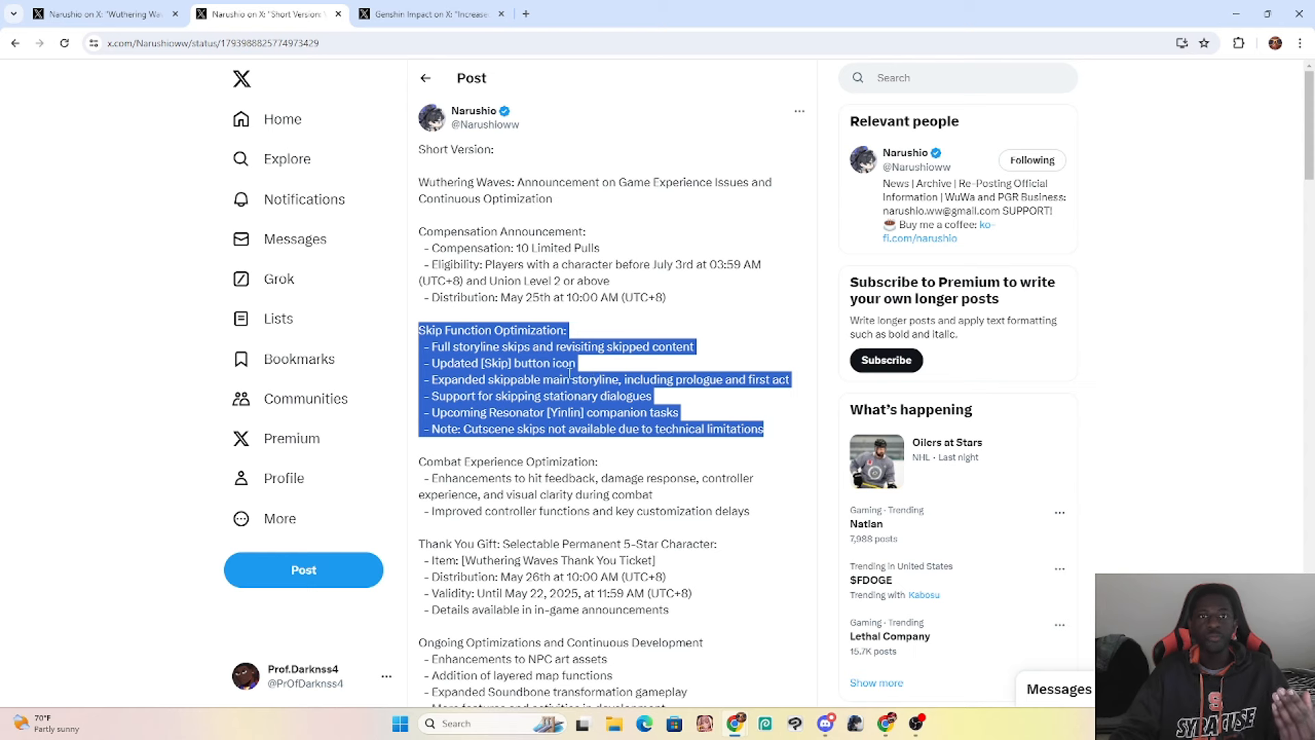
click(772, 440)
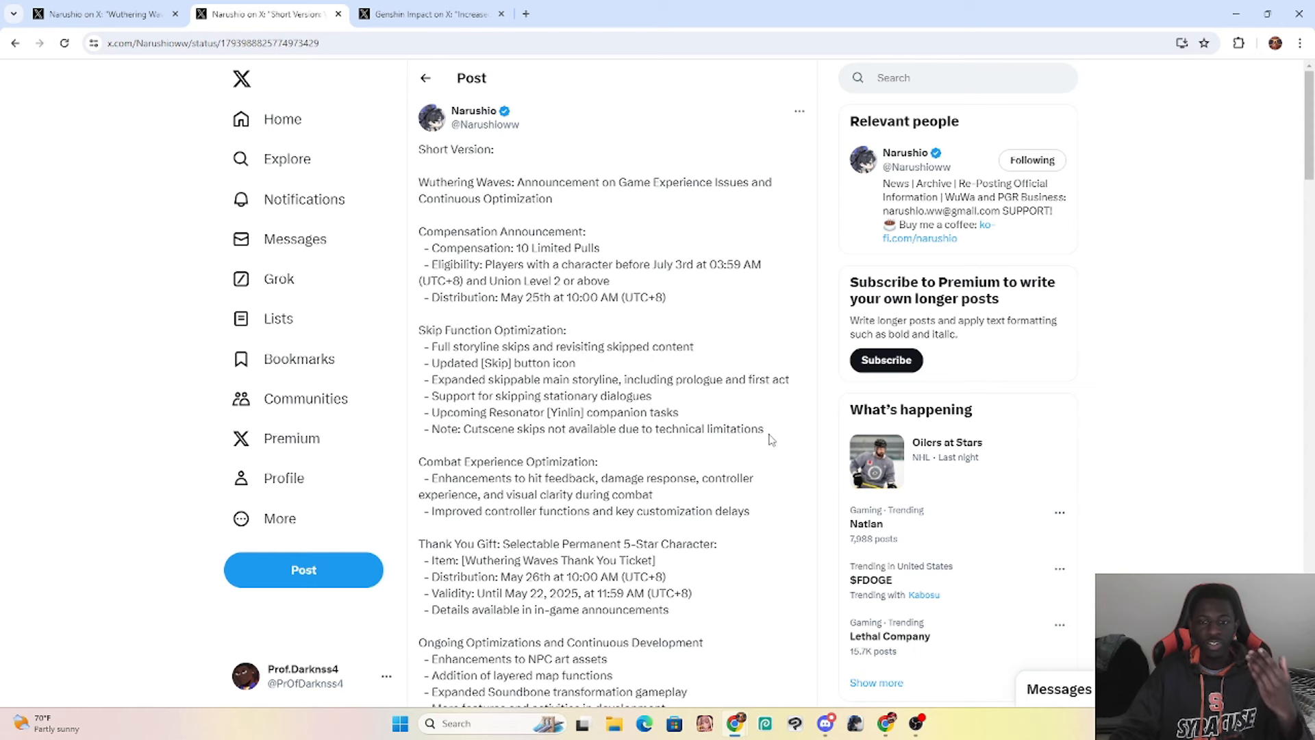
drag(419, 329, 763, 429)
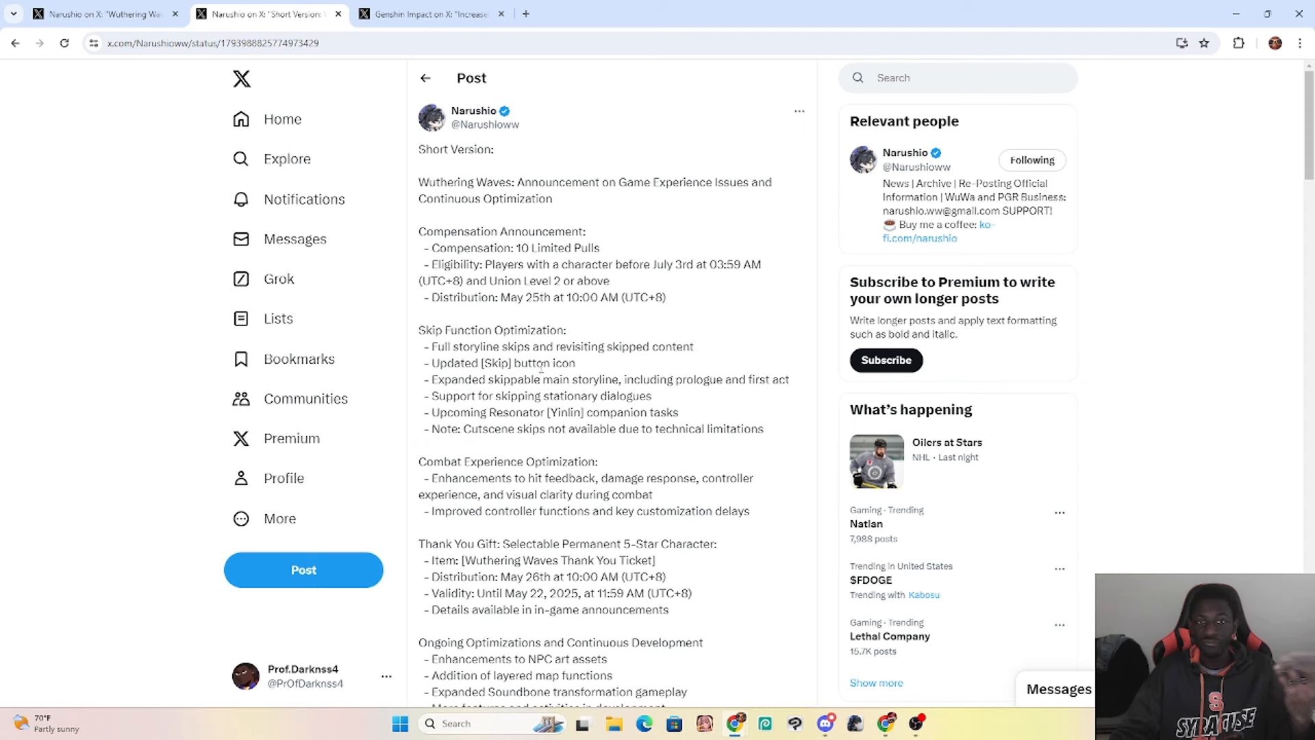
mouse_move(579, 370)
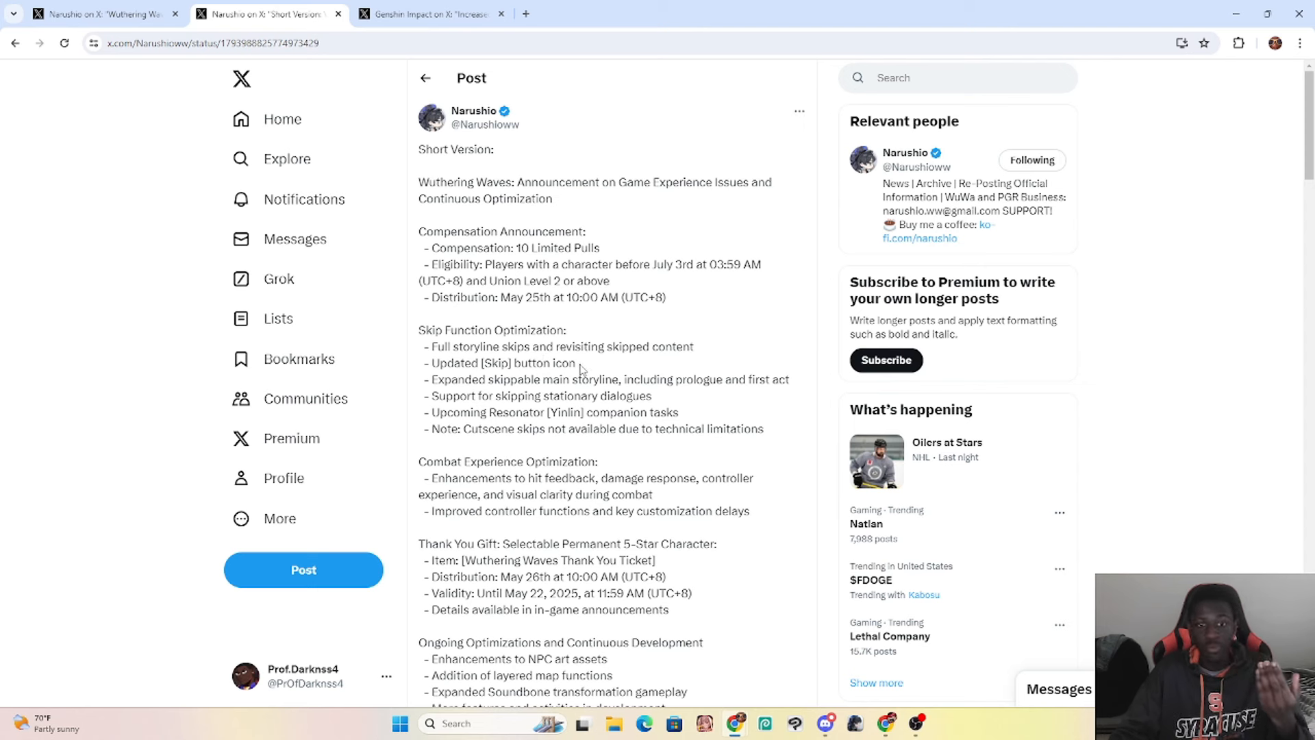
drag(450, 329, 764, 429)
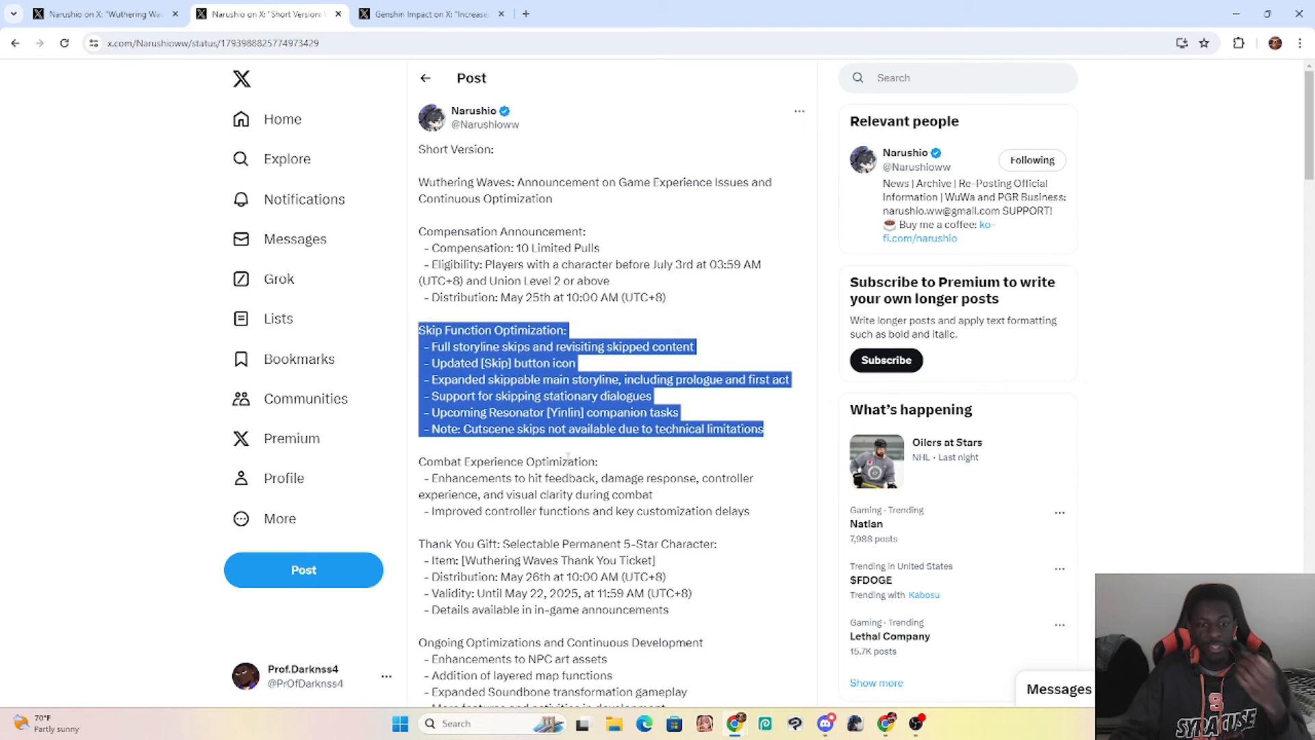
Step: Highlight 'controller functions and key customization delays' under Combat Experience Optimization
scroll(down, 3)
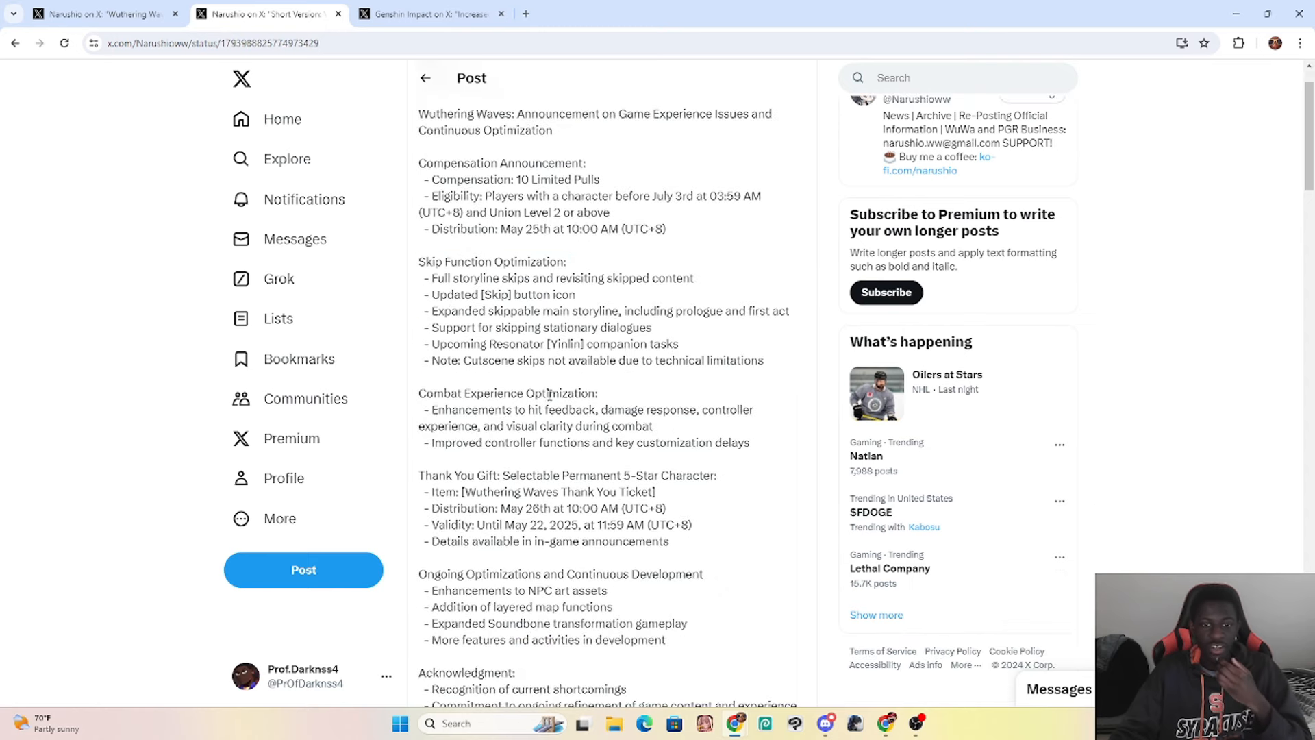
drag(526, 393, 594, 410)
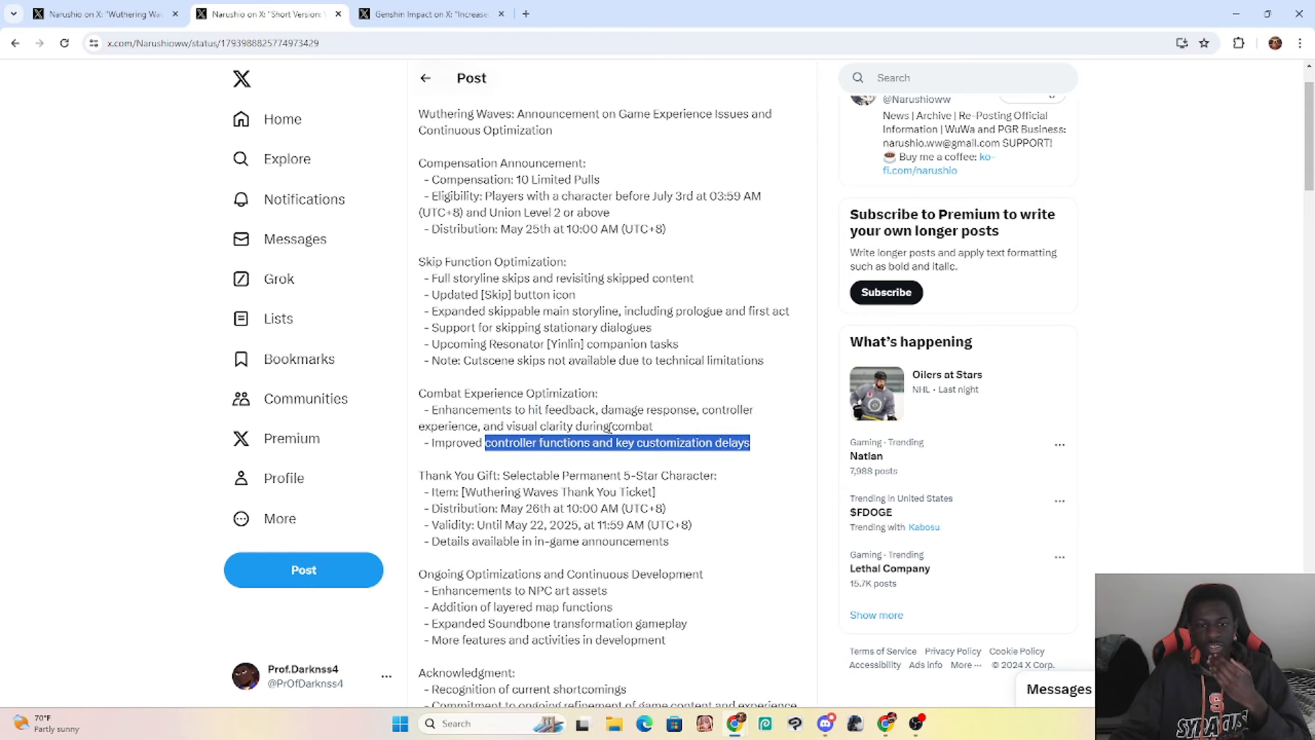
Step: Highlight 'Permanent' and other gift-section phrases, finishing on the validity date May 22, 2025
scroll(down, 3)
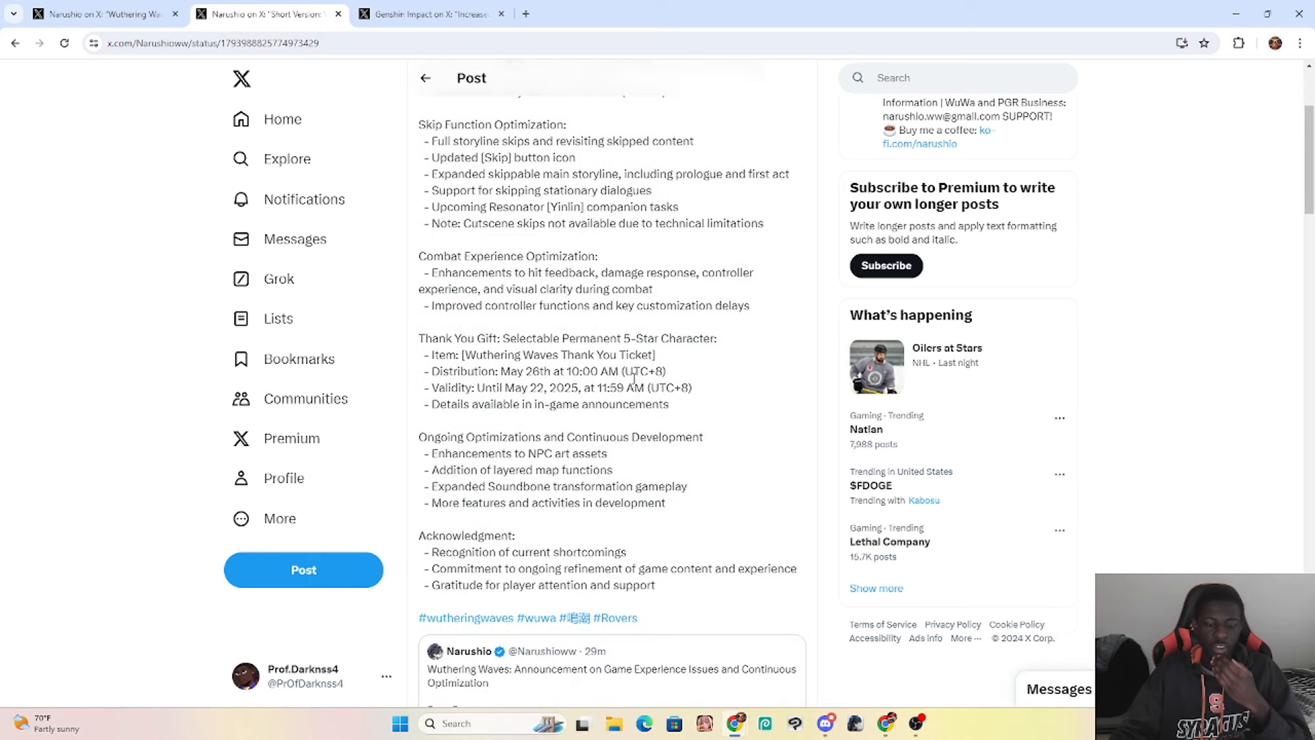
mouse_move(673, 410)
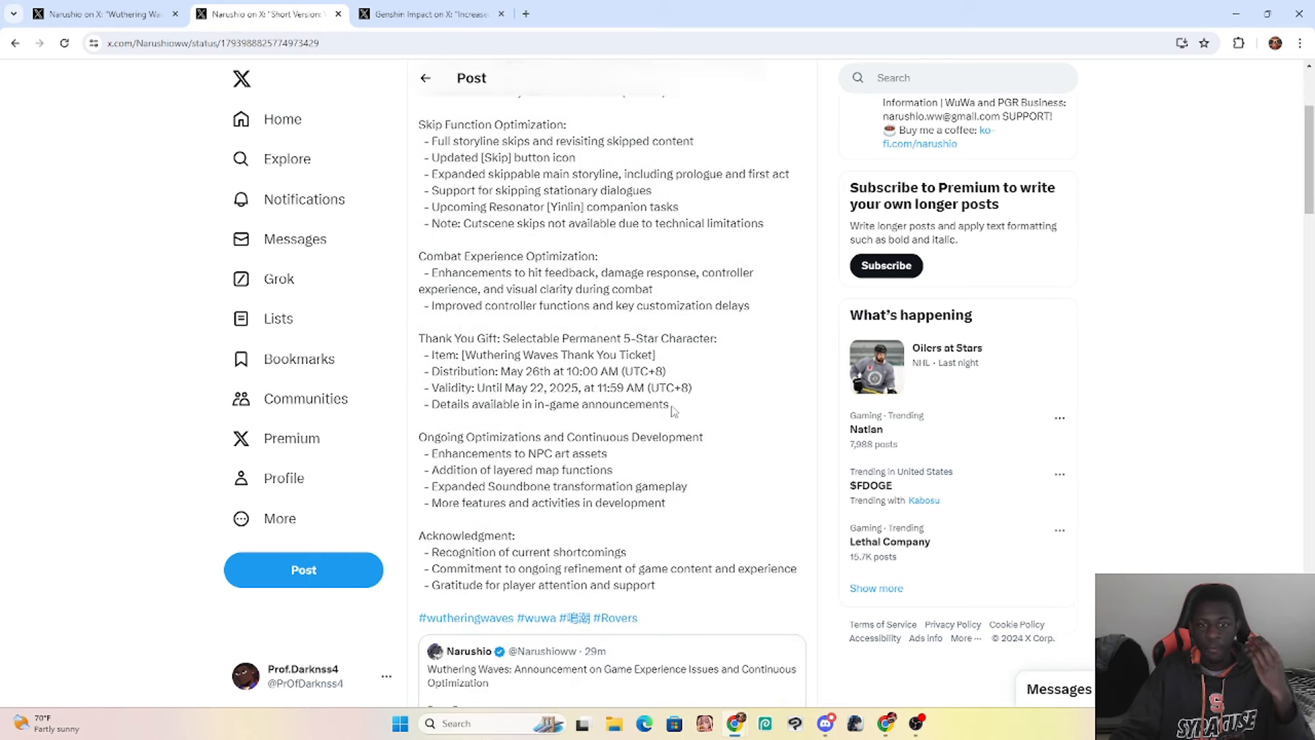
mouse_move(668, 404)
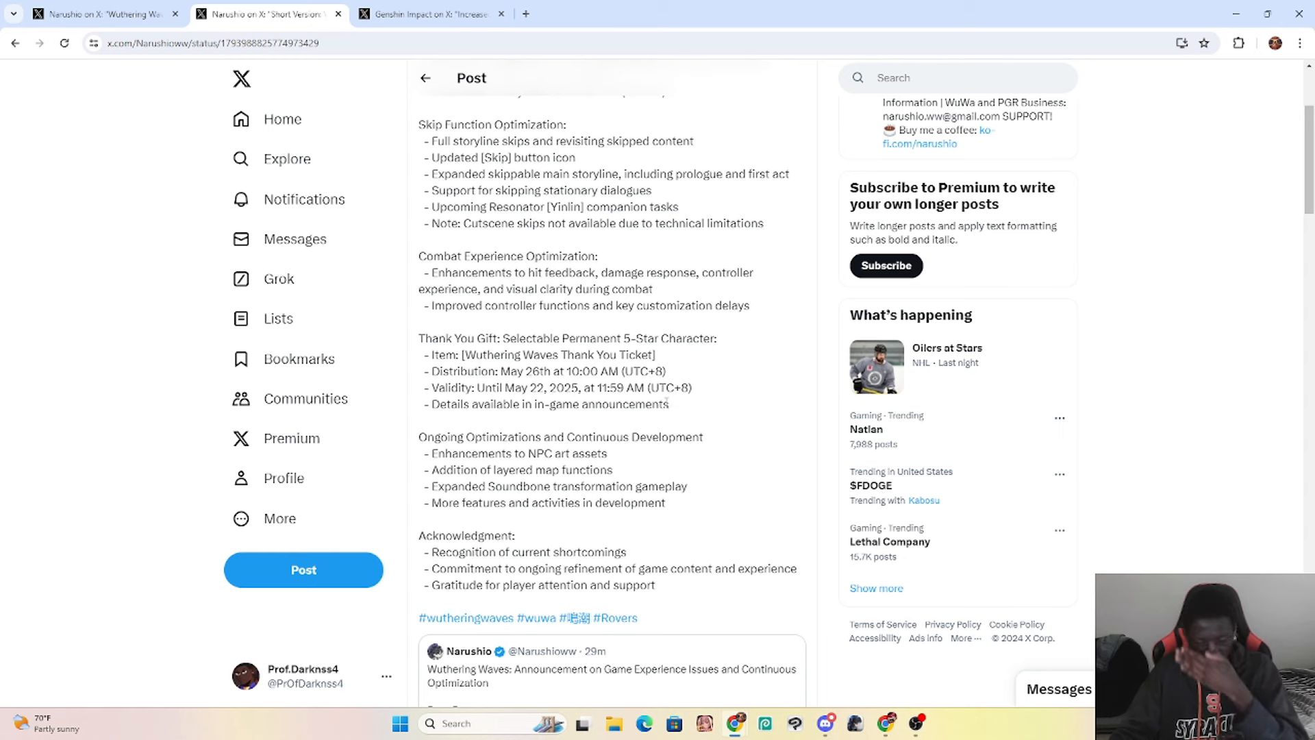
drag(598, 387, 668, 403)
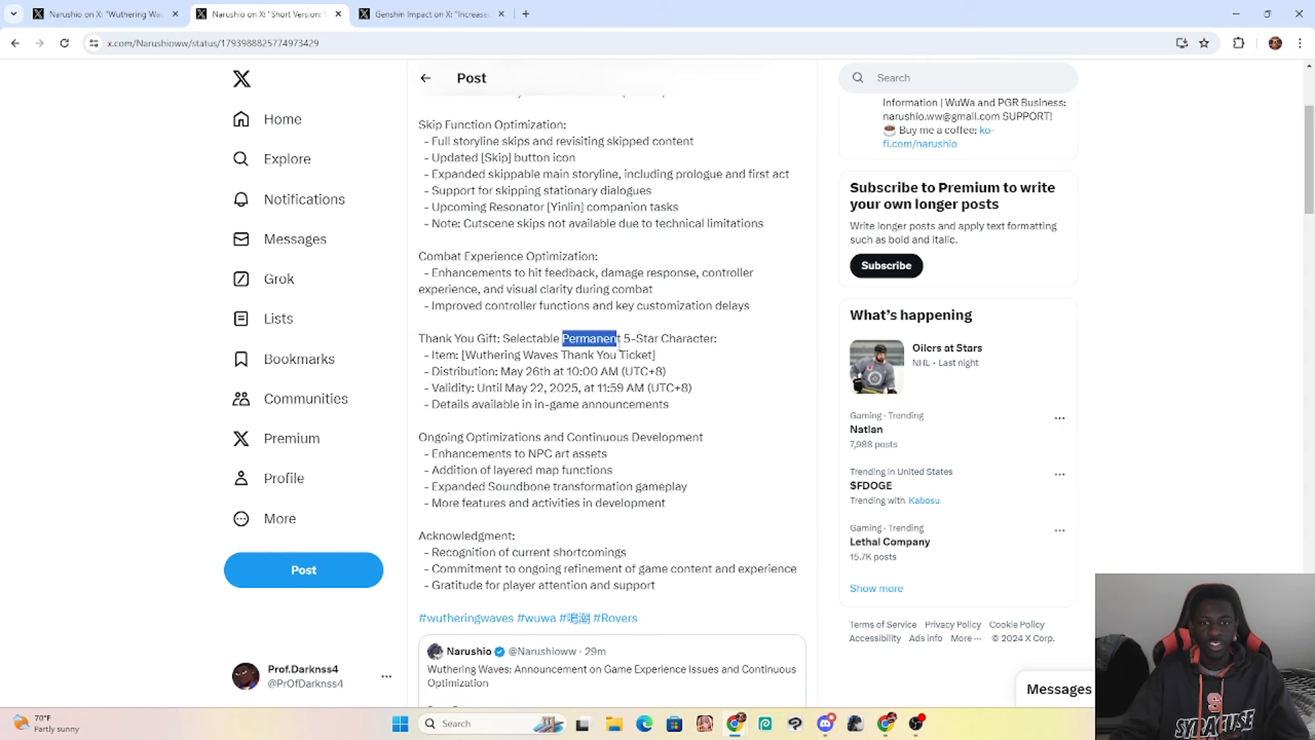
drag(587, 337, 710, 337)
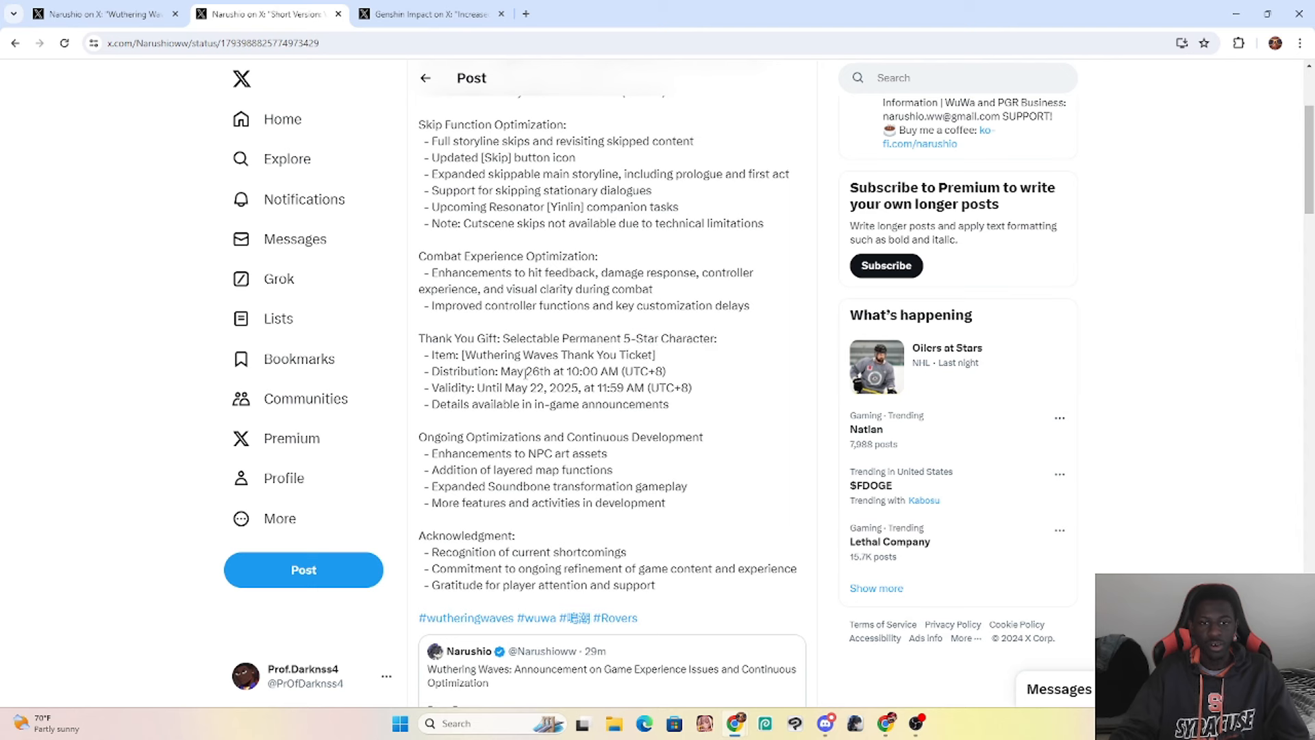
double_click(534, 371)
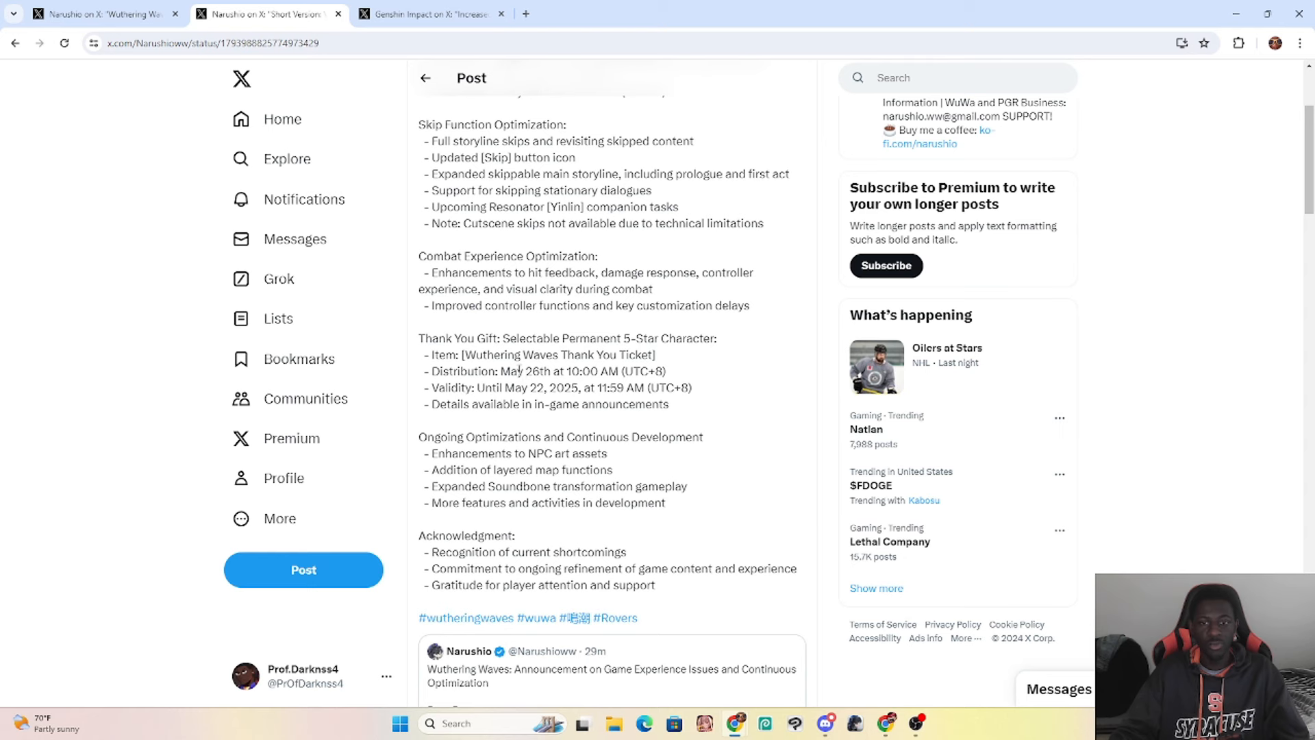
drag(509, 371, 553, 371)
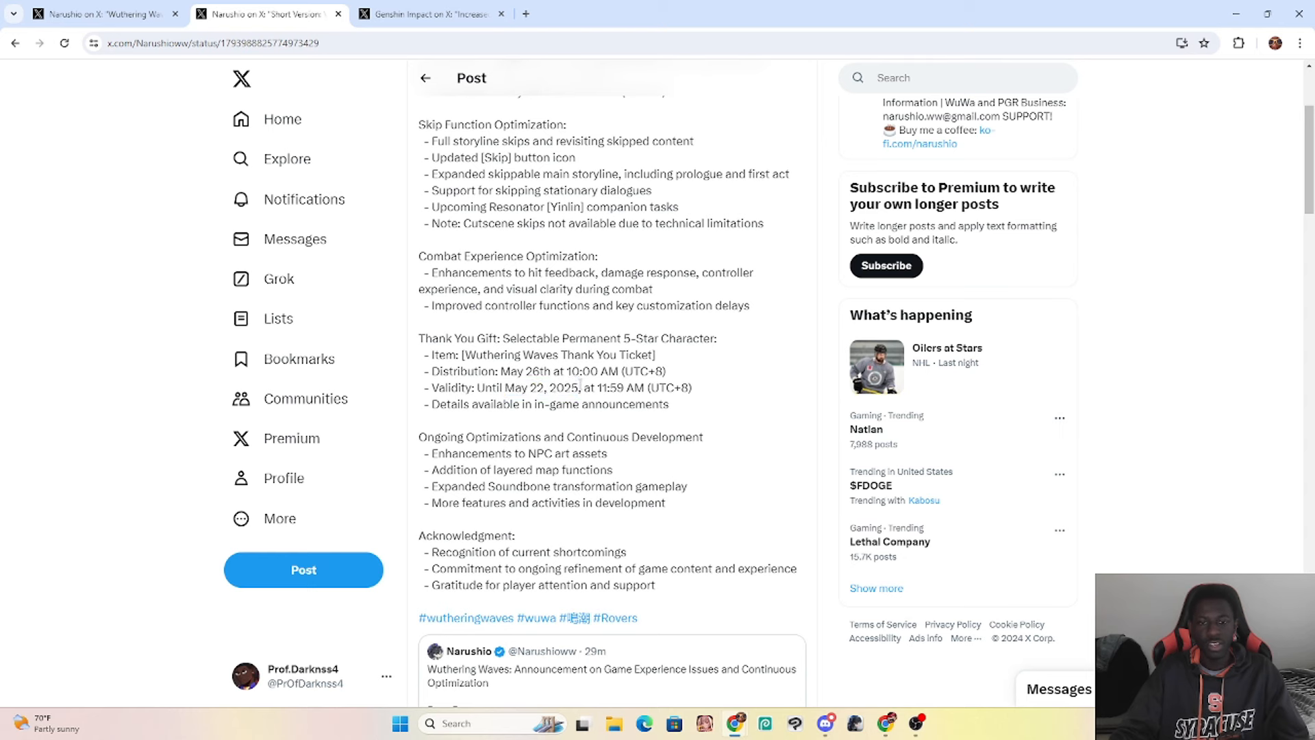
drag(497, 388, 577, 387)
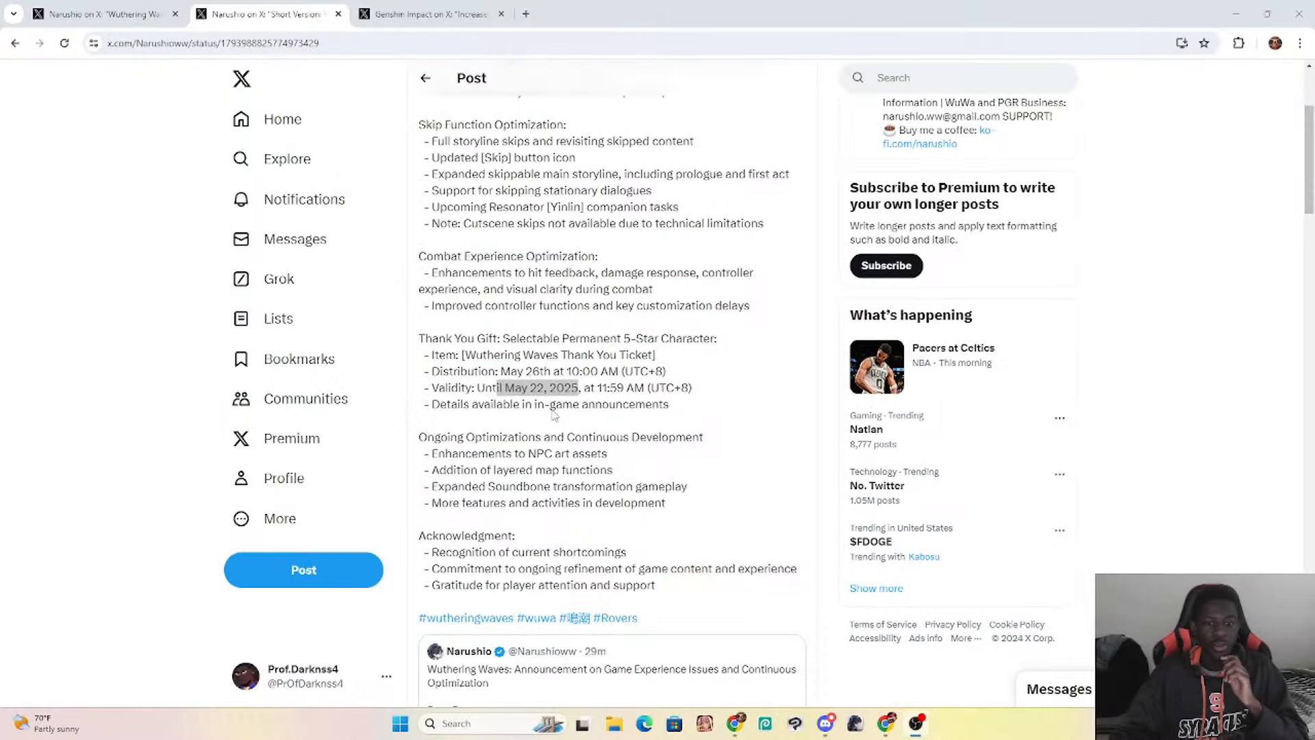
mouse_move(683, 437)
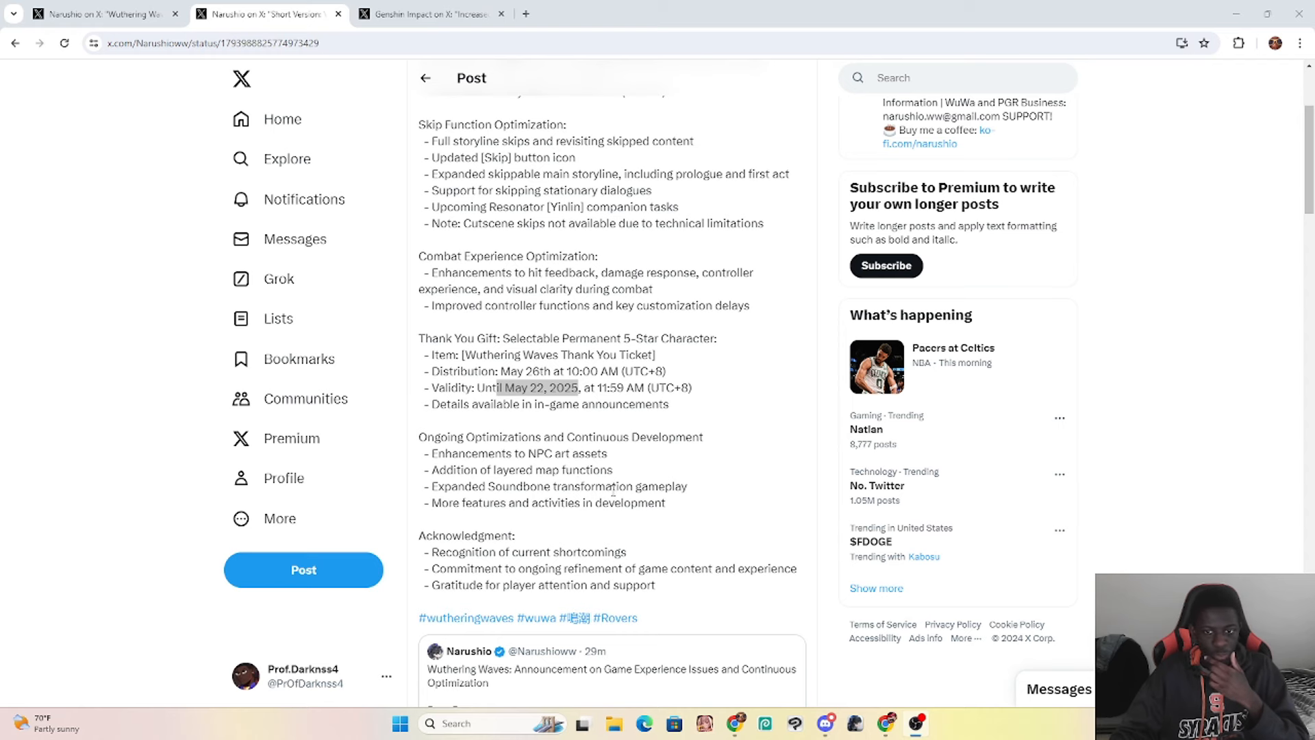
mouse_move(614, 470)
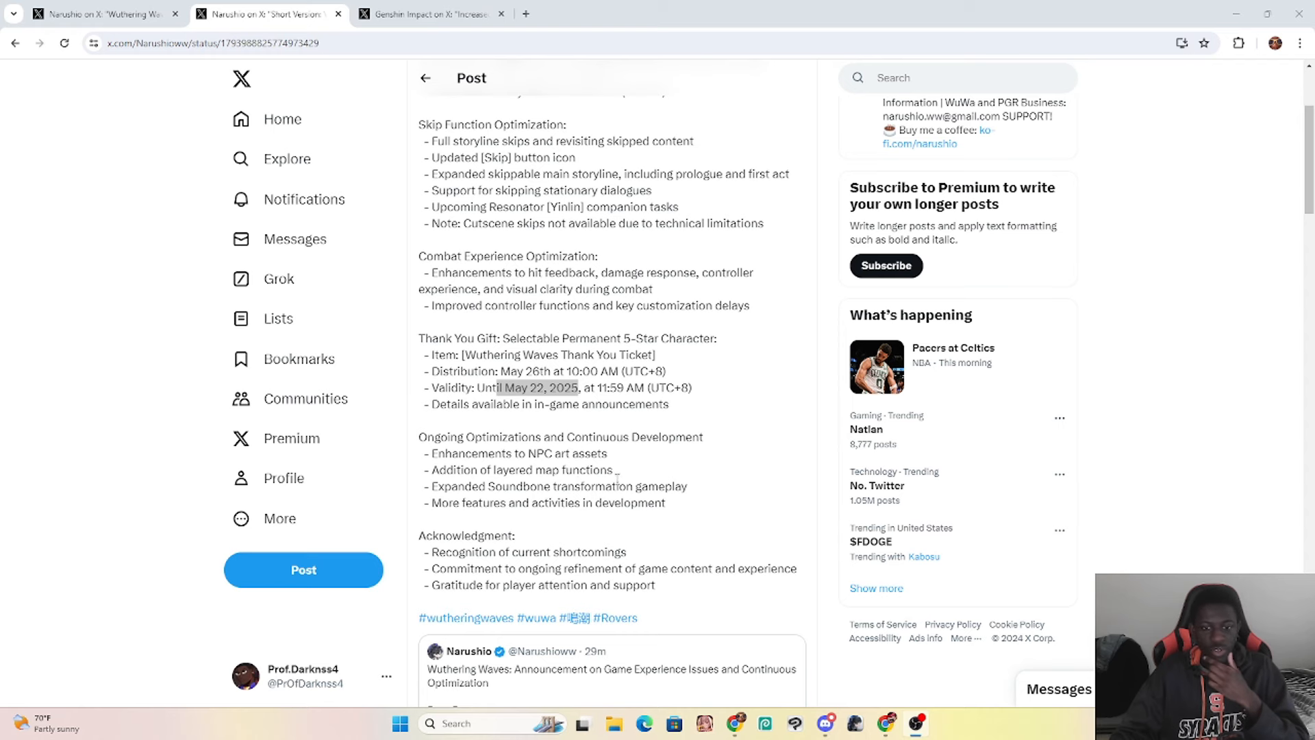
scroll(down, 3)
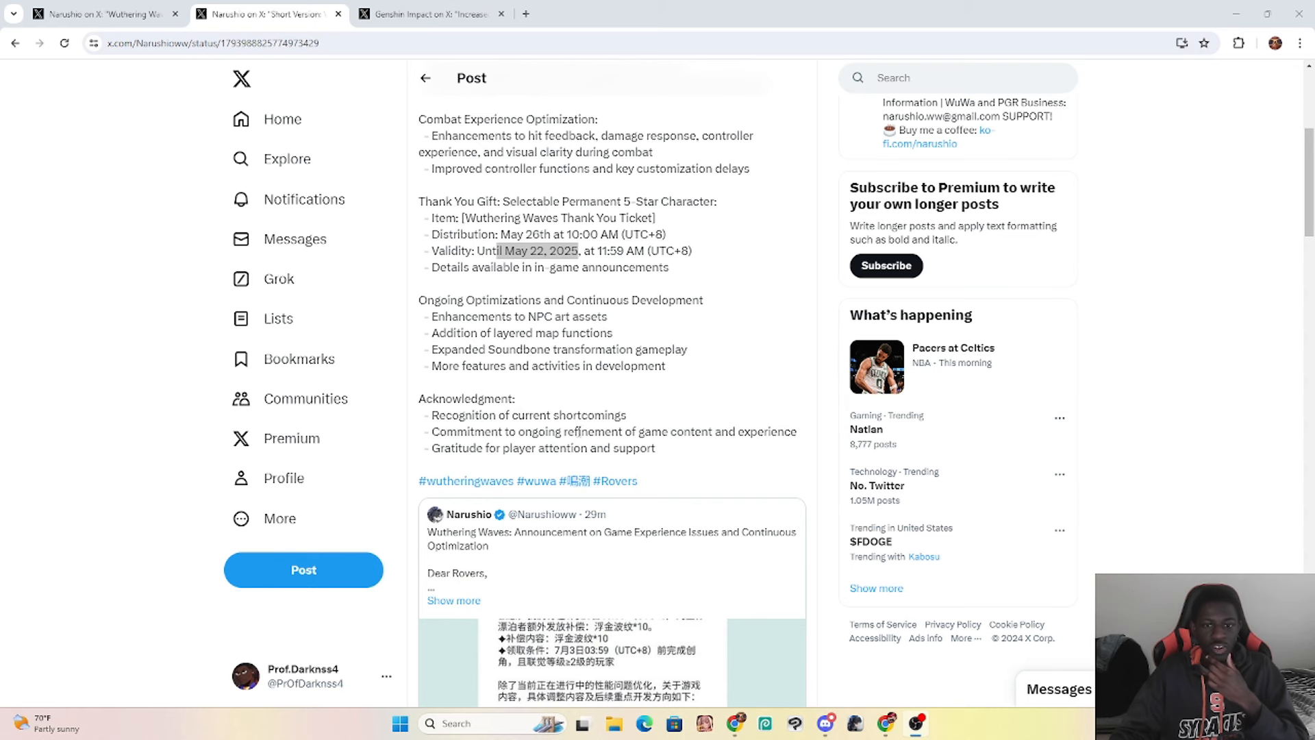
mouse_move(496, 461)
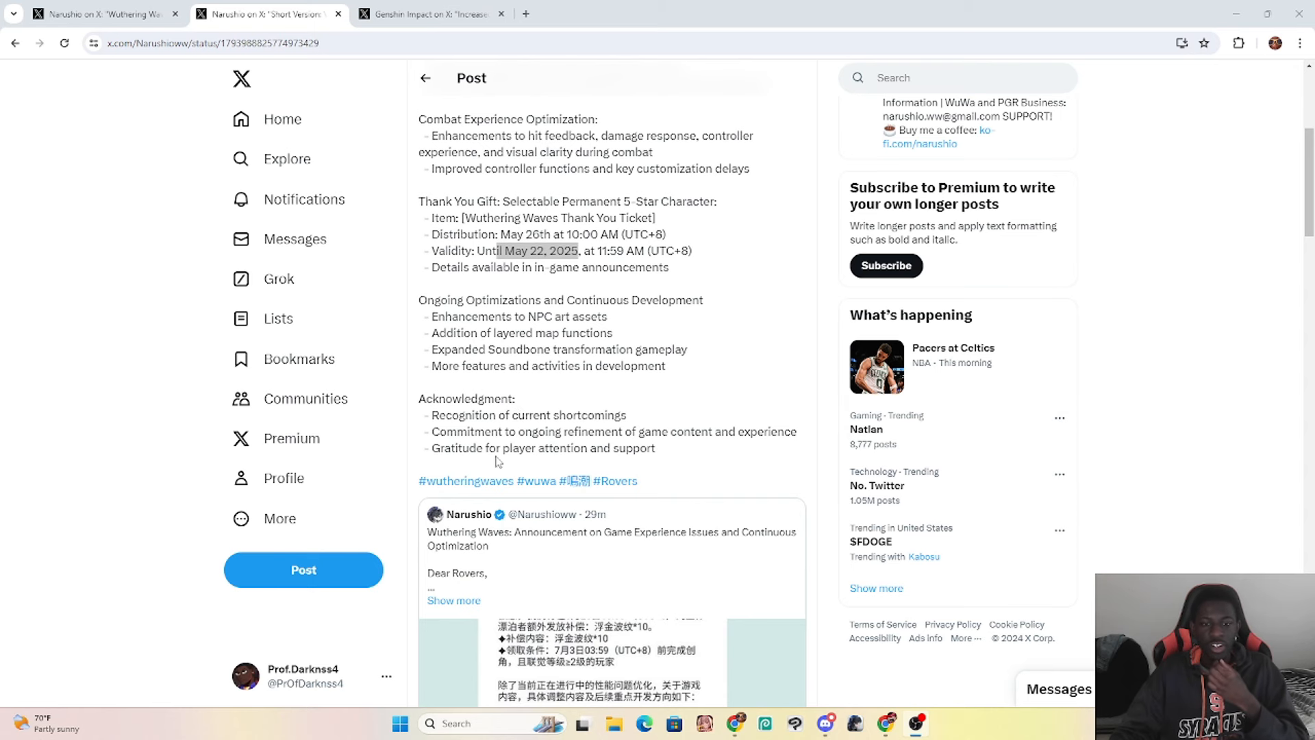
scroll(down, 3)
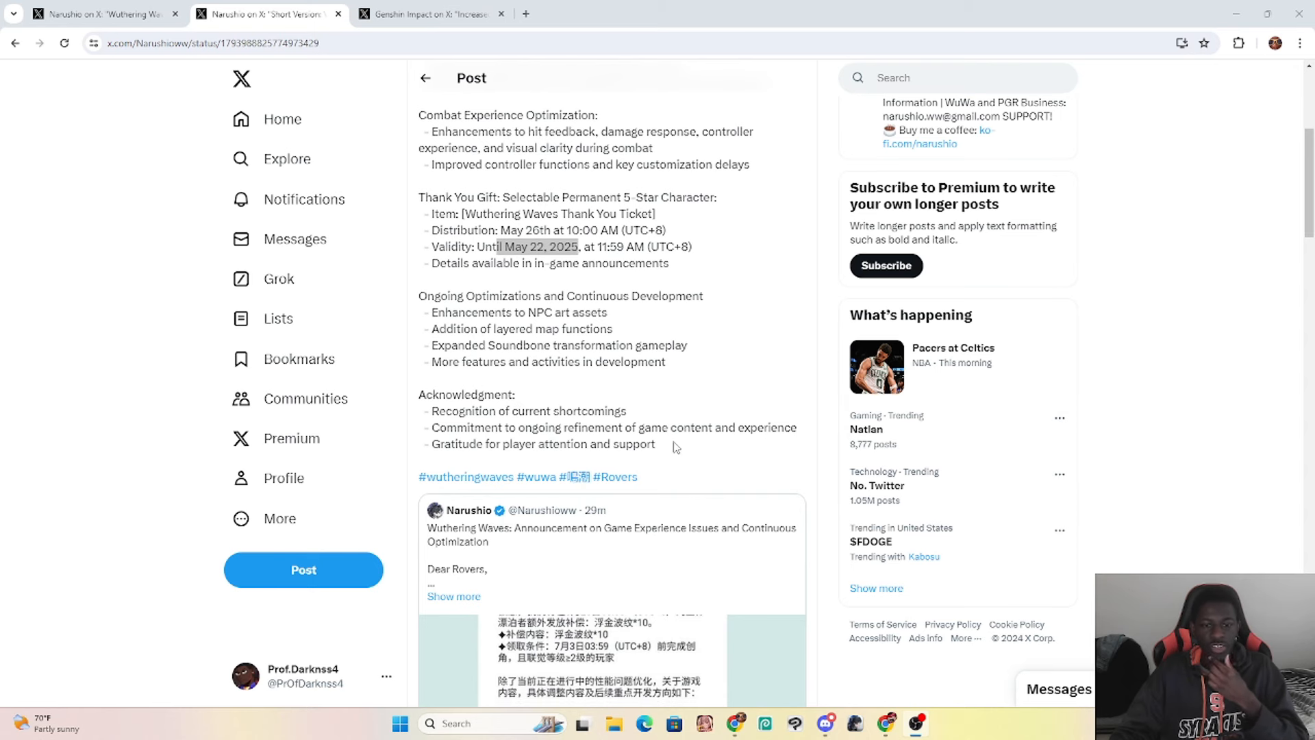
scroll(down, 3)
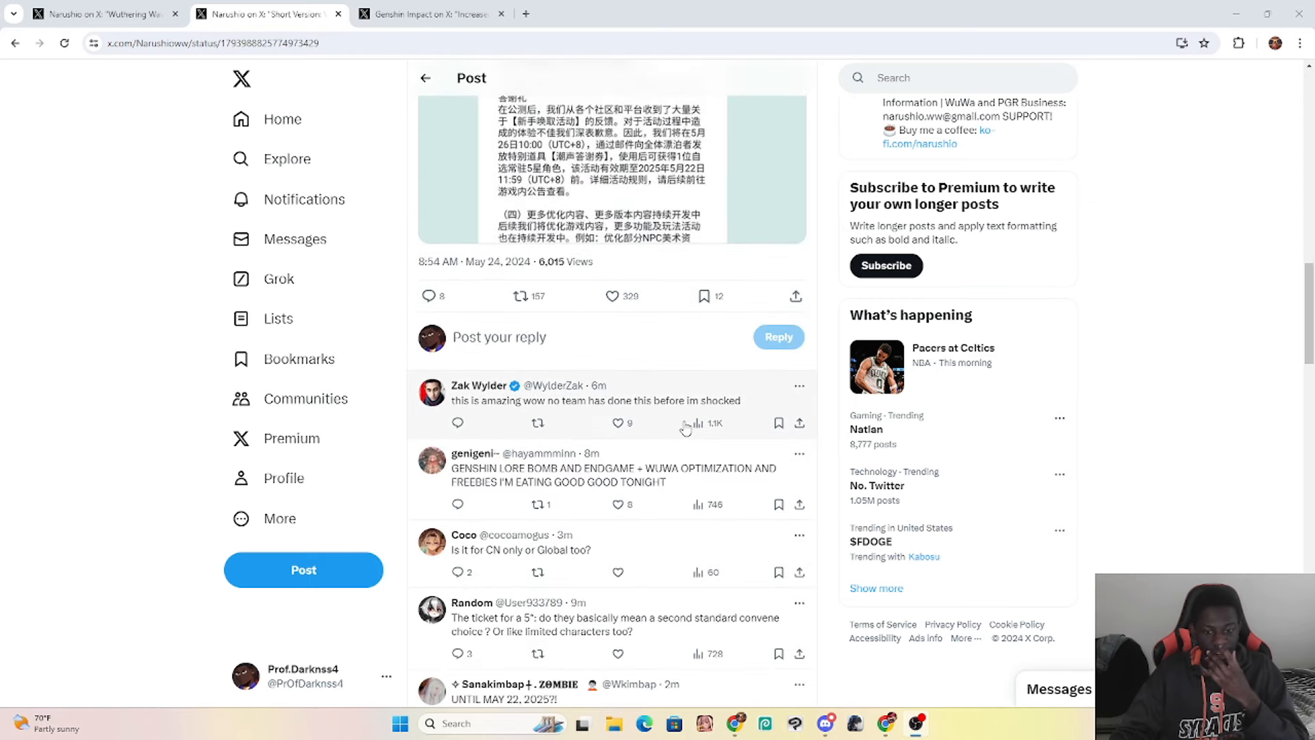
scroll(down, 3)
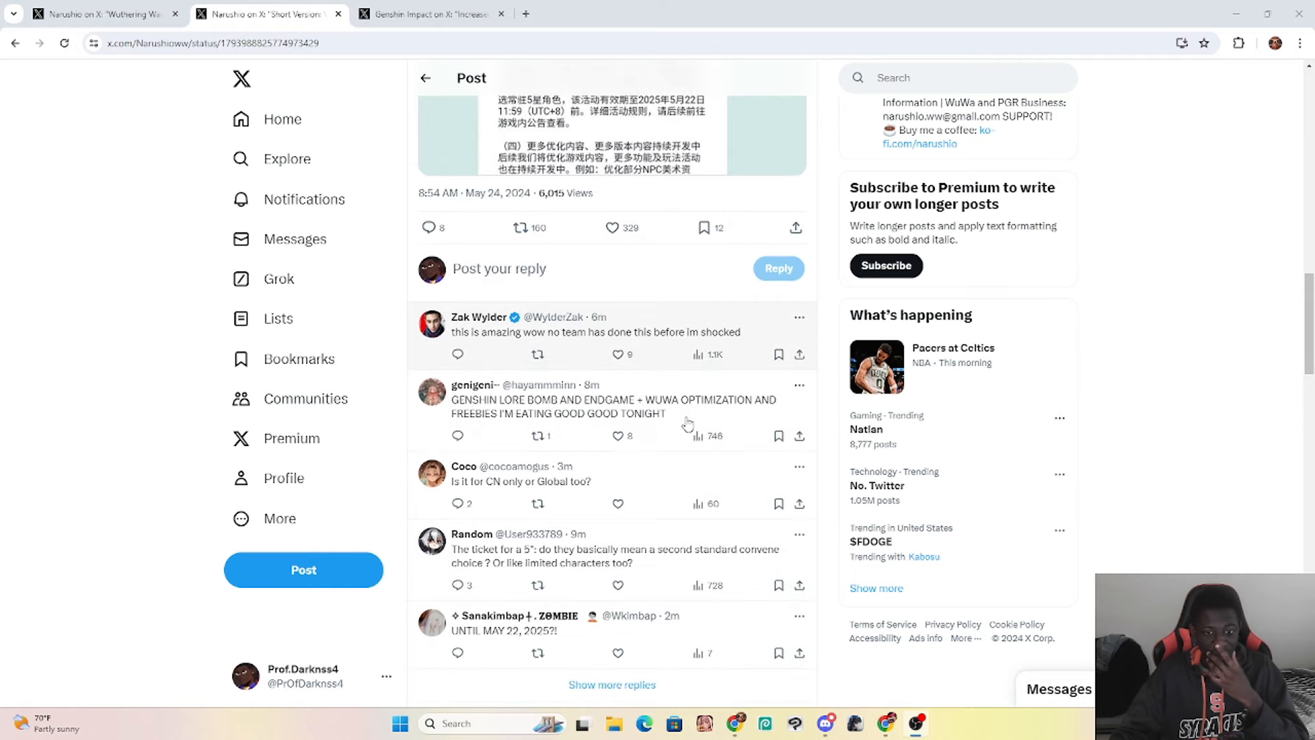
mouse_move(666, 392)
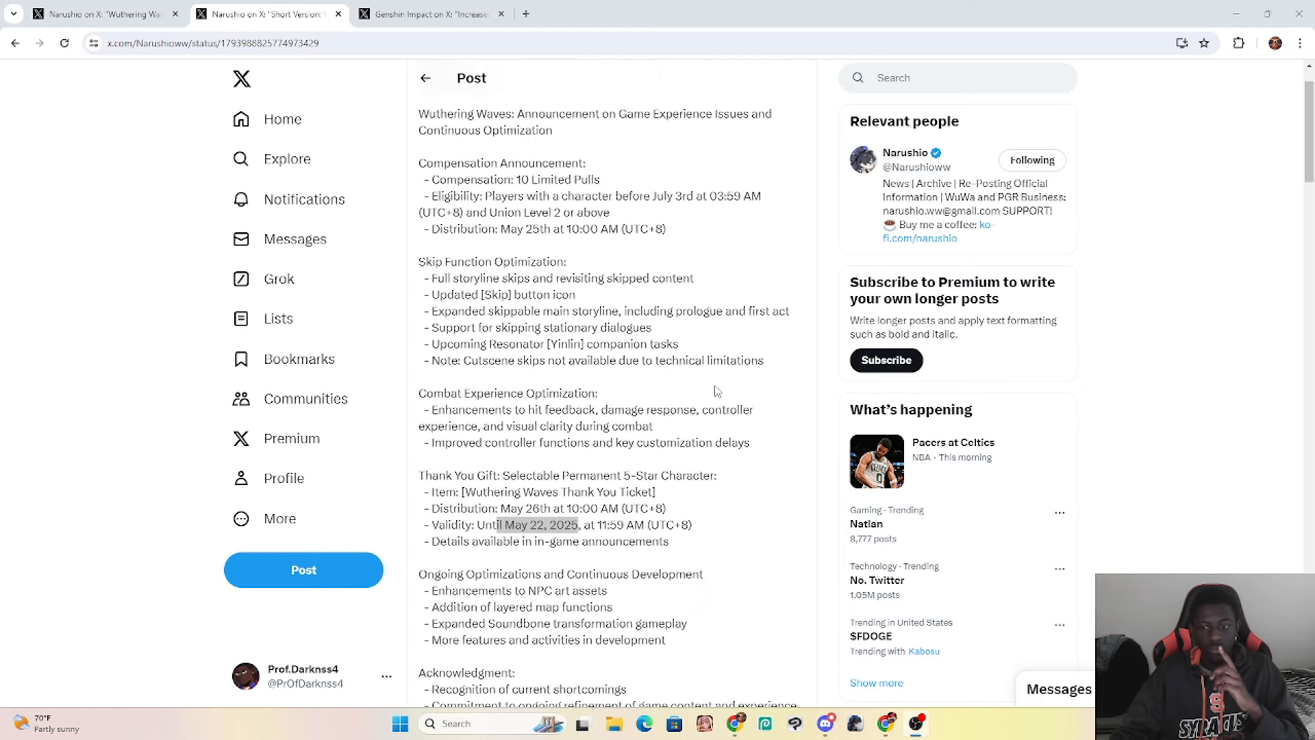
Step: Highlight the word 'Selectable', then the 10 Limited Pulls compensation line
scroll(down, 3)
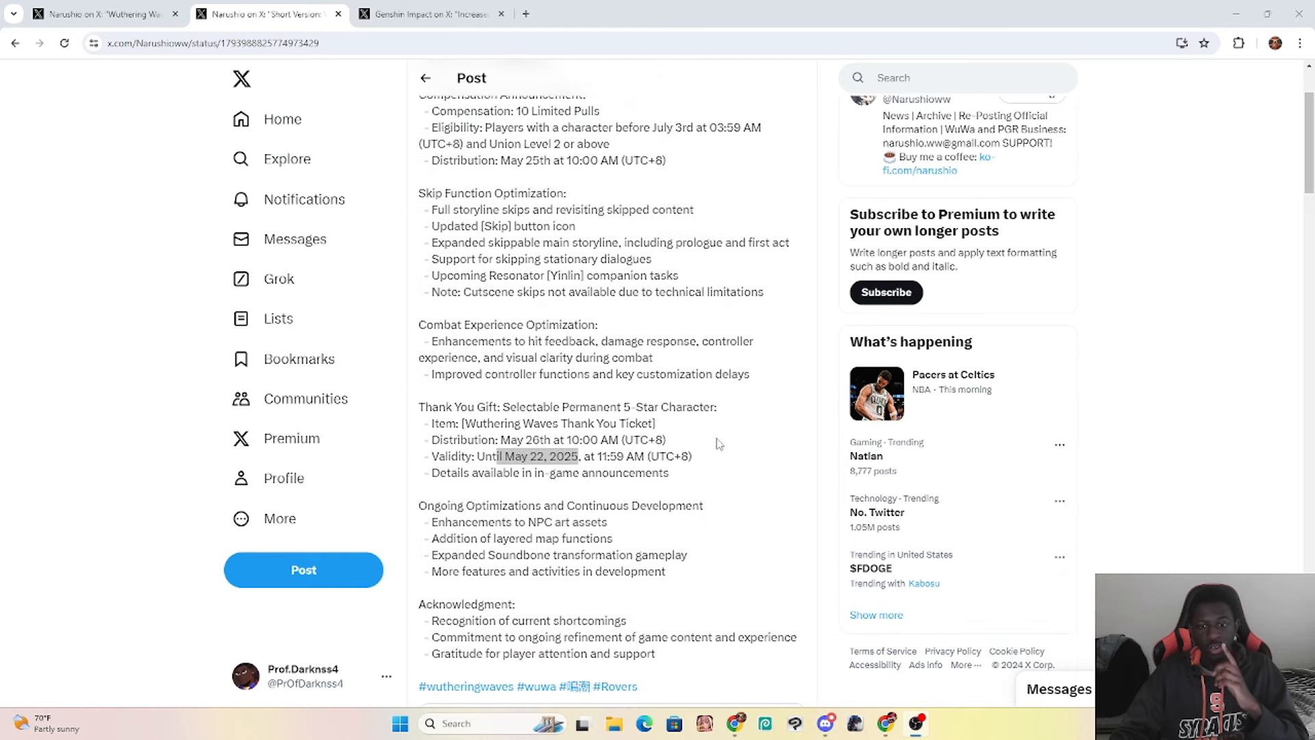
mouse_move(706, 453)
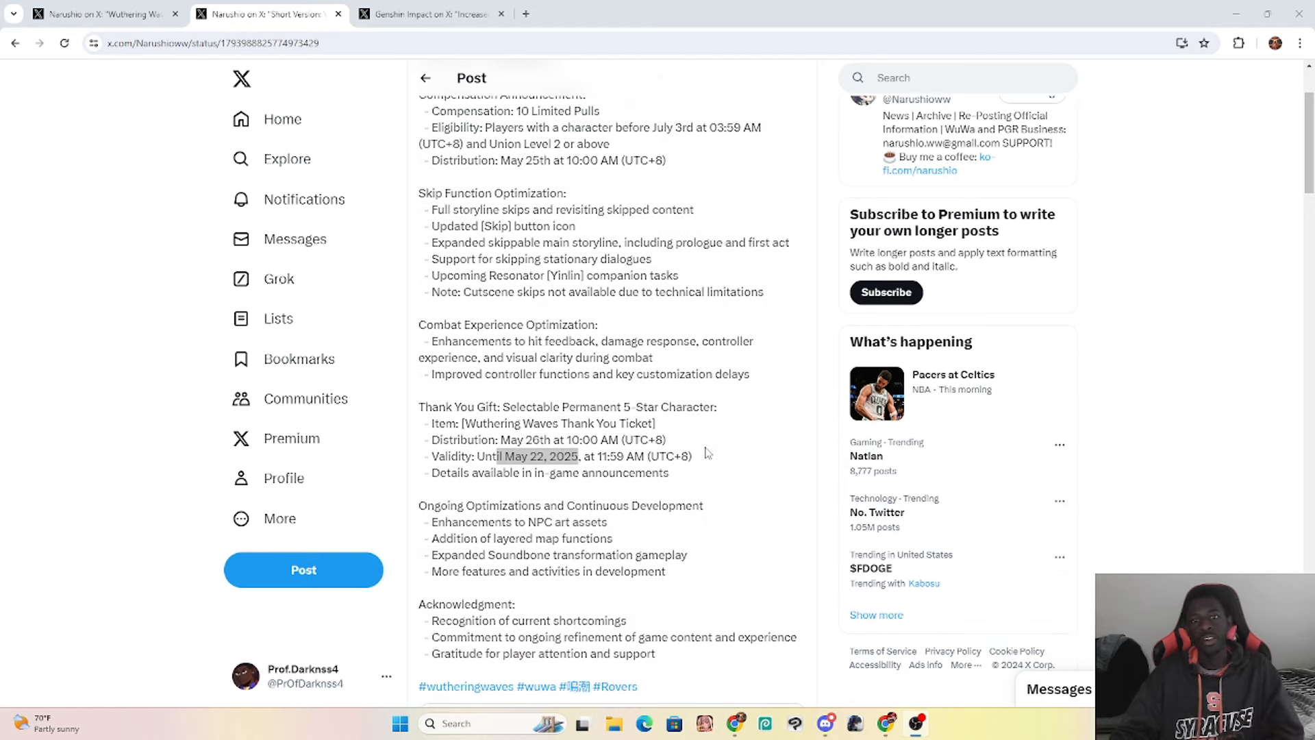
mouse_move(687, 472)
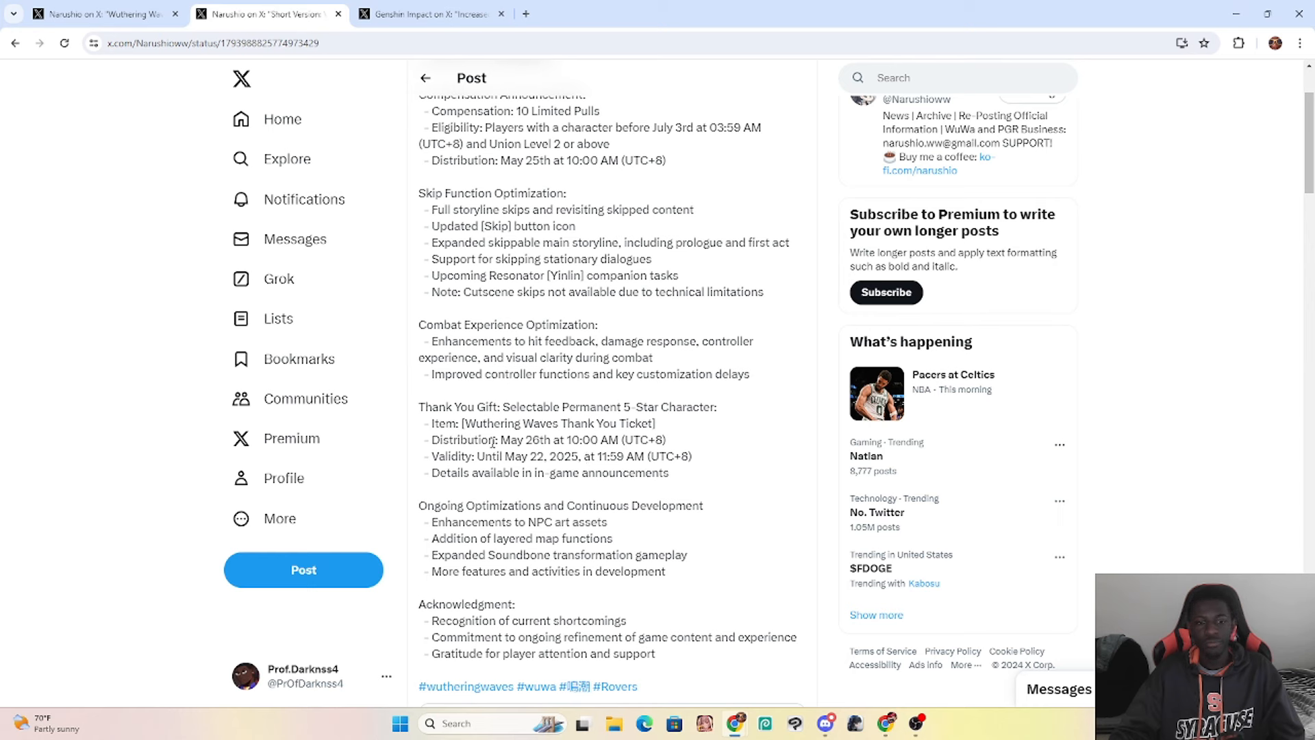
double_click(530, 407)
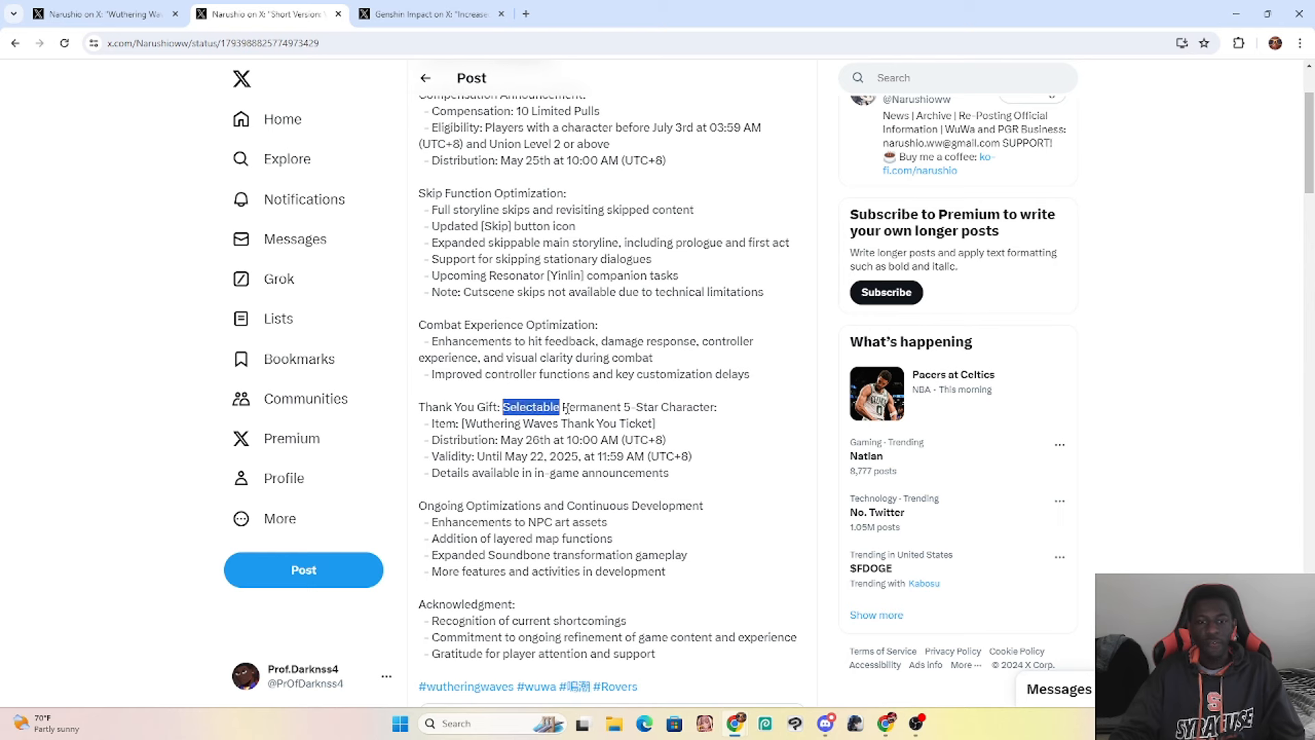
drag(503, 407, 717, 407)
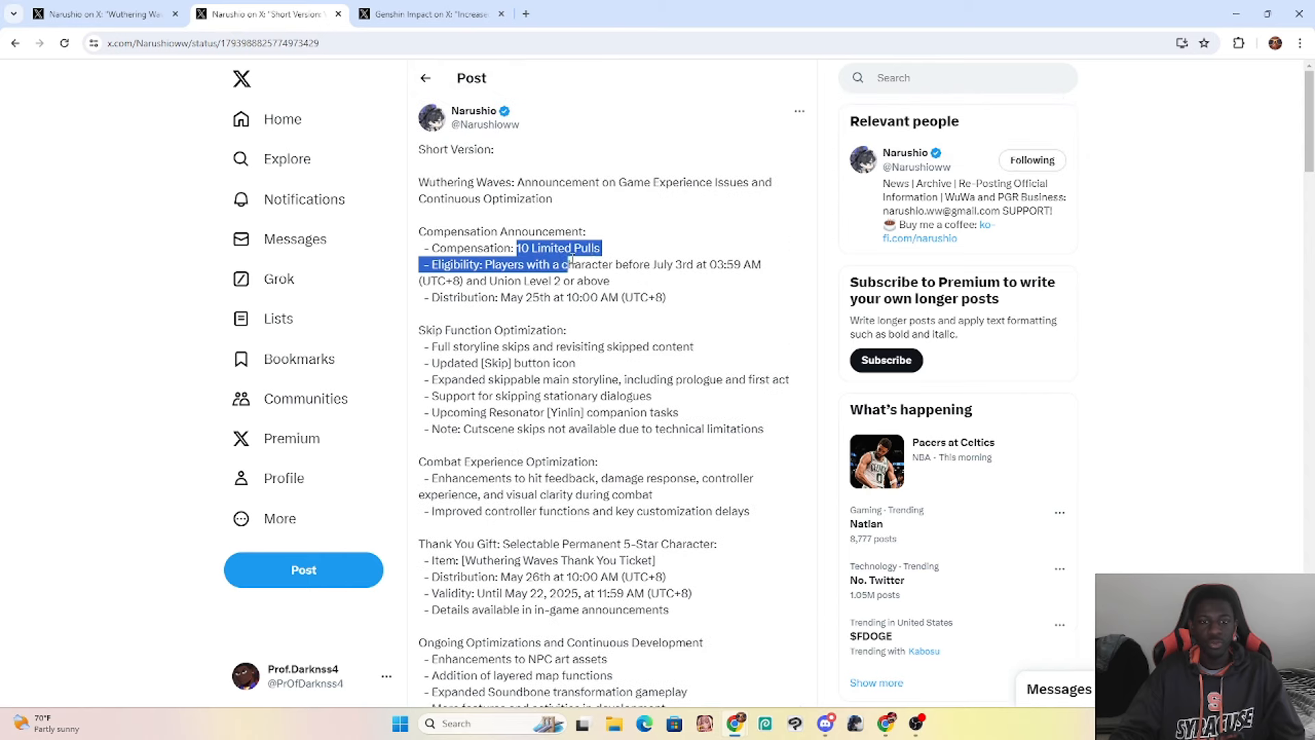
Step: Trim the highlight so it covers only '10 Limited Pulls'
click(583, 315)
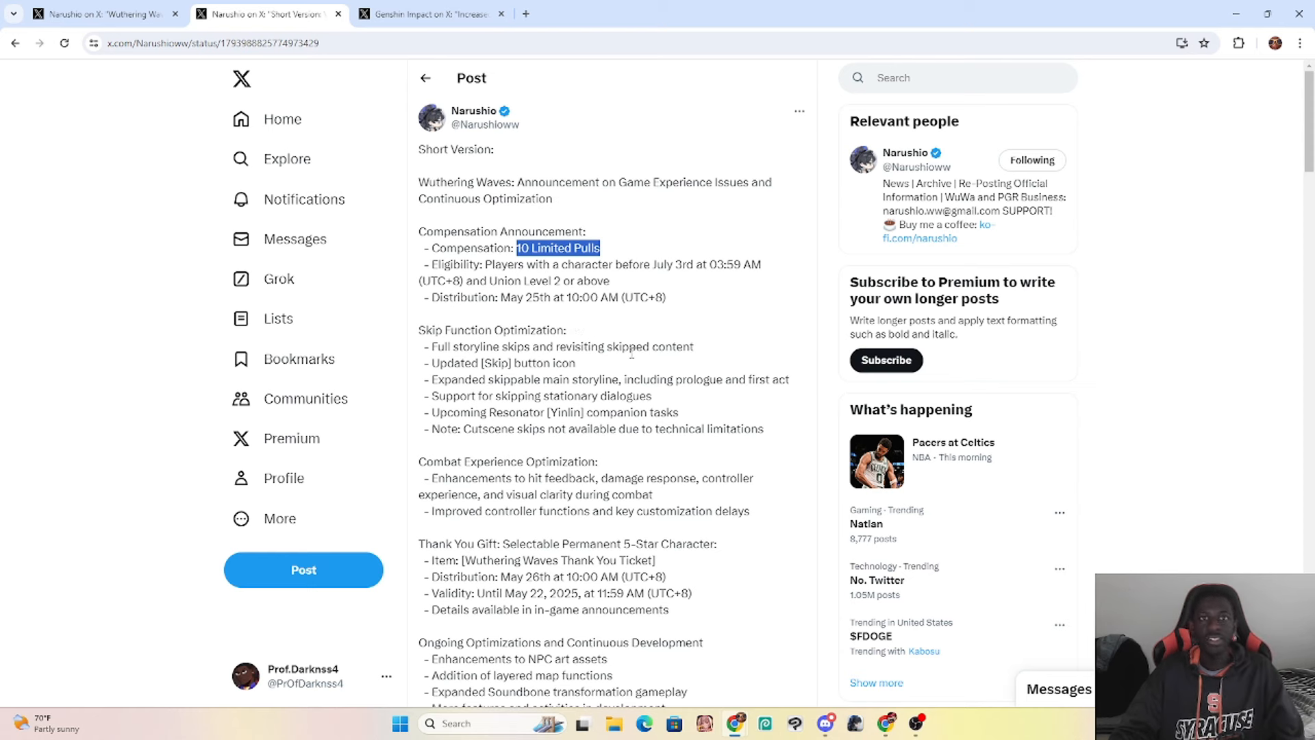
mouse_move(710, 325)
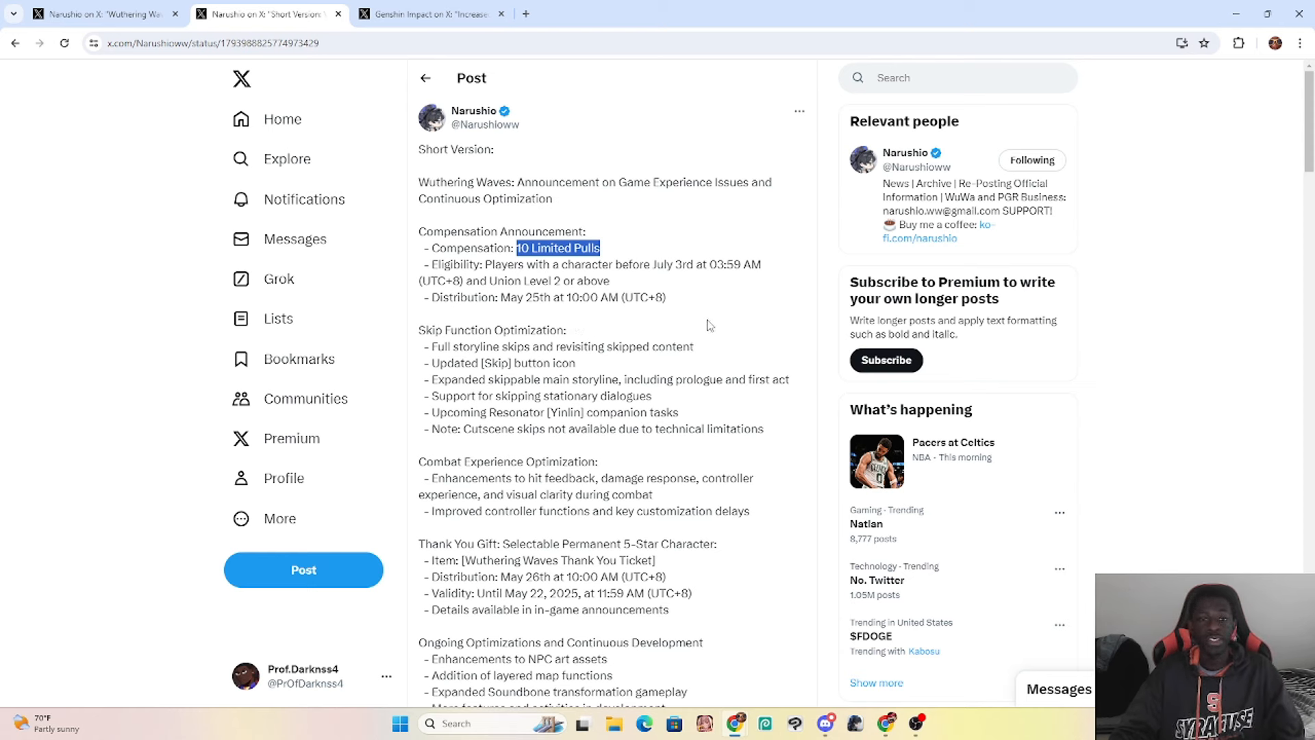
mouse_move(672, 305)
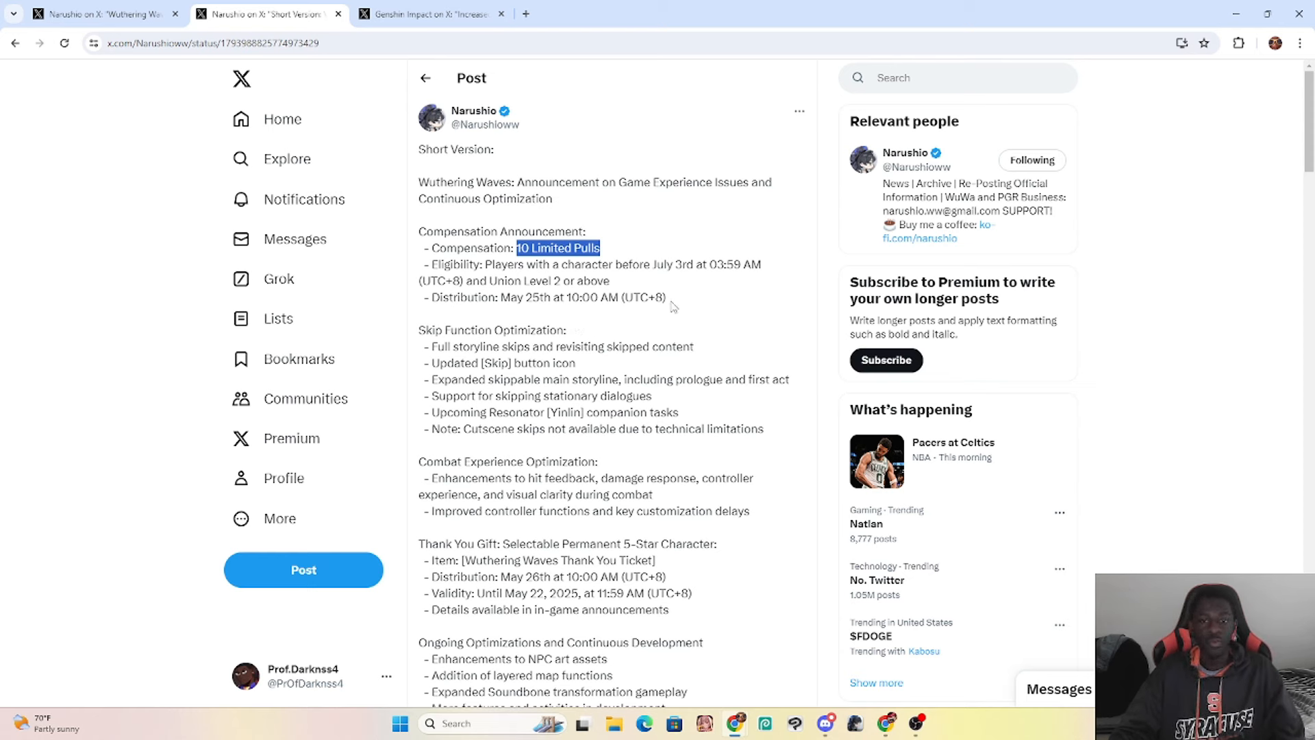